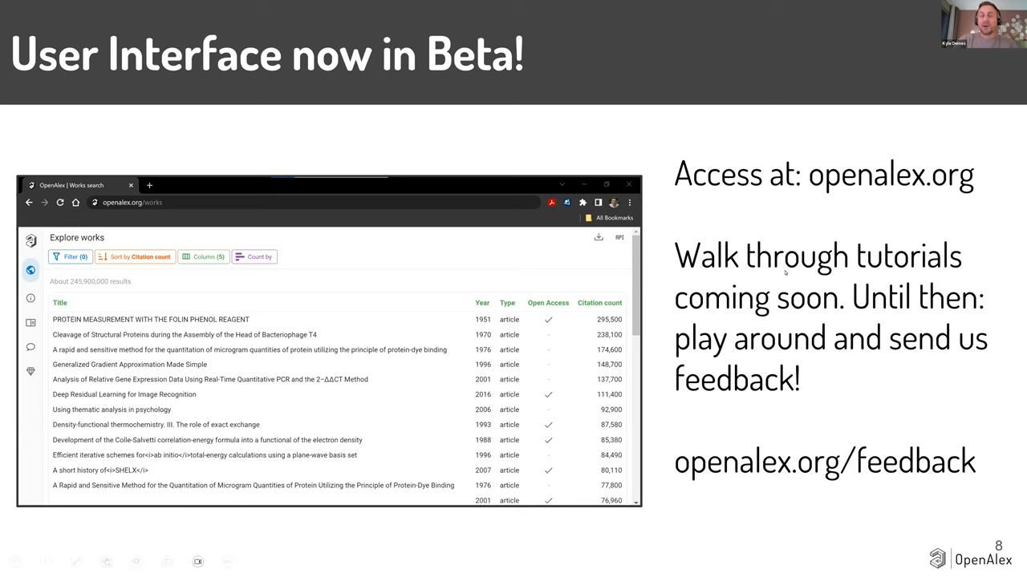
pyautogui.moveTo(767, 271)
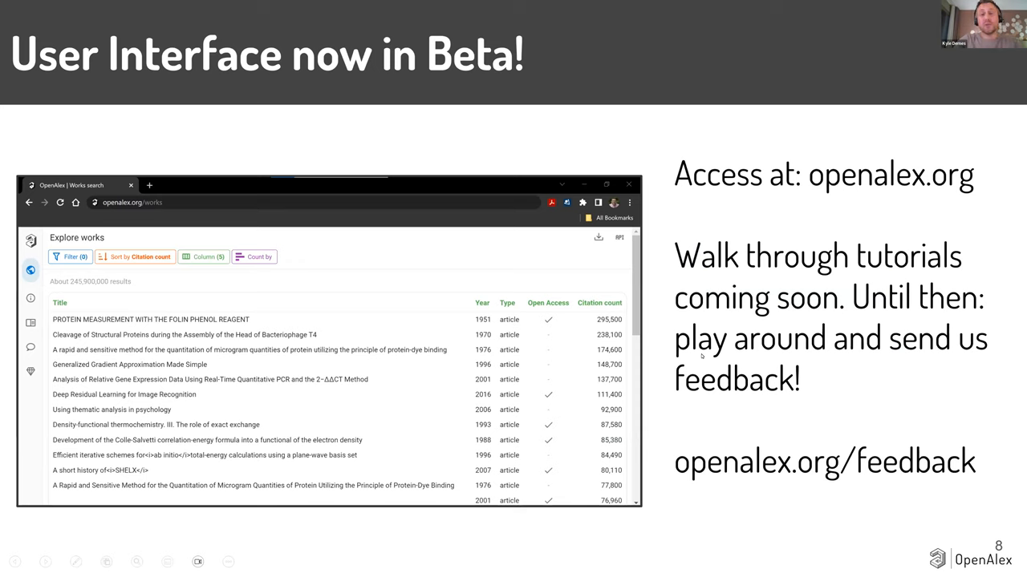
pyautogui.moveTo(689, 410)
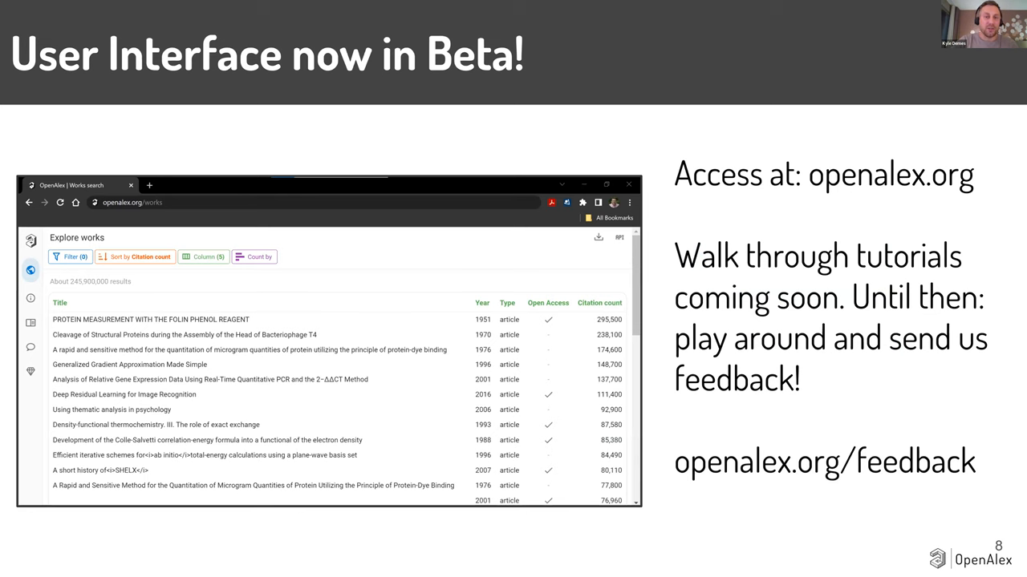
# Advance to the slide 'OpenAlex is better live. Let's jump in.'.
pyautogui.press('right')
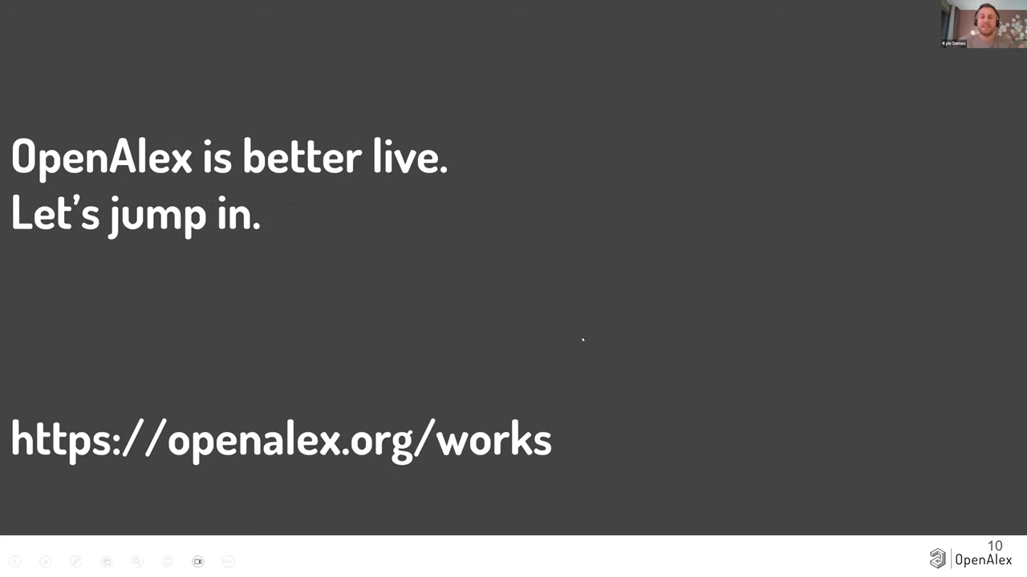
pyautogui.moveTo(552, 327)
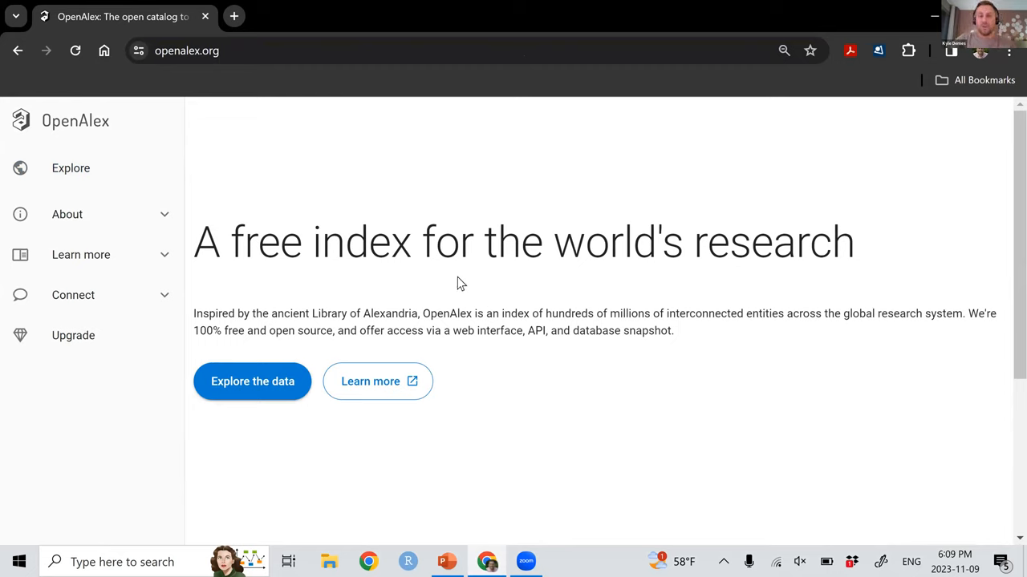
pyautogui.moveTo(17, 337)
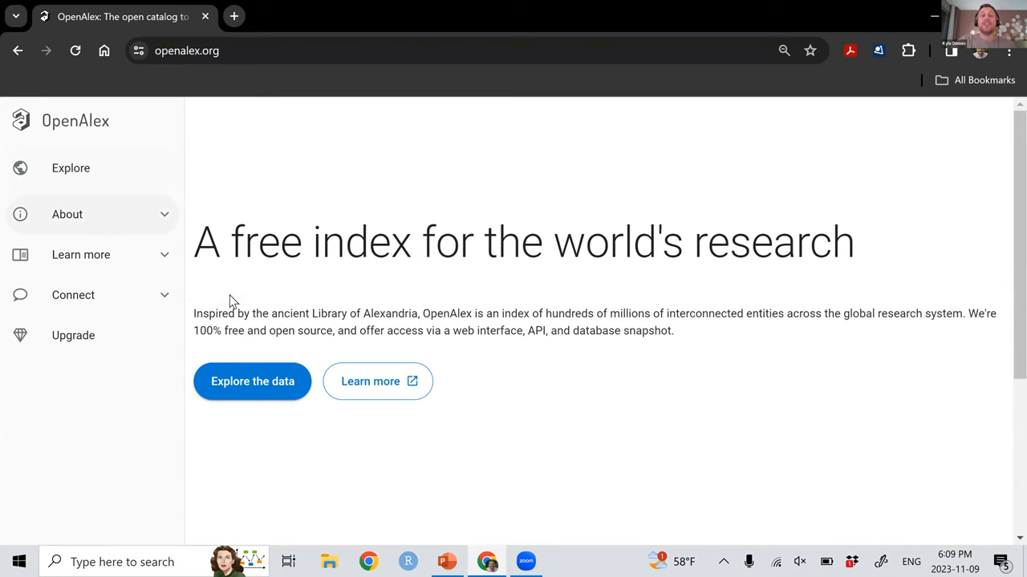
pyautogui.moveTo(252, 381)
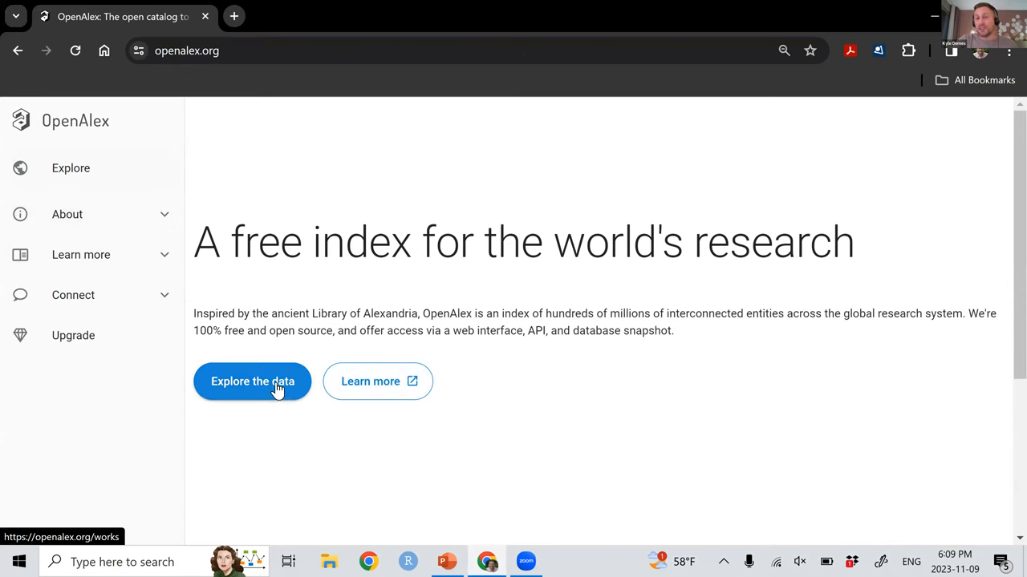
# Enter the explorer listing all ~246 million works from the OpenAlex homepage.
pyautogui.click(252, 382)
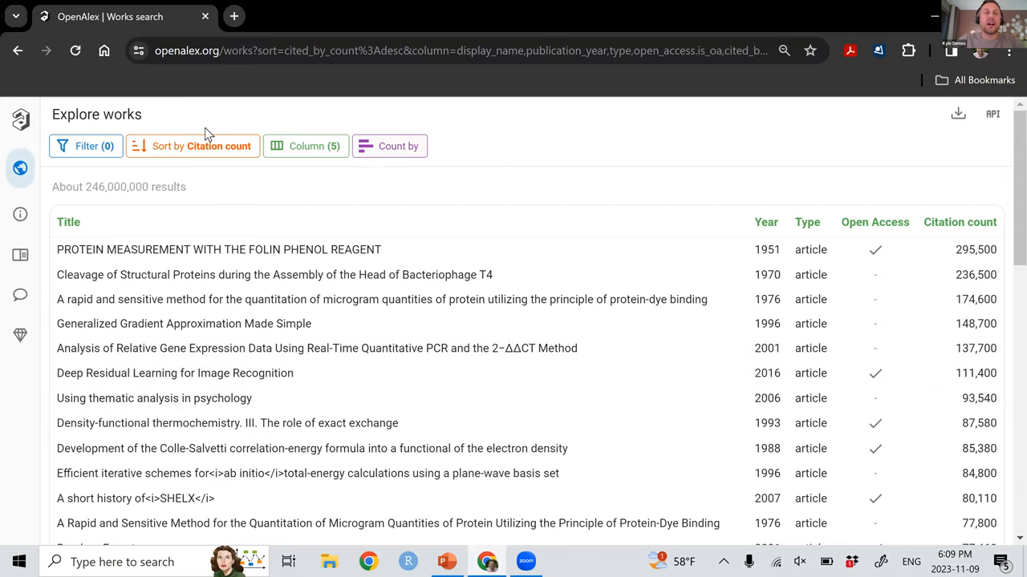
pyautogui.moveTo(285, 151)
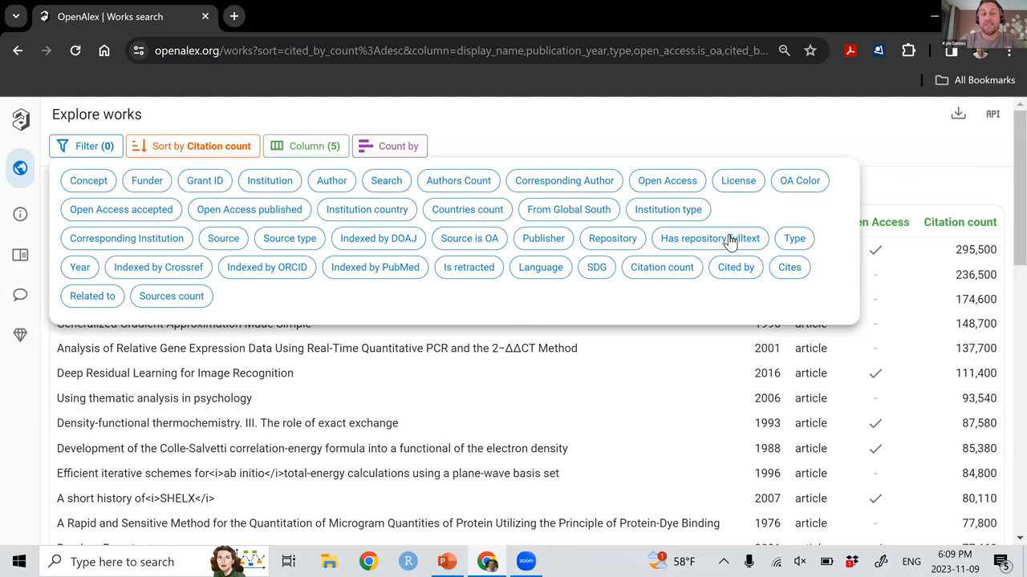
pyautogui.moveTo(725, 244)
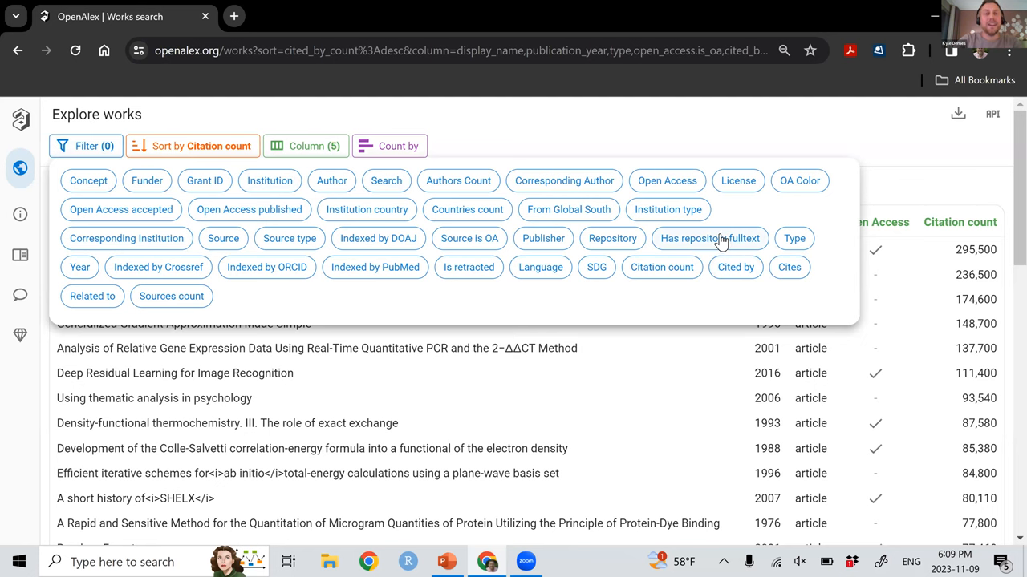
pyautogui.moveTo(331, 180)
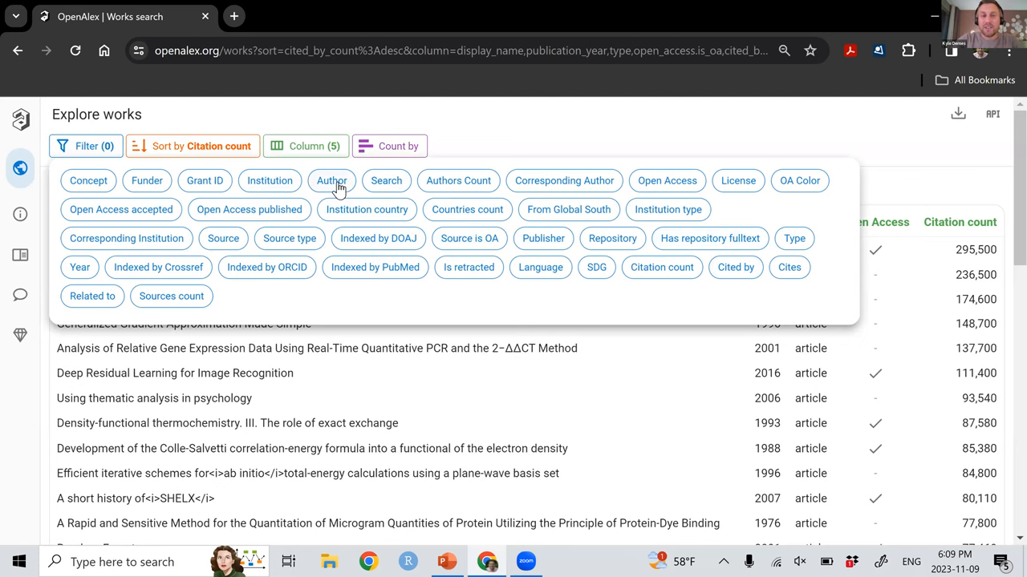
# Filter the works to author Kyle W. Demes, leaving 24 results.
pyautogui.click(331, 180)
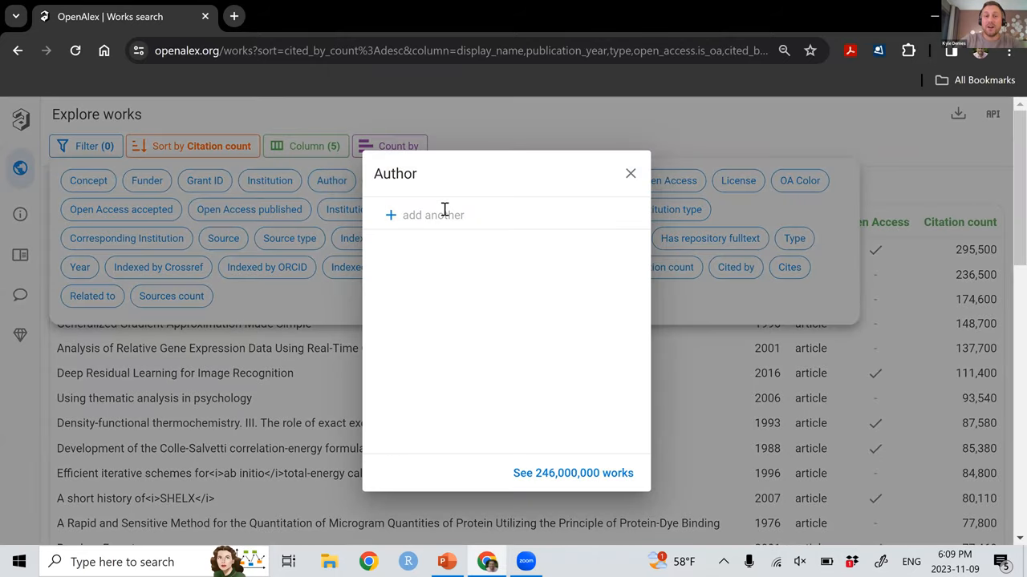
pyautogui.write('kyle')
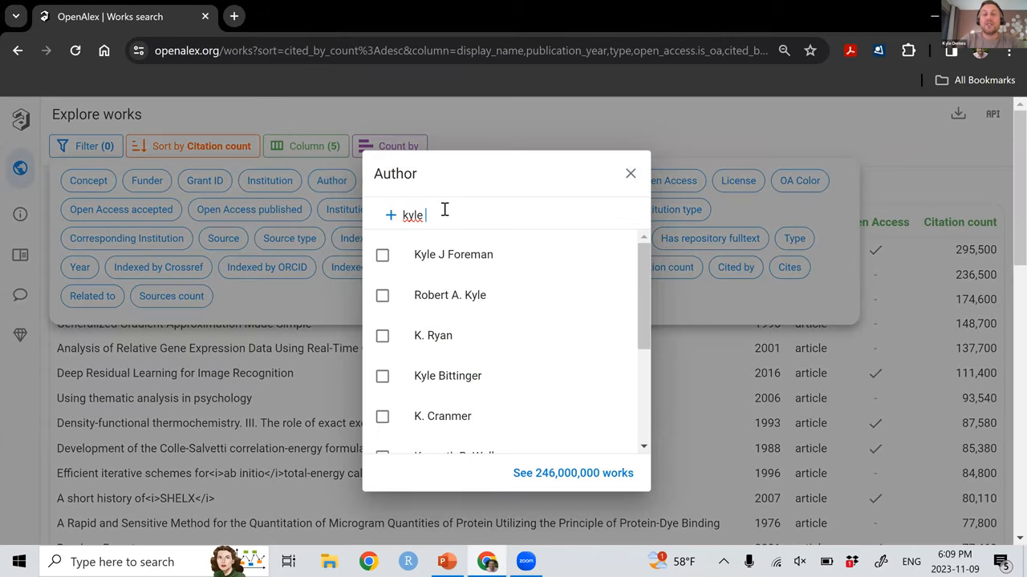
pyautogui.write('demes')
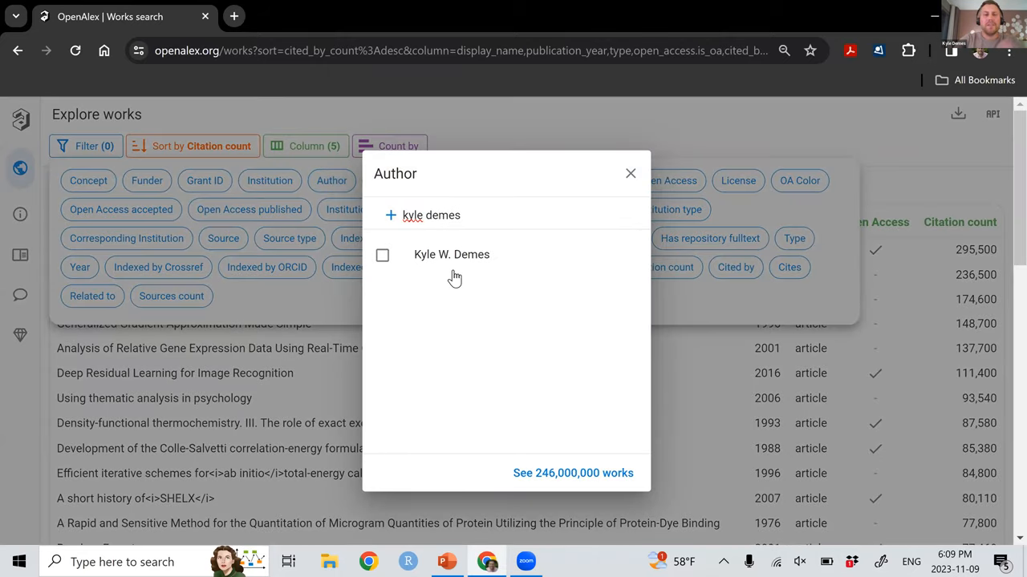
pyautogui.click(451, 253)
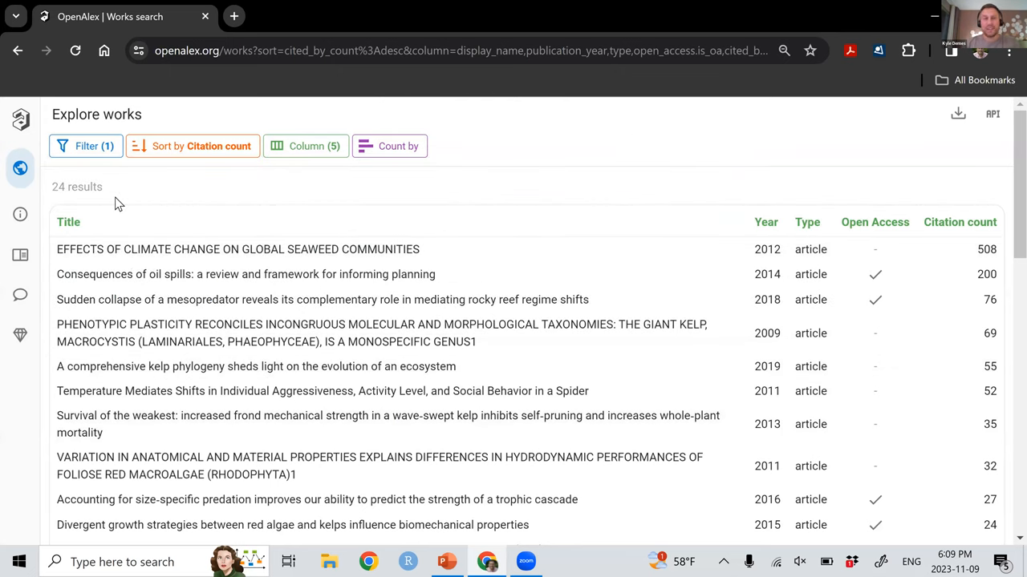
pyautogui.moveTo(130, 199)
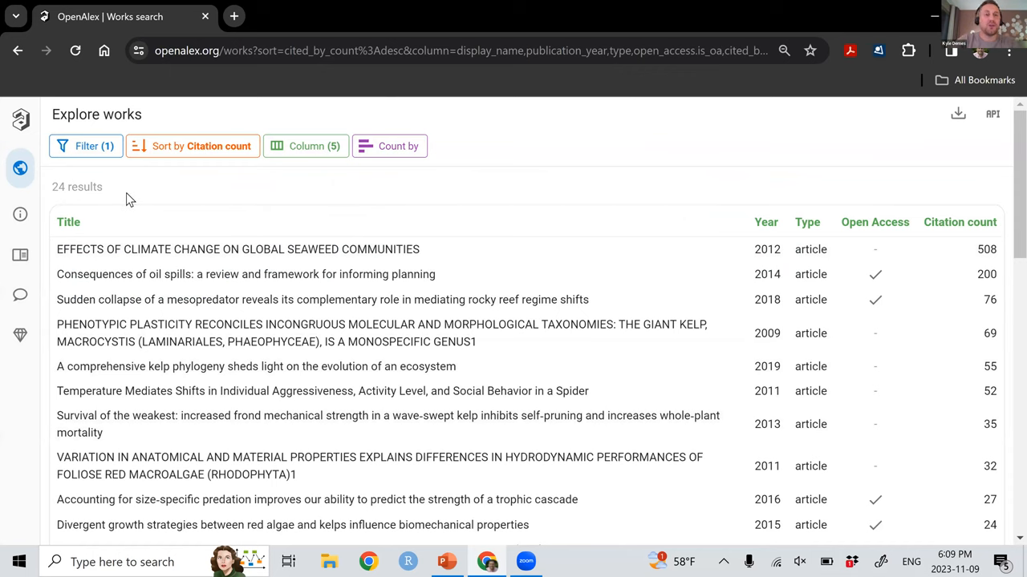
pyautogui.moveTo(208, 151)
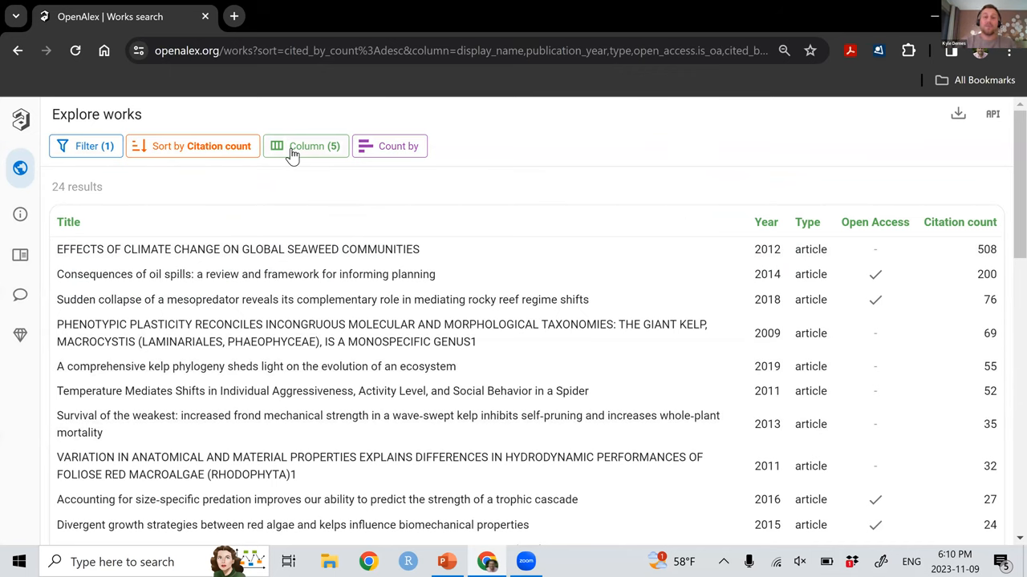
pyautogui.moveTo(280, 201)
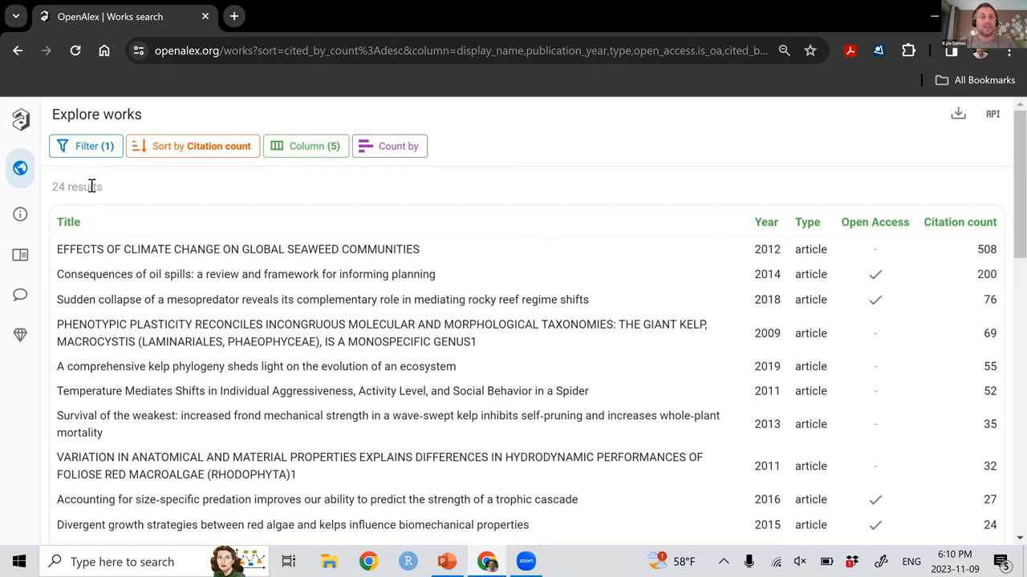
pyautogui.moveTo(167, 193)
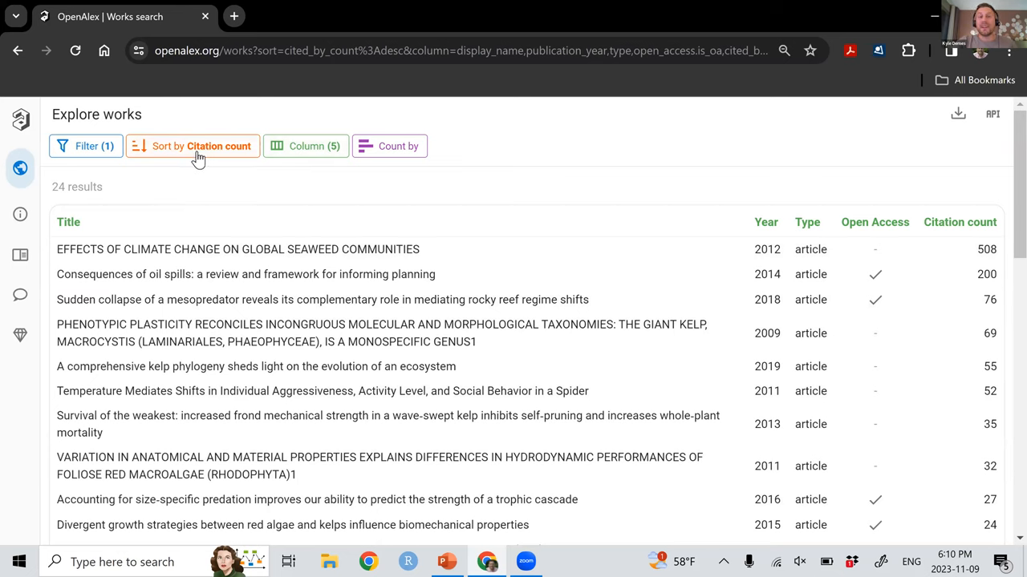
pyautogui.moveTo(957, 256)
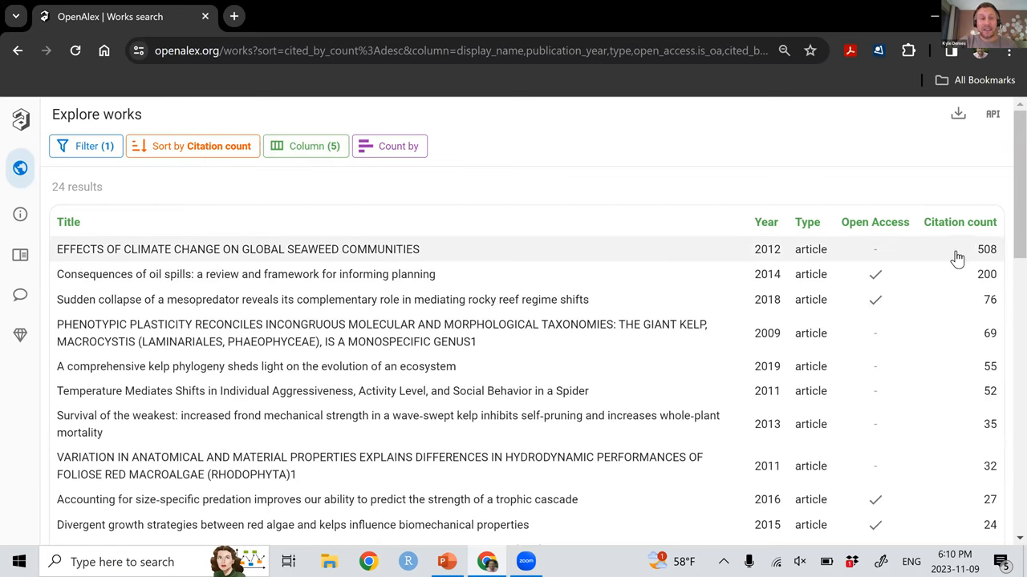
pyautogui.scroll(-3)
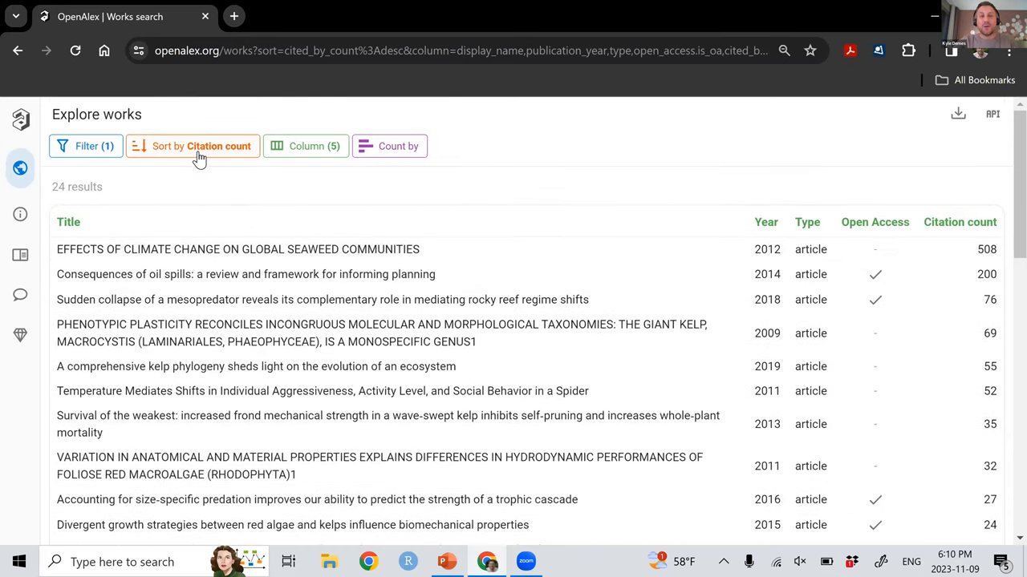
pyautogui.click(192, 146)
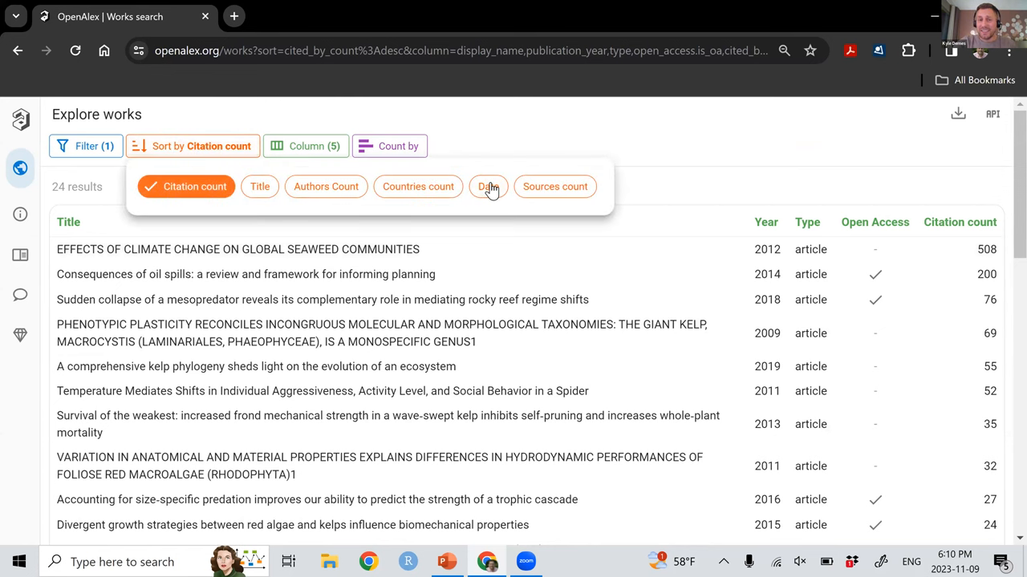
pyautogui.moveTo(529, 164)
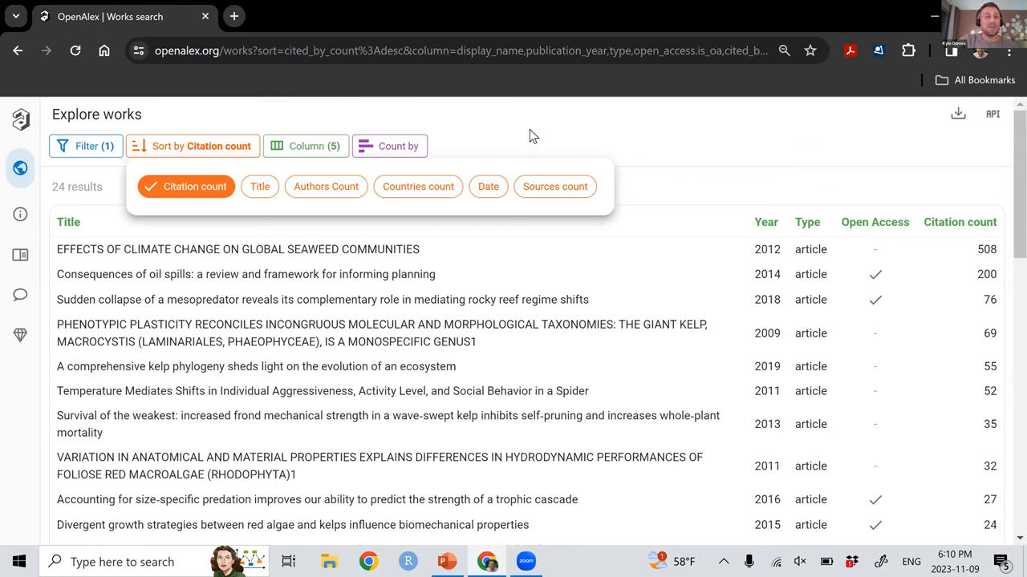
pyautogui.click(305, 146)
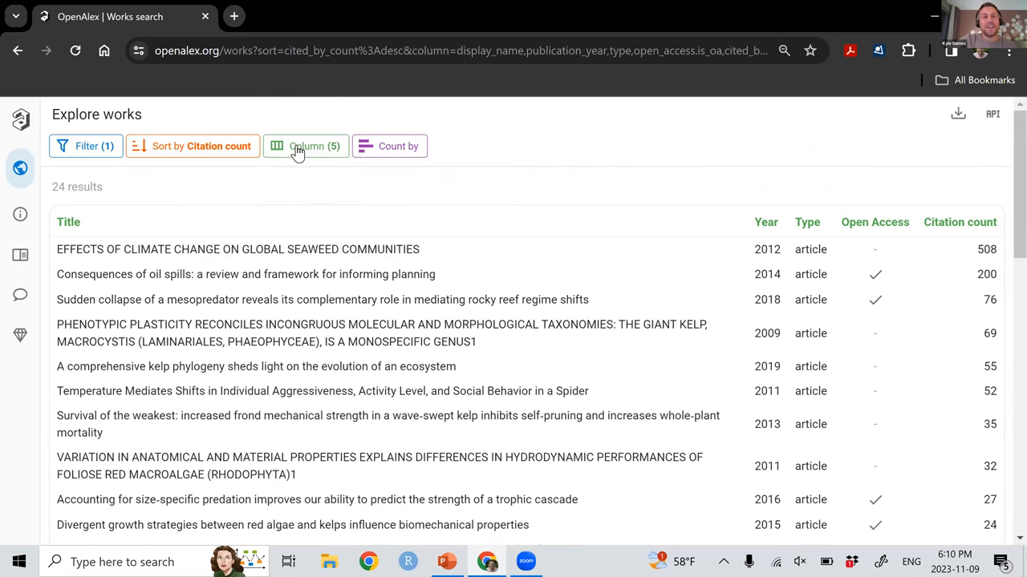
pyautogui.moveTo(301, 150)
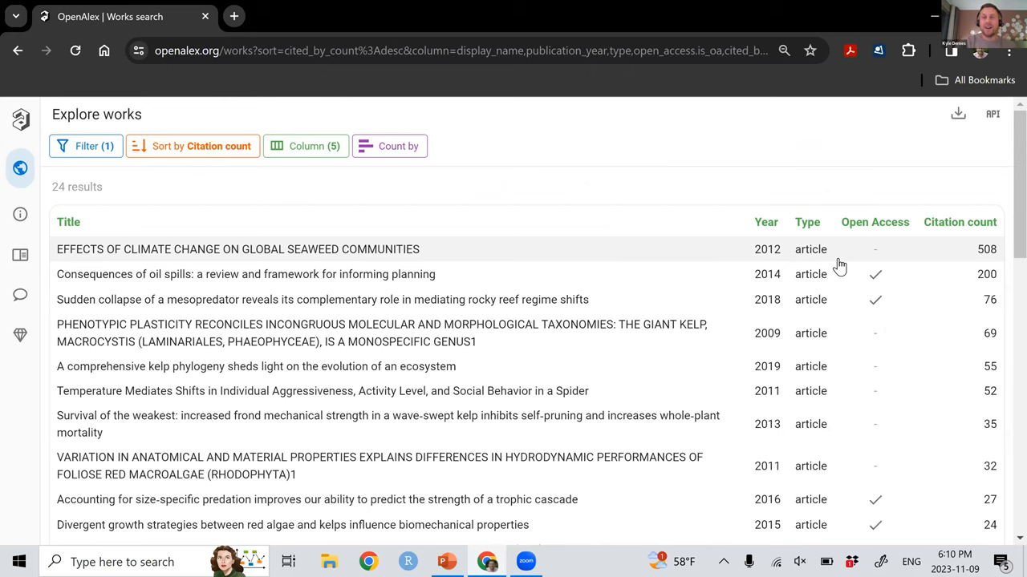
pyautogui.moveTo(511, 233)
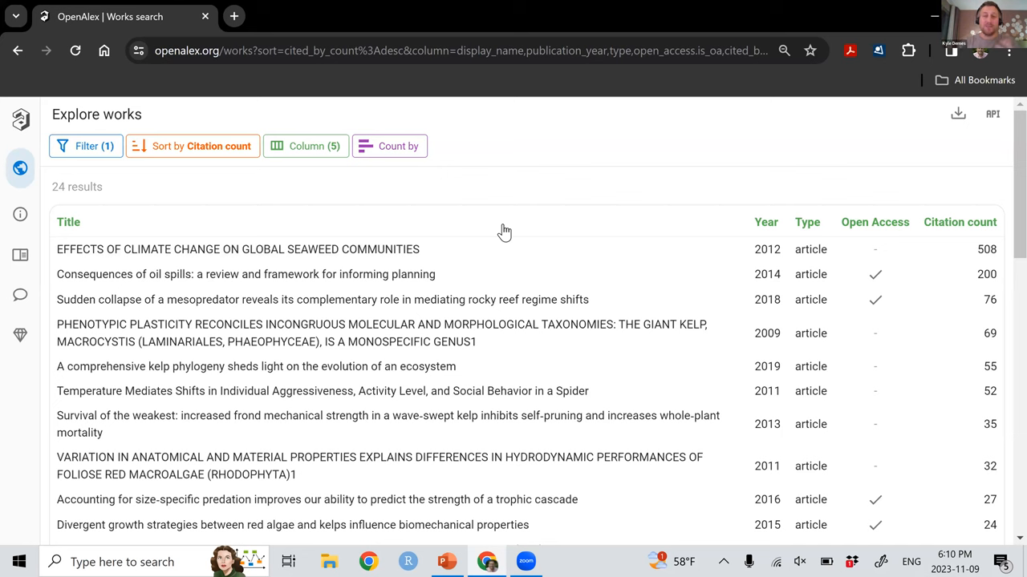
# Add a Language column to the results table and review it (all English).
pyautogui.click(305, 146)
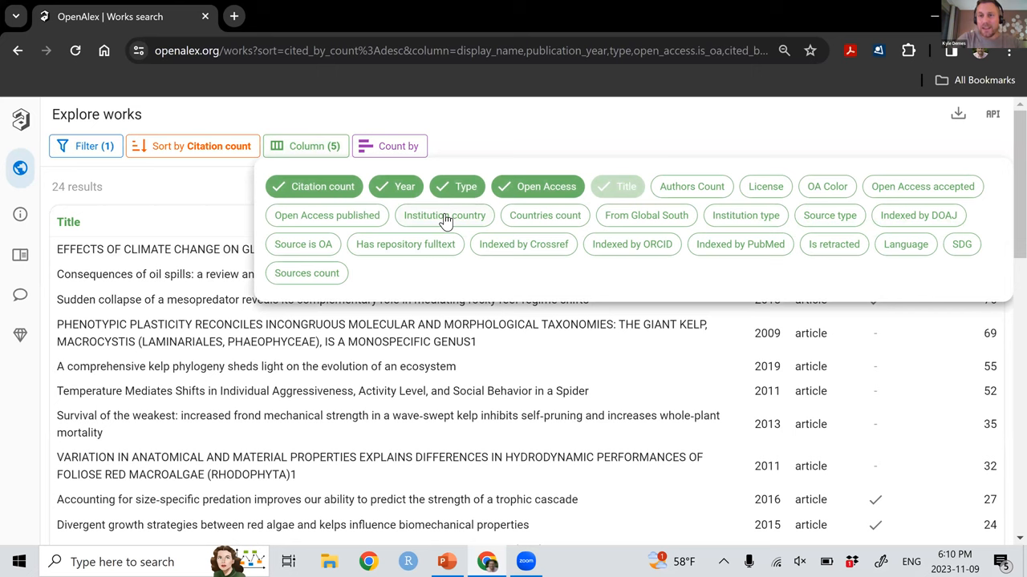
pyautogui.moveTo(469, 225)
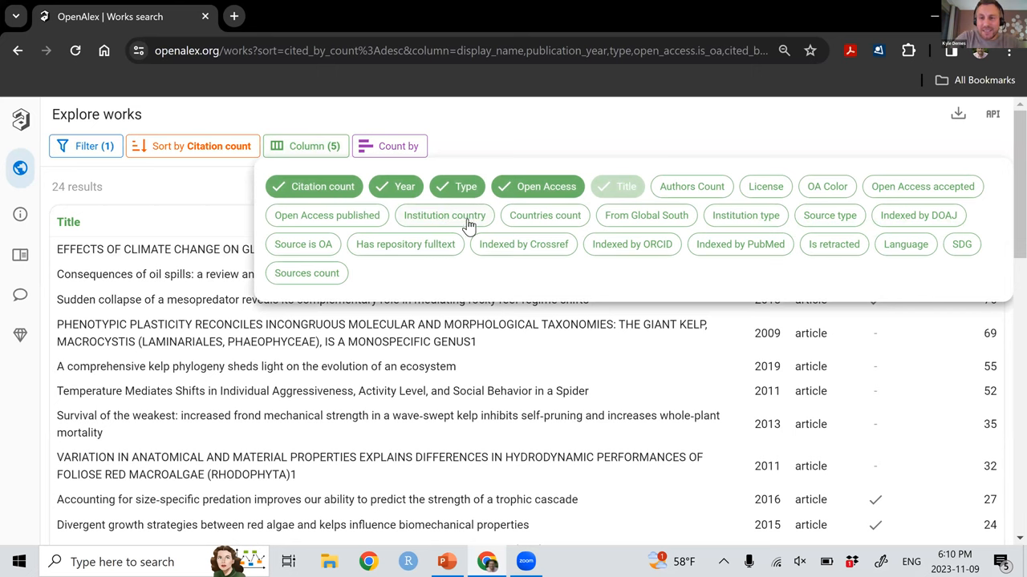
pyautogui.moveTo(866, 257)
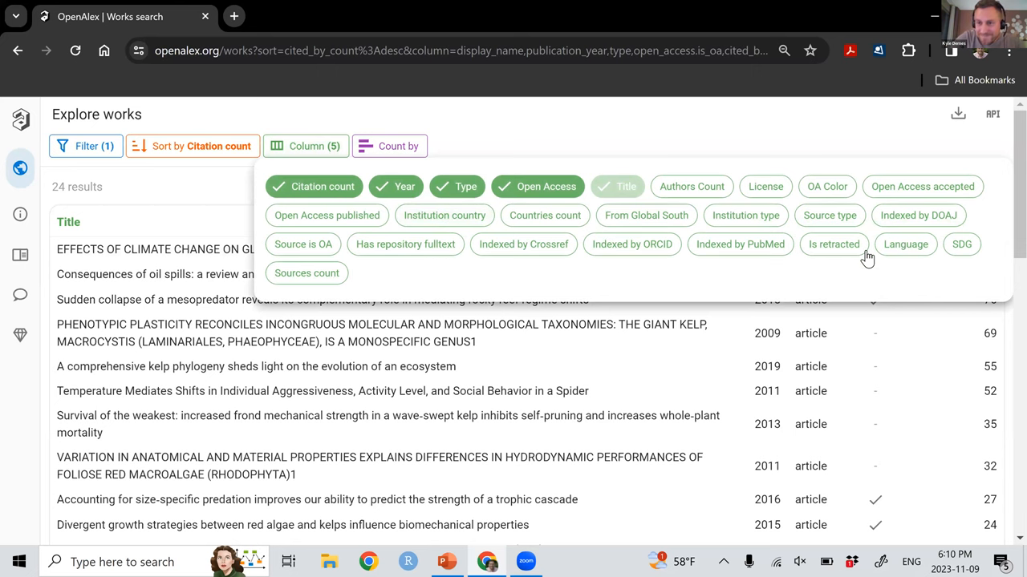
pyautogui.moveTo(692, 226)
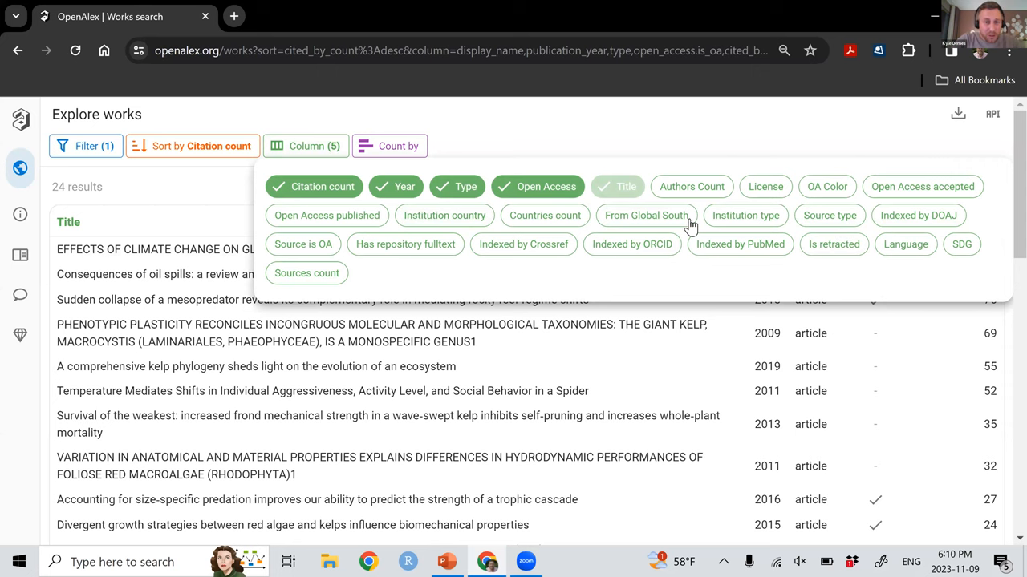
pyautogui.moveTo(383, 255)
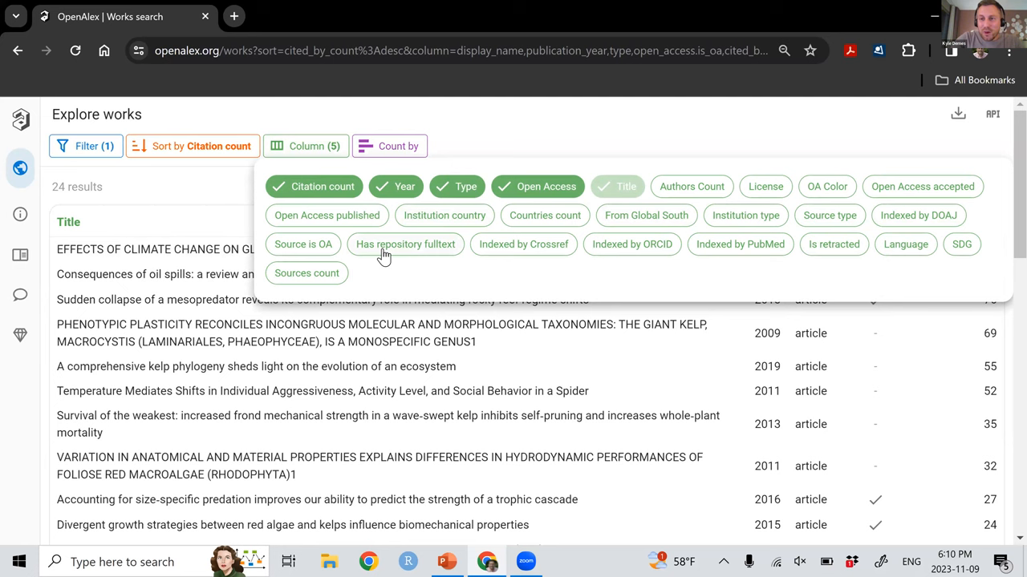
pyautogui.moveTo(905, 243)
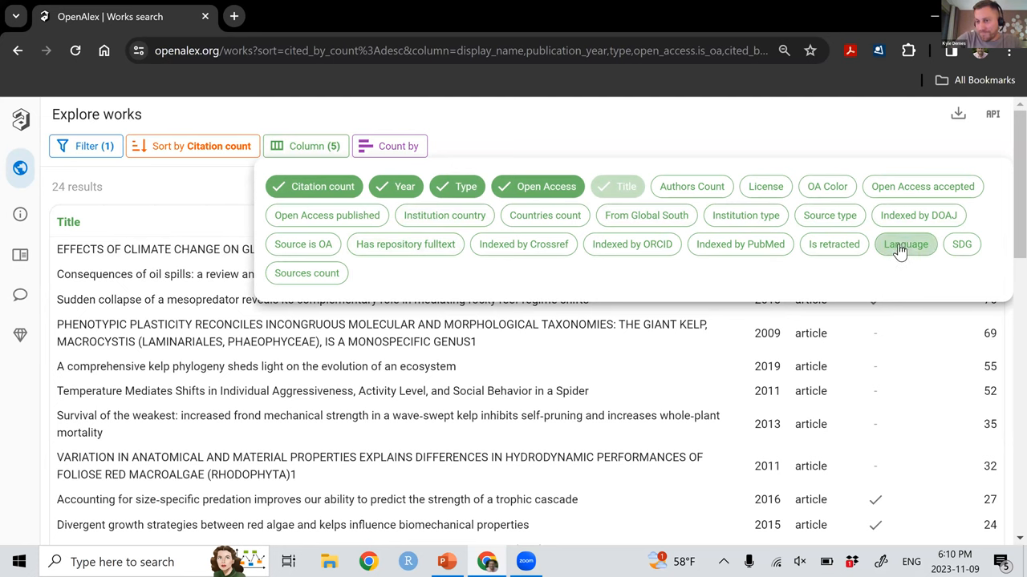
pyautogui.click(905, 244)
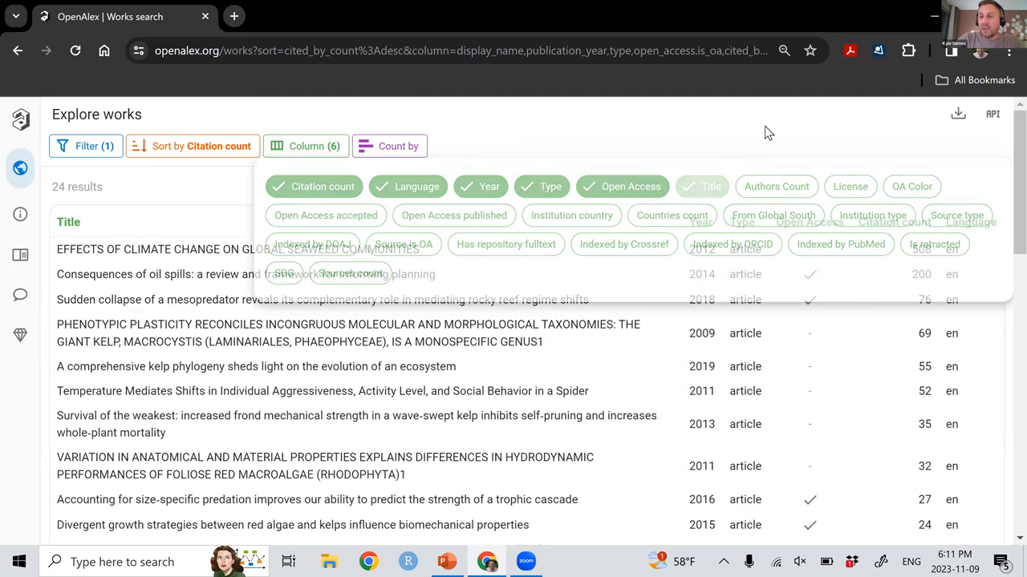
pyautogui.scroll(-3)
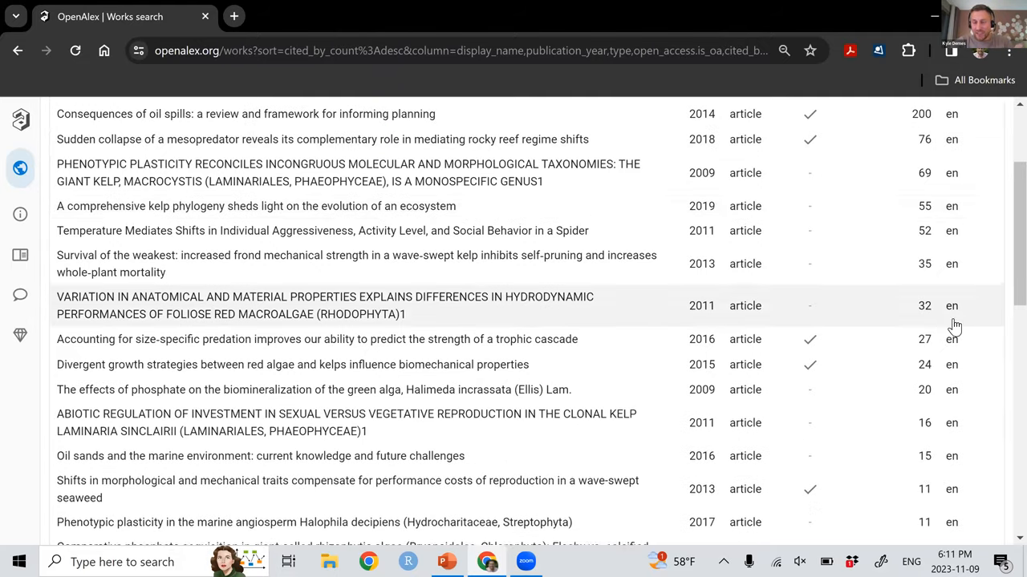
pyautogui.scroll(-3)
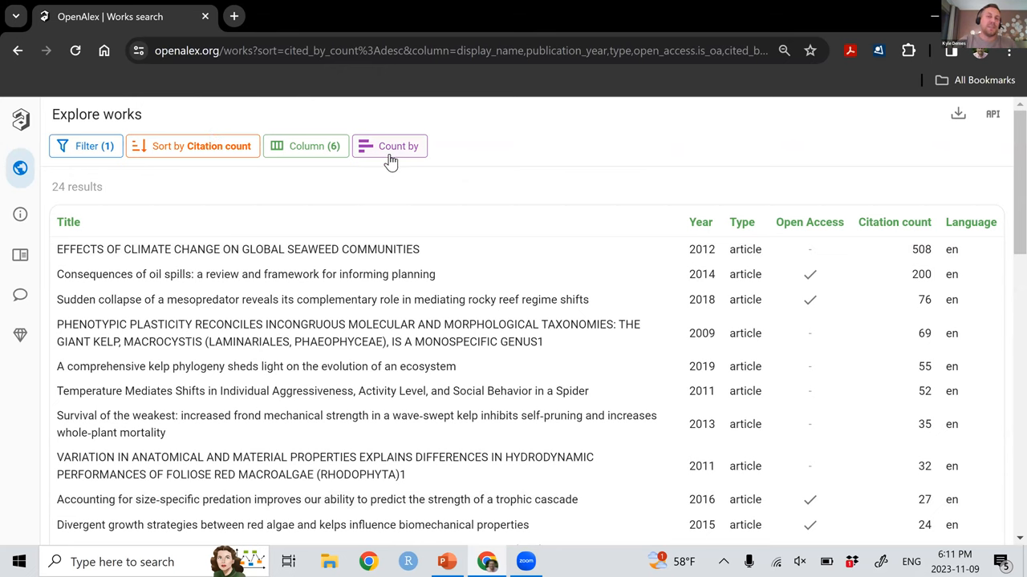
pyautogui.moveTo(401, 159)
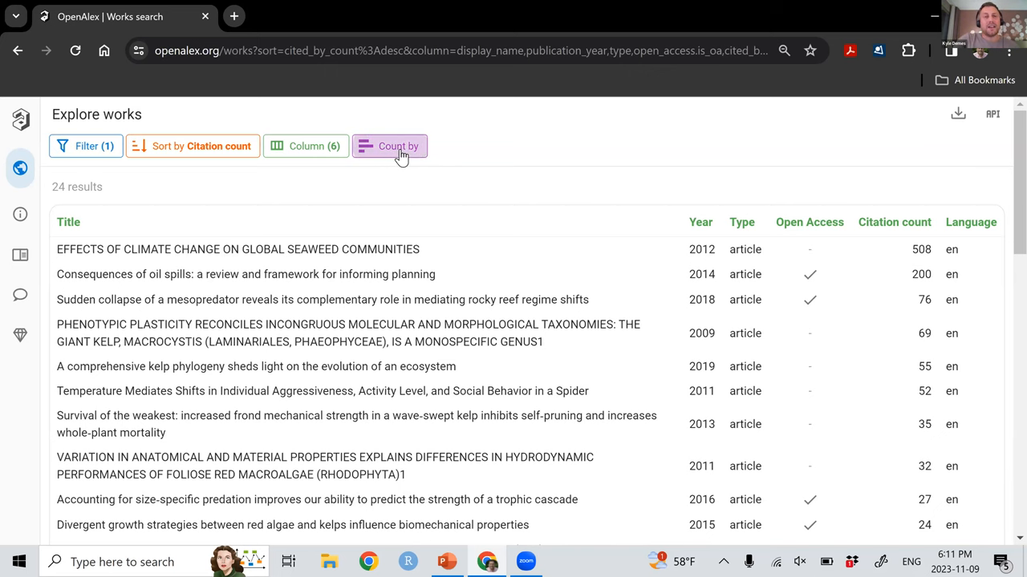
# Count the author's works by publication year, with 2019 busiest at 4 works.
pyautogui.click(397, 146)
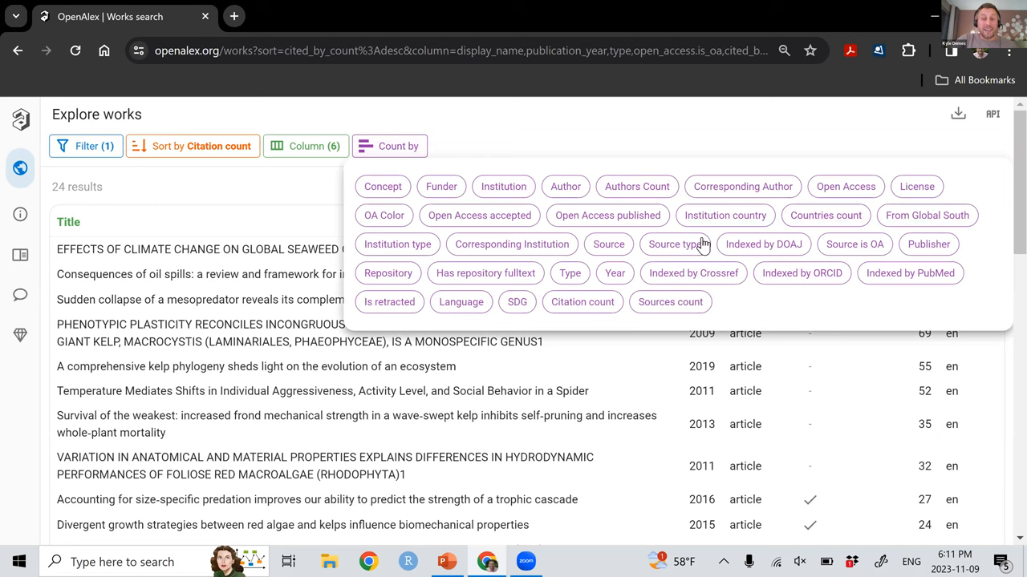
pyautogui.moveTo(648, 302)
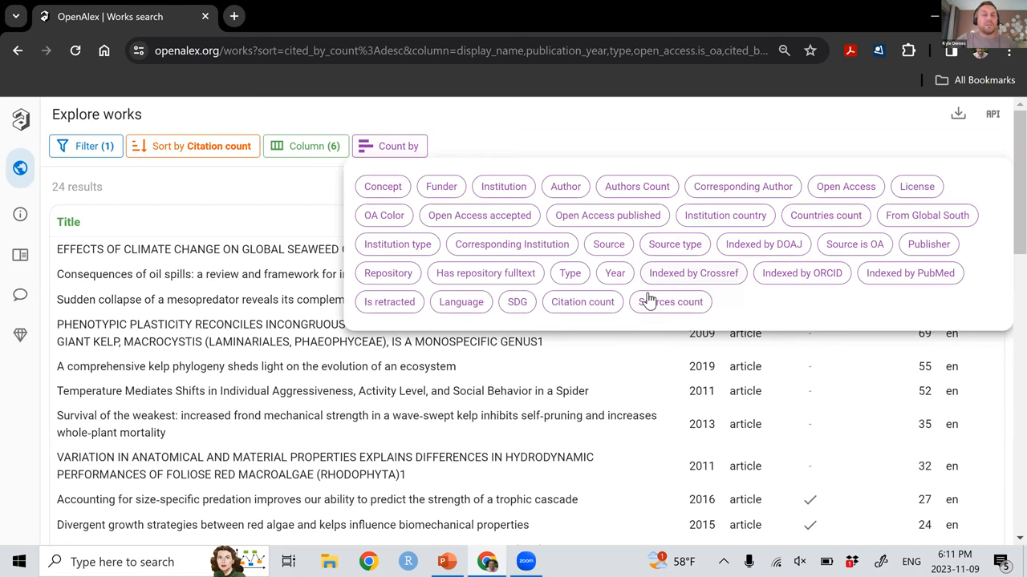
pyautogui.moveTo(616, 272)
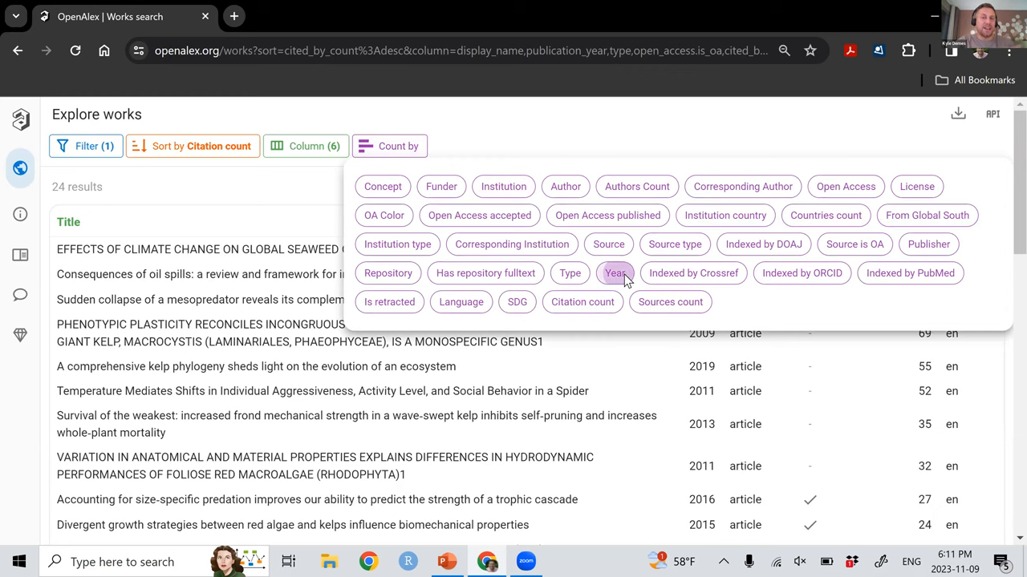
pyautogui.click(616, 273)
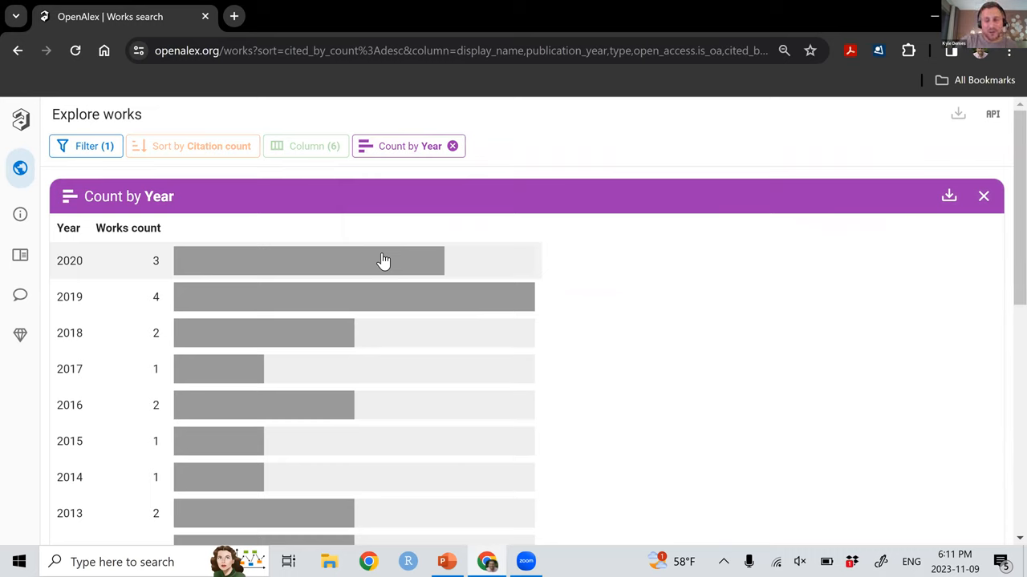
pyautogui.moveTo(366, 301)
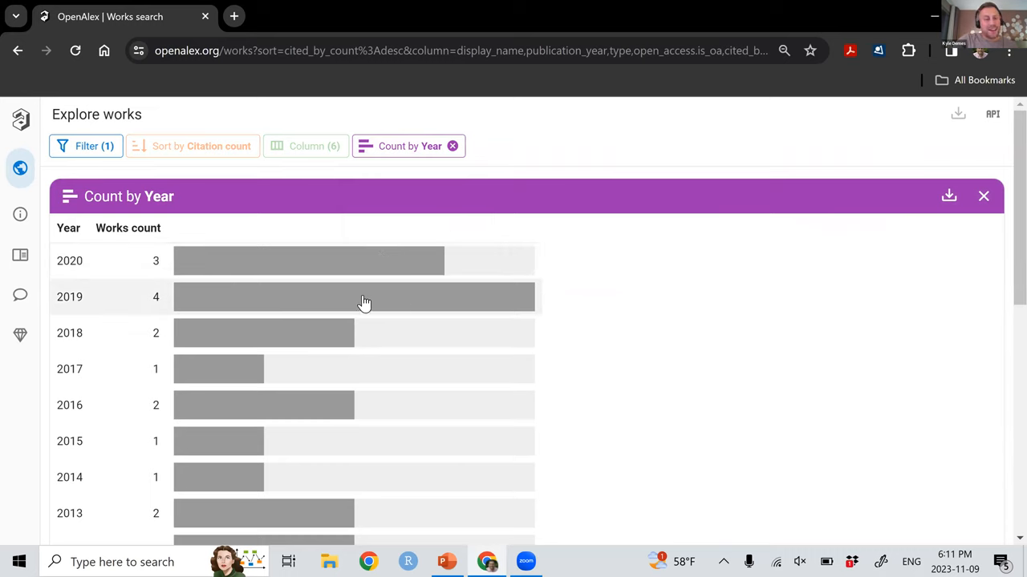
pyautogui.scroll(-3)
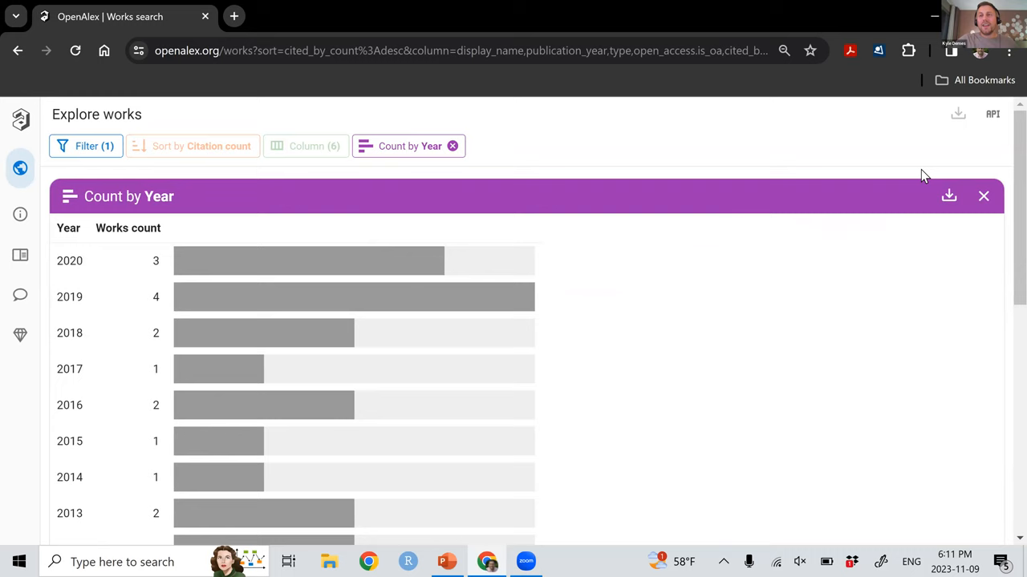
pyautogui.moveTo(815, 125)
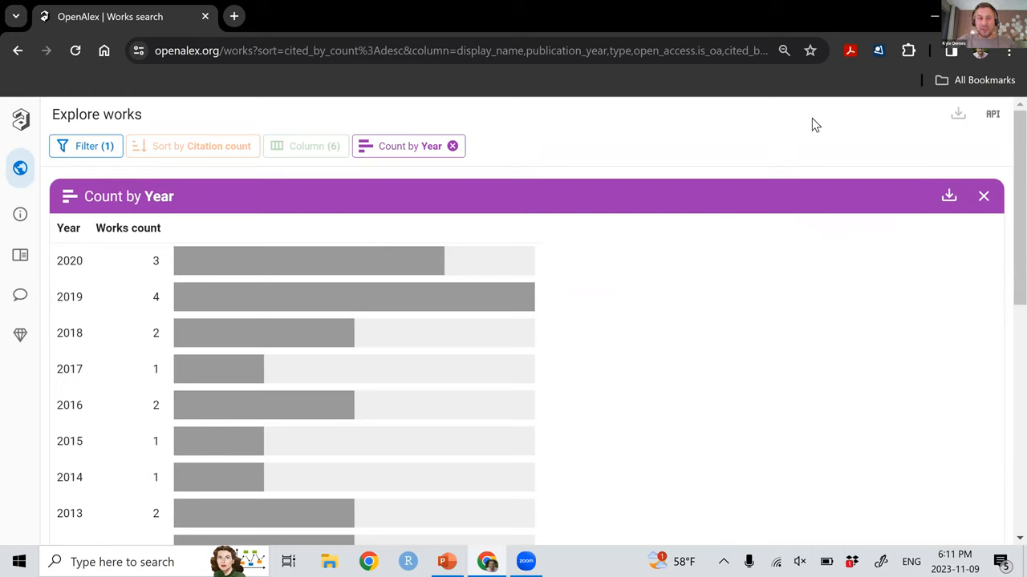
pyautogui.moveTo(462, 209)
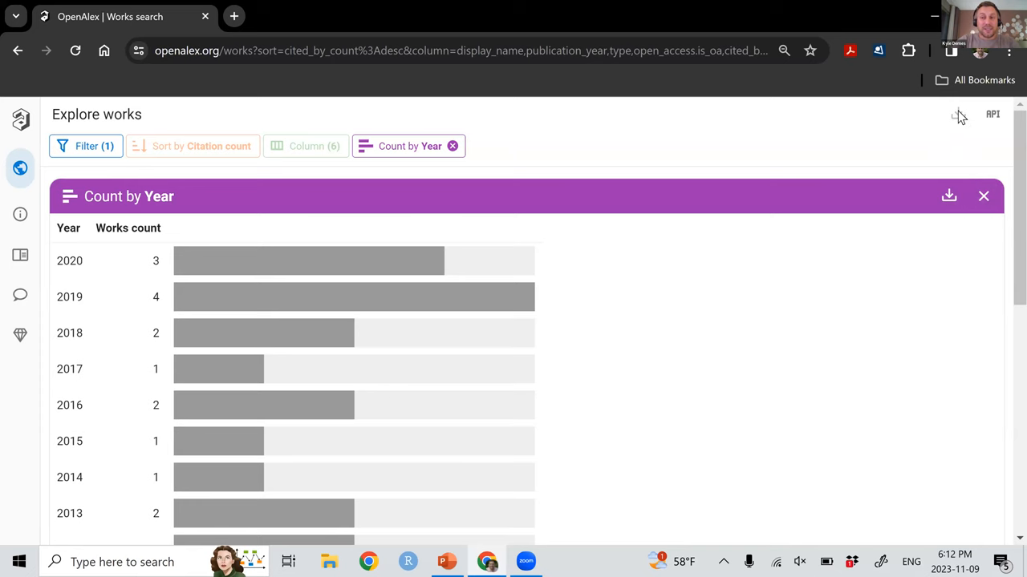
pyautogui.click(949, 196)
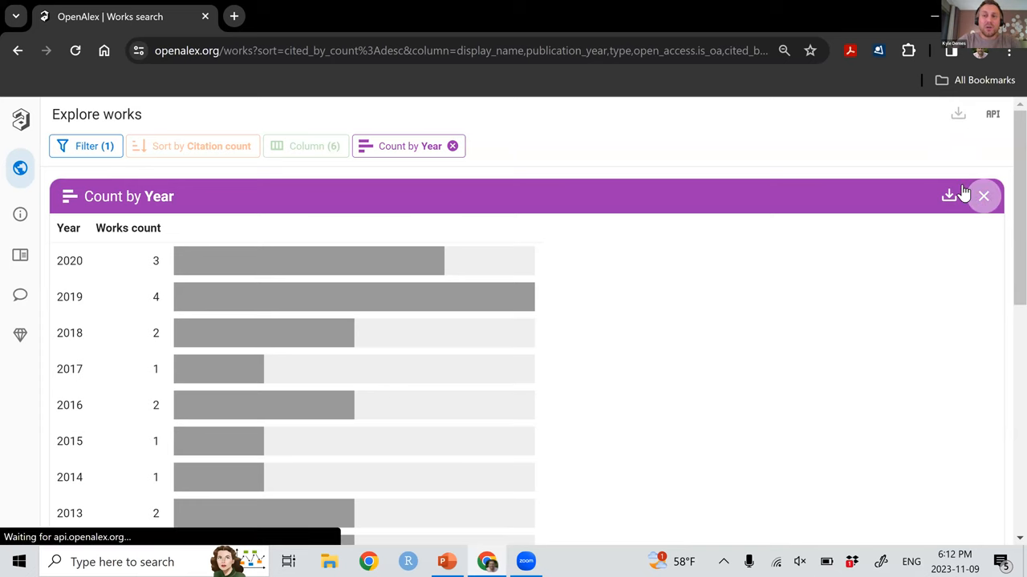
# Close the year chart and view the export formats (spreadsheet, WoS text) for the 24 works.
pyautogui.click(984, 196)
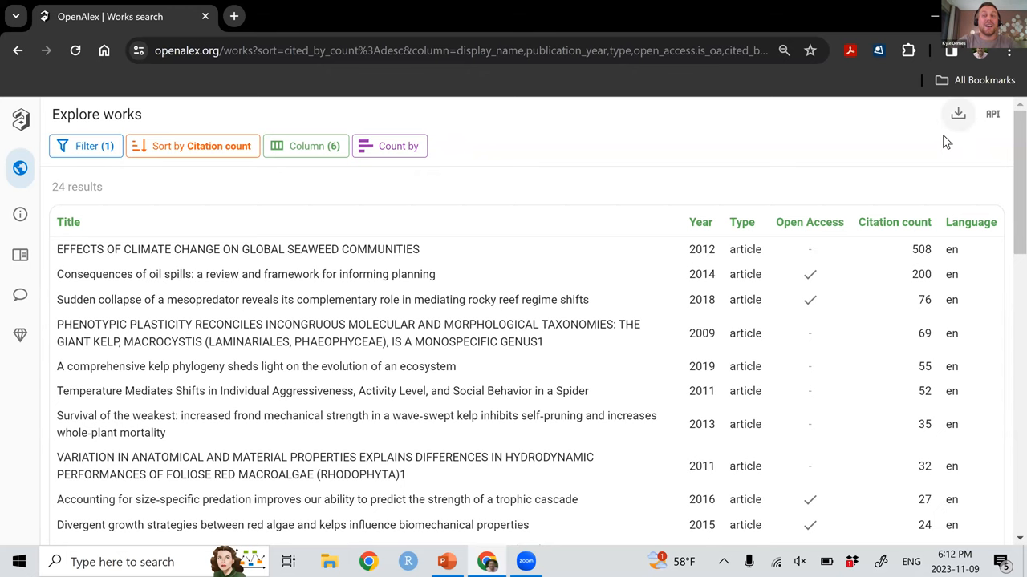
pyautogui.click(958, 114)
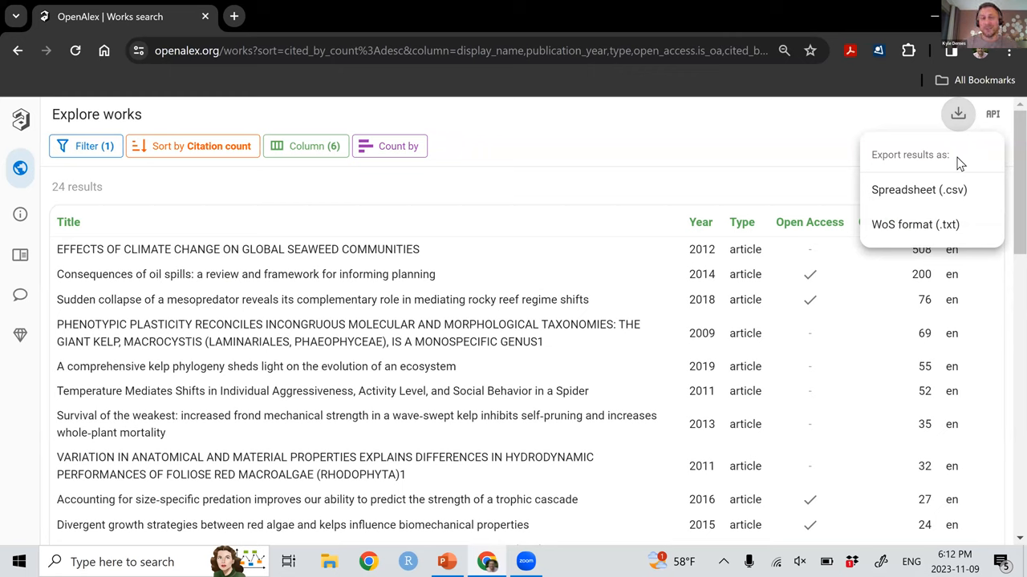
pyautogui.moveTo(865, 112)
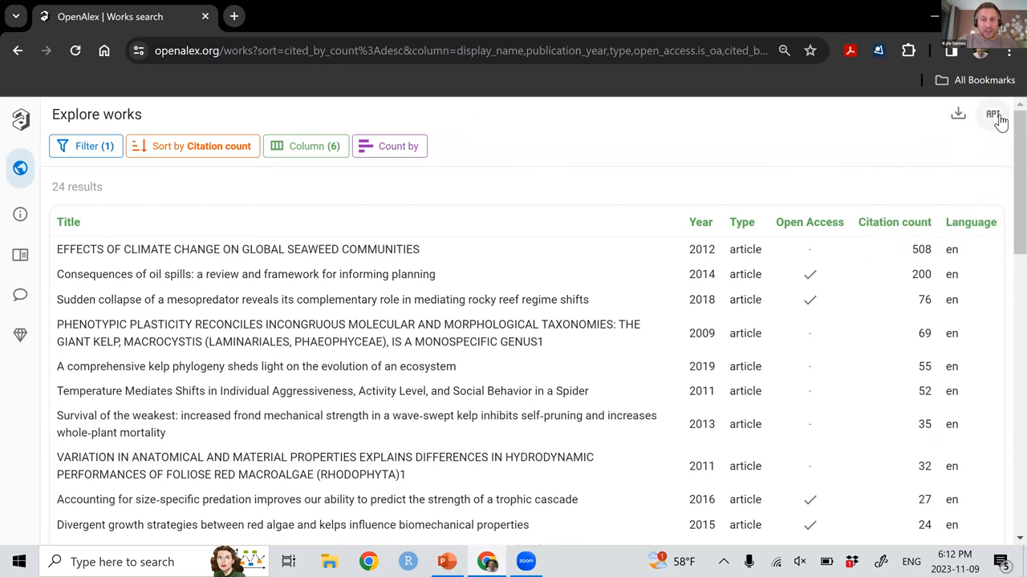
# Copy the API query URL for the author's works and inspect its raw JSON in a new tab.
pyautogui.click(993, 115)
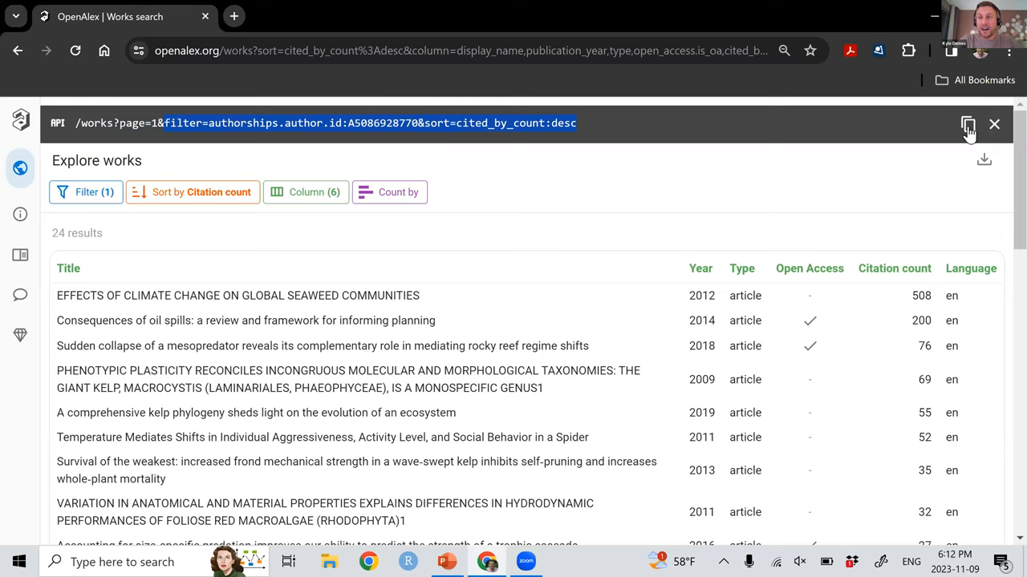
pyautogui.click(968, 123)
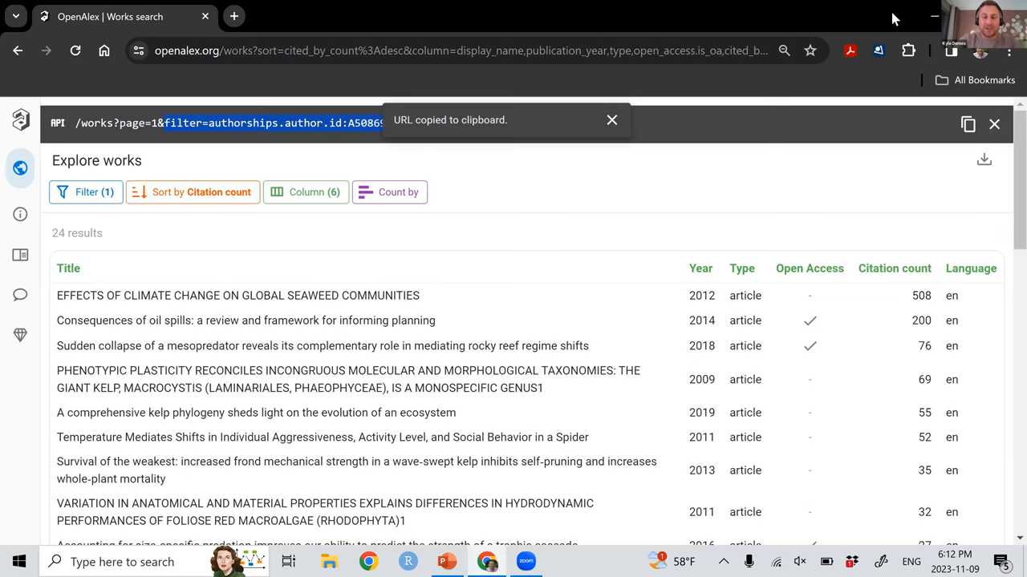
pyautogui.click(234, 16)
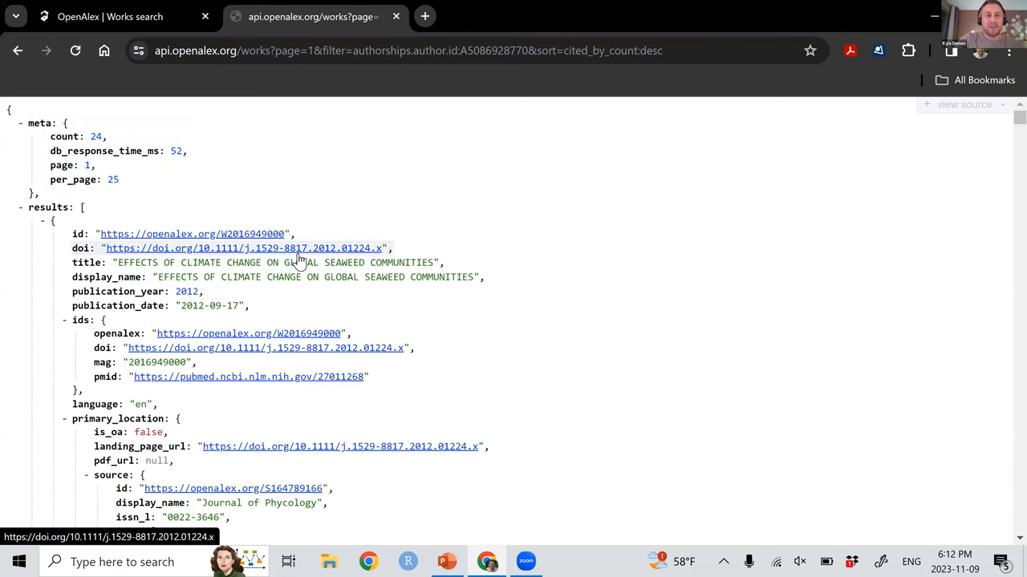
pyautogui.scroll(-3)
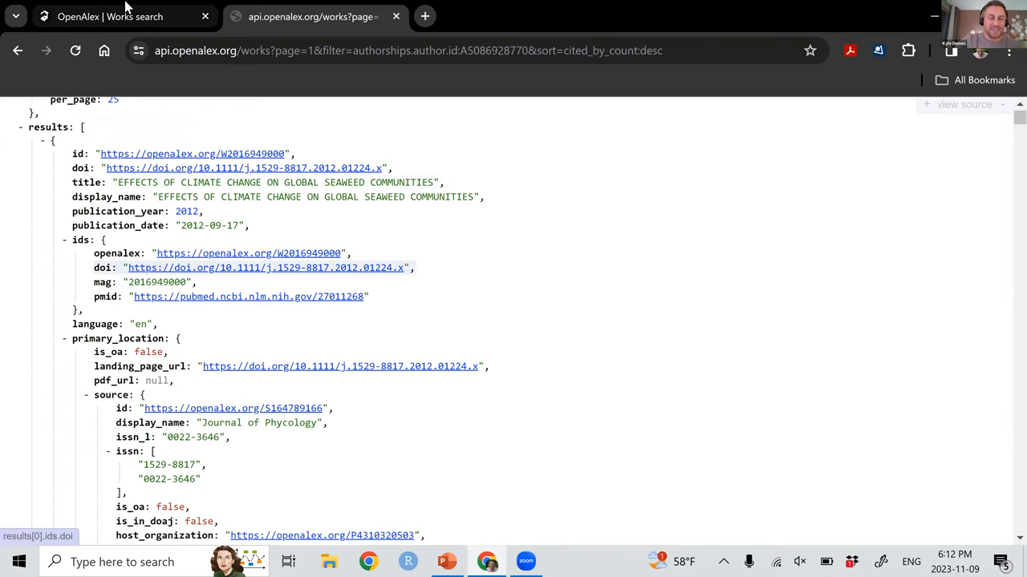
pyautogui.moveTo(109, 16)
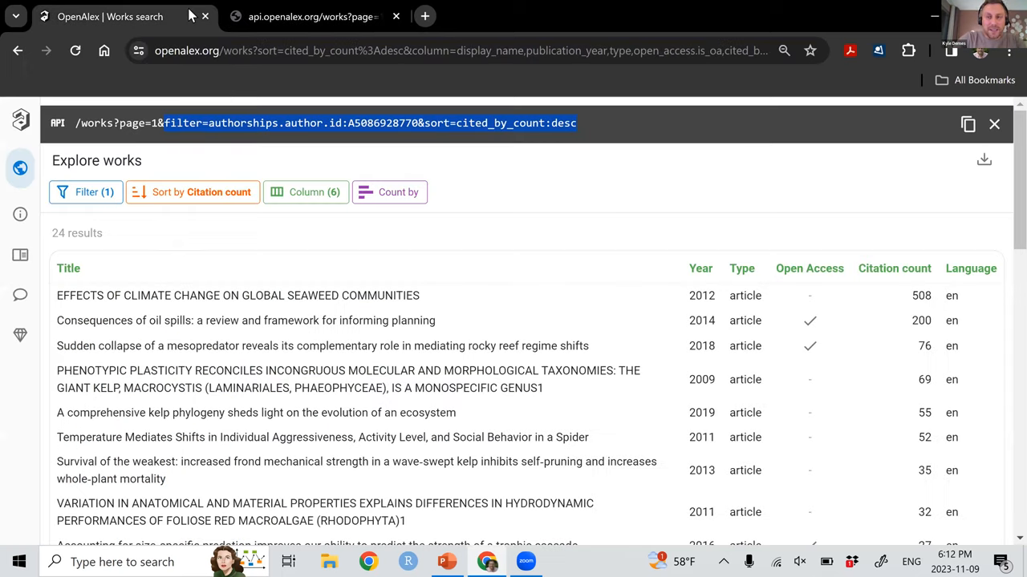
pyautogui.moveTo(656, 109)
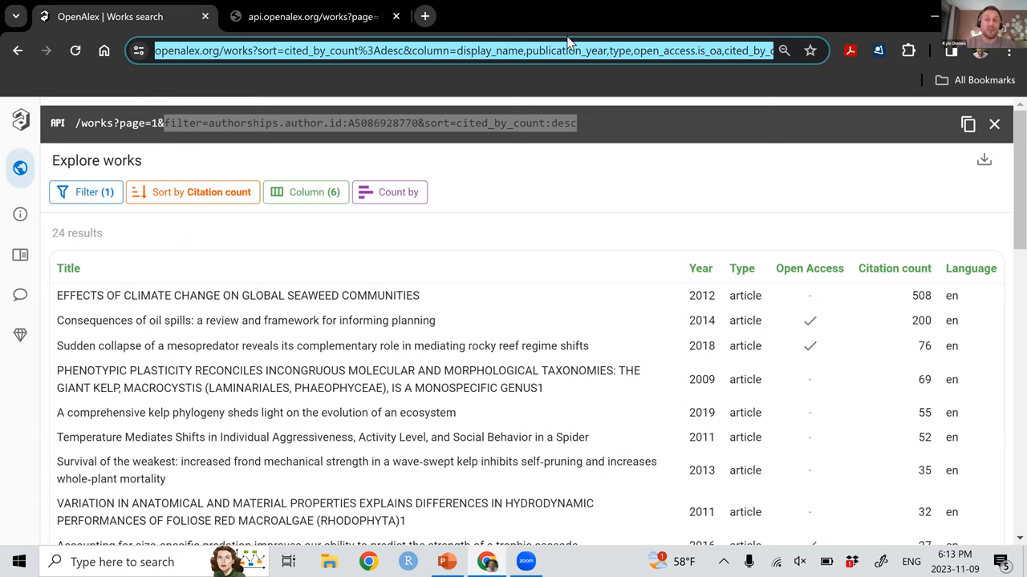
# Restrict the author's works to open access, leaving 8 results ranked by citations.
pyautogui.click(85, 192)
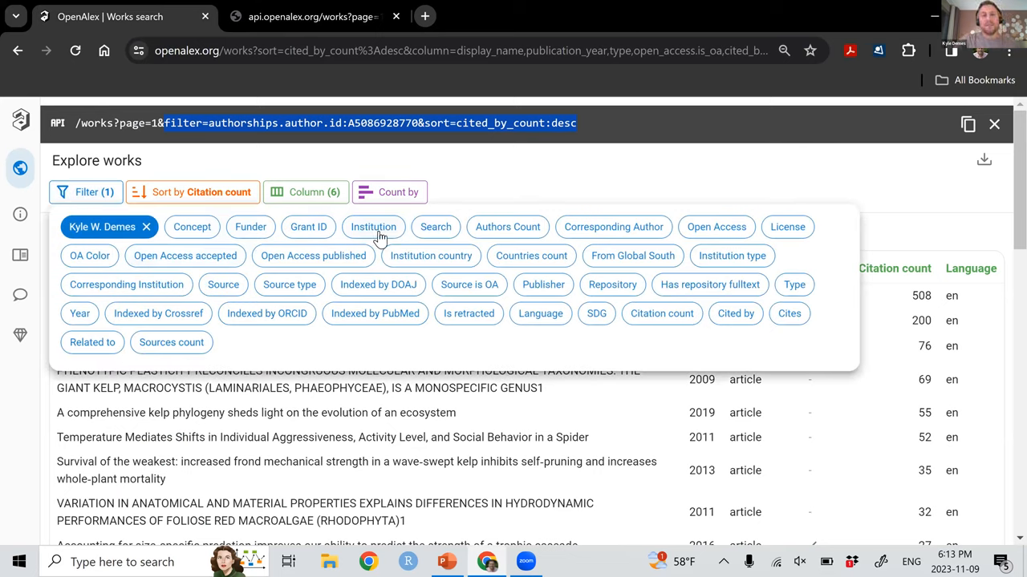
pyautogui.moveTo(317, 279)
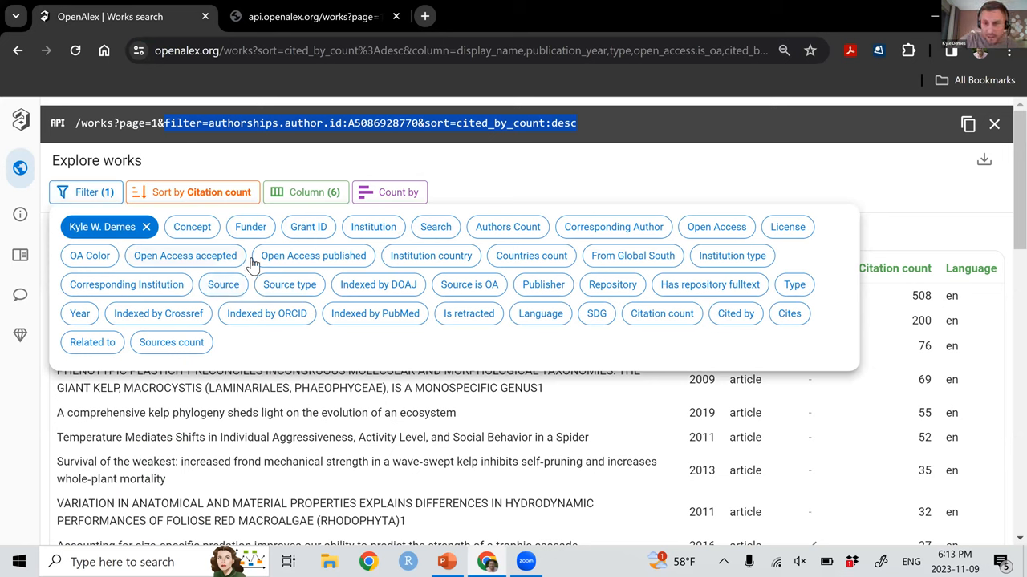
pyautogui.moveTo(723, 231)
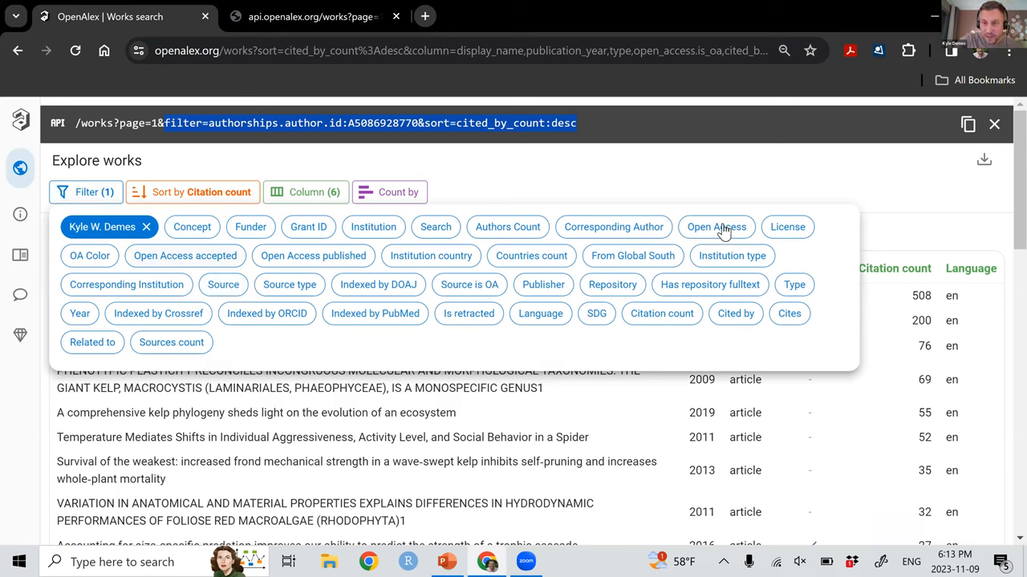
pyautogui.click(716, 227)
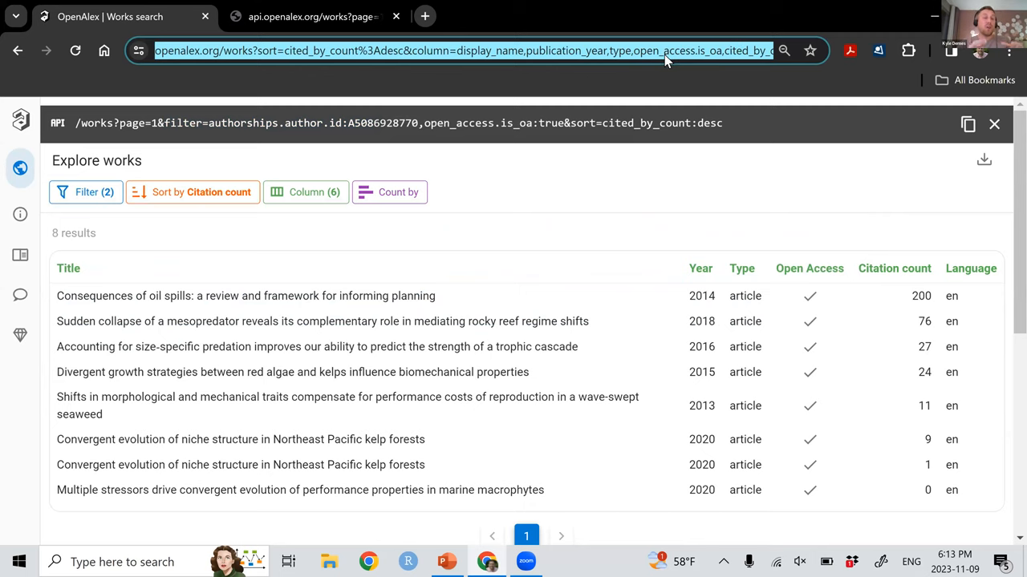
pyautogui.click(616, 16)
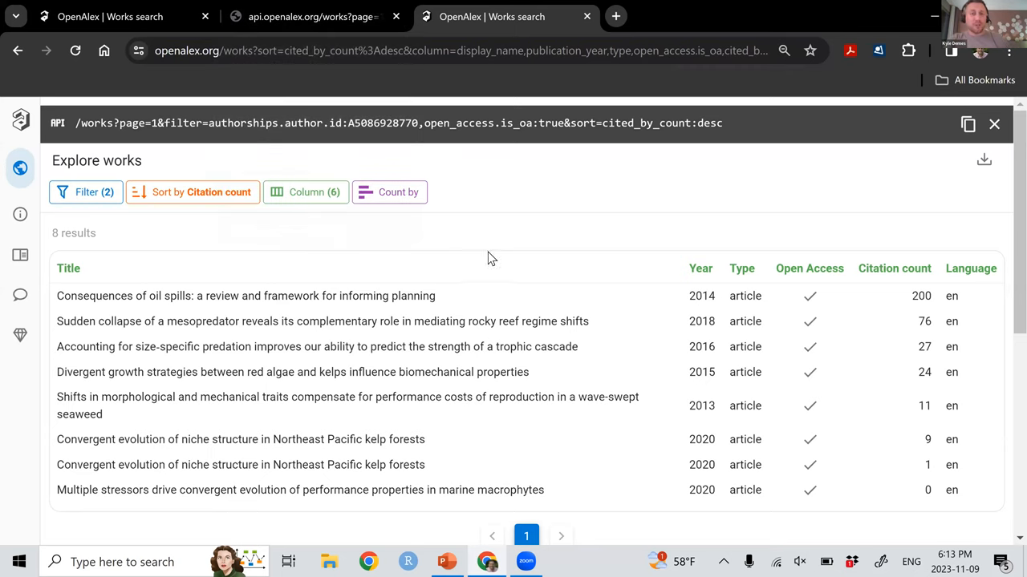
pyautogui.moveTo(534, 270)
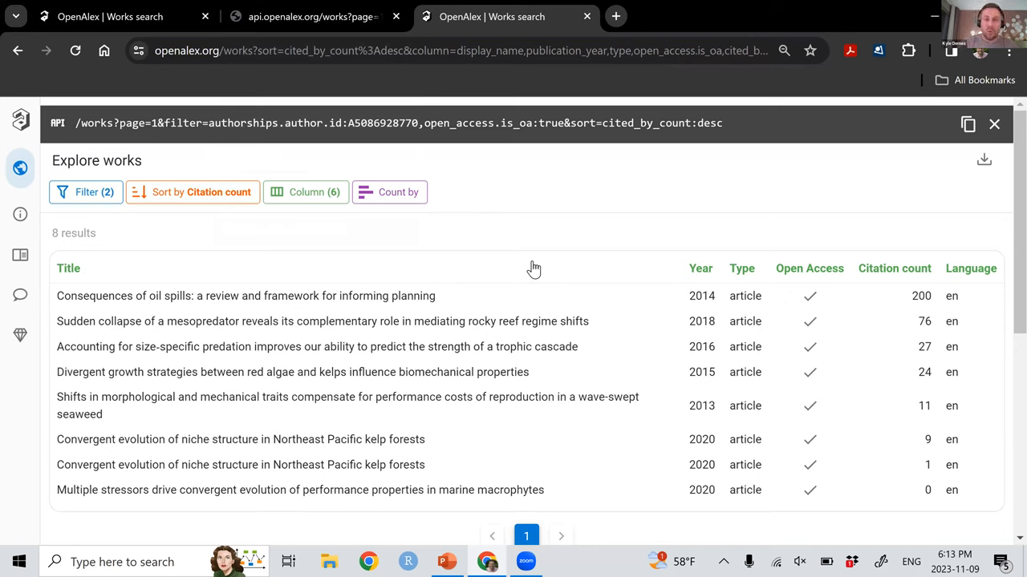
pyautogui.moveTo(359, 184)
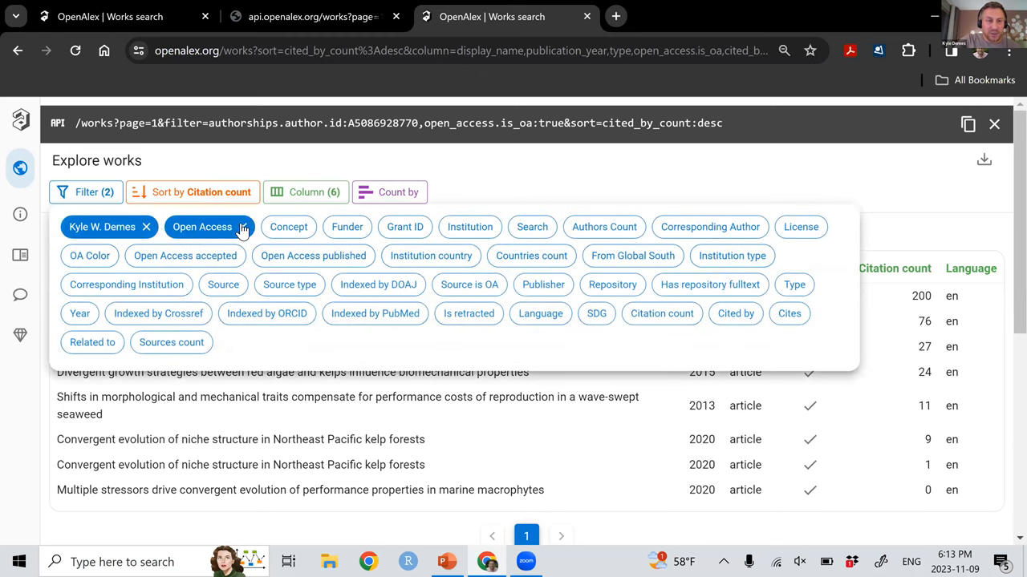
# Clear the author and open-access filters and filter by institution country Costa Rica (CR).
pyautogui.click(146, 226)
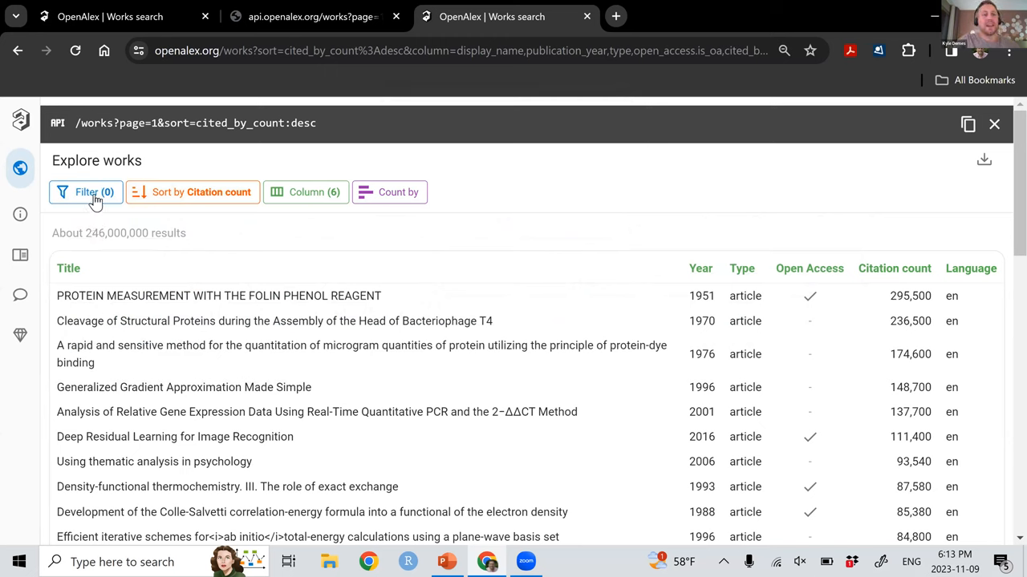
pyautogui.click(86, 192)
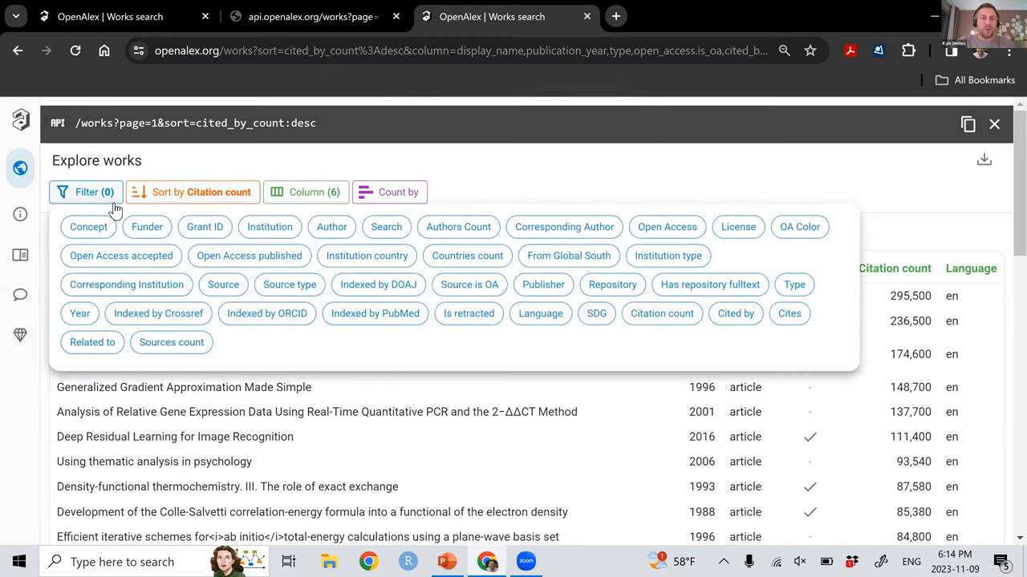
pyautogui.moveTo(526, 250)
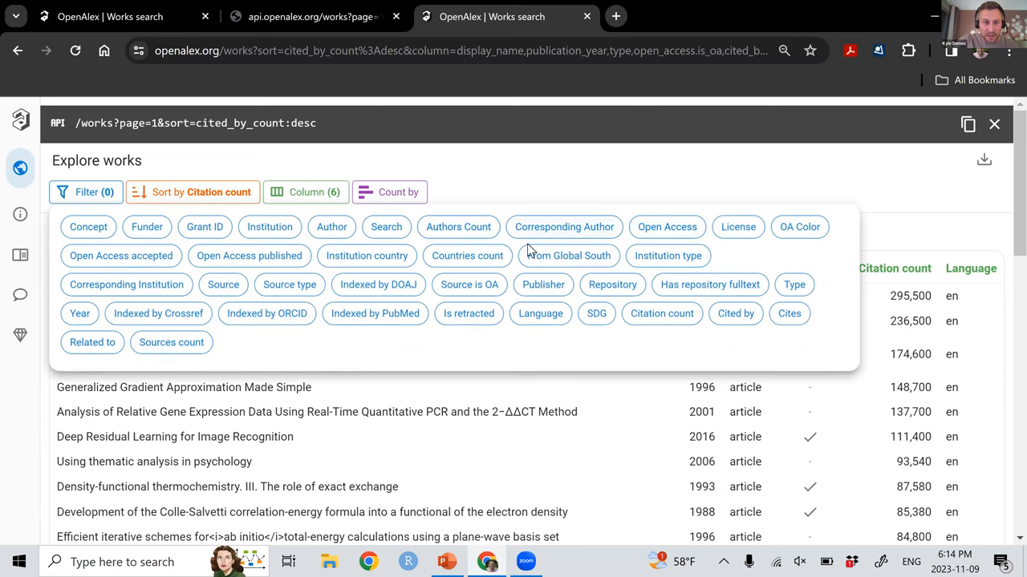
pyautogui.write('cos')
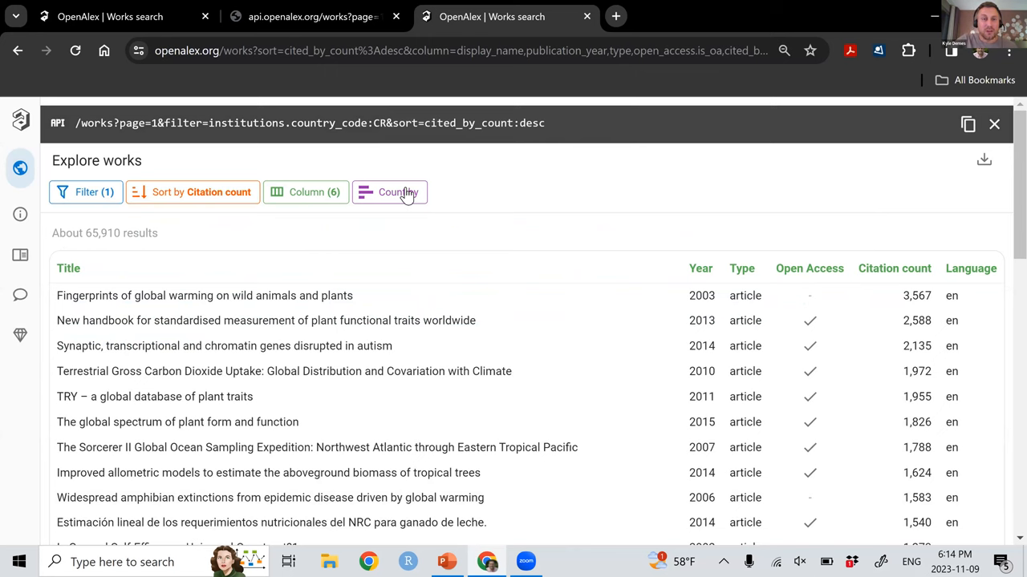
# Count the CR works by SDG, then drop the country filter and begin a Concept filter.
pyautogui.click(390, 192)
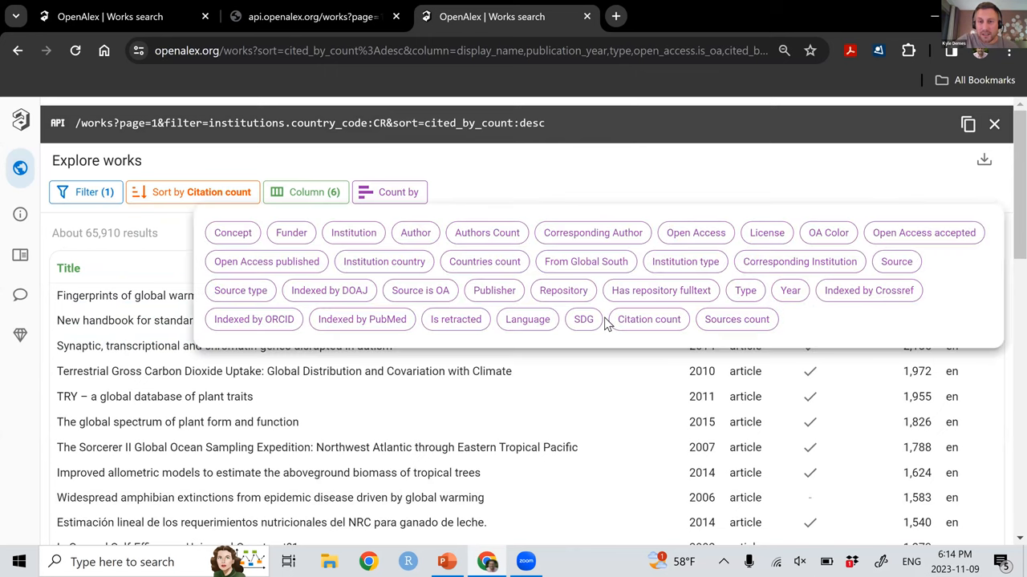
pyautogui.click(584, 319)
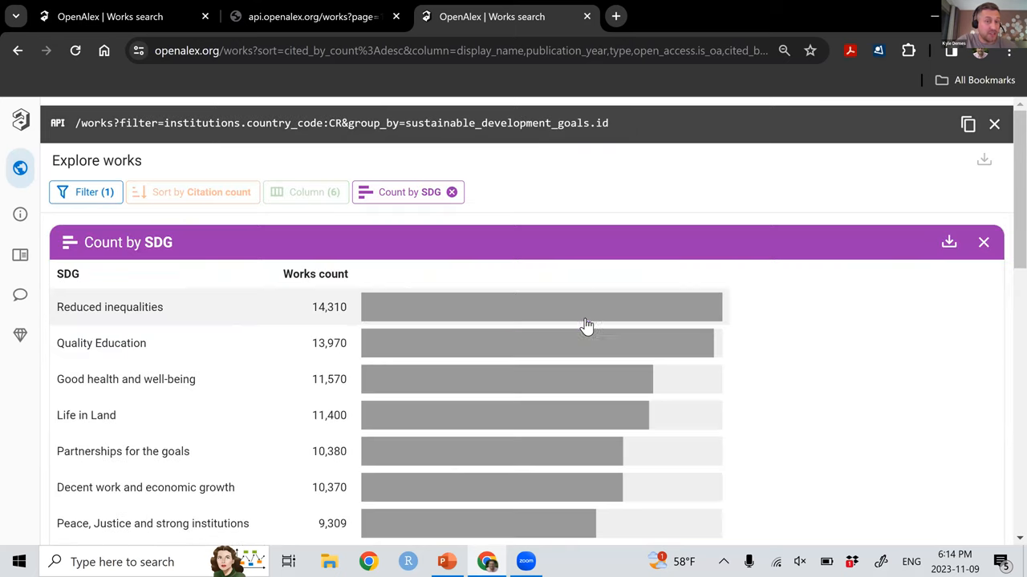
pyautogui.moveTo(577, 273)
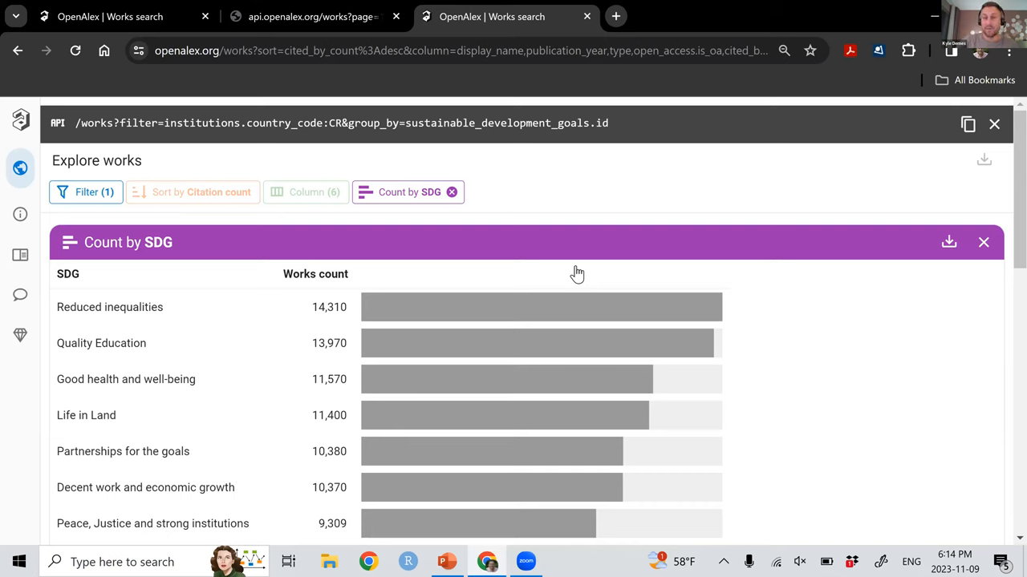
pyautogui.moveTo(523, 213)
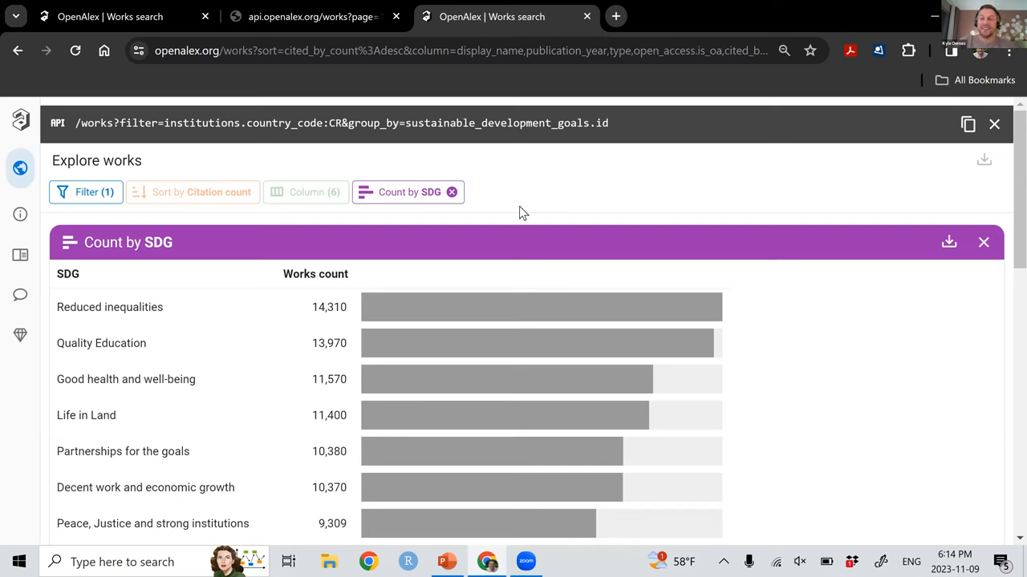
pyautogui.moveTo(514, 193)
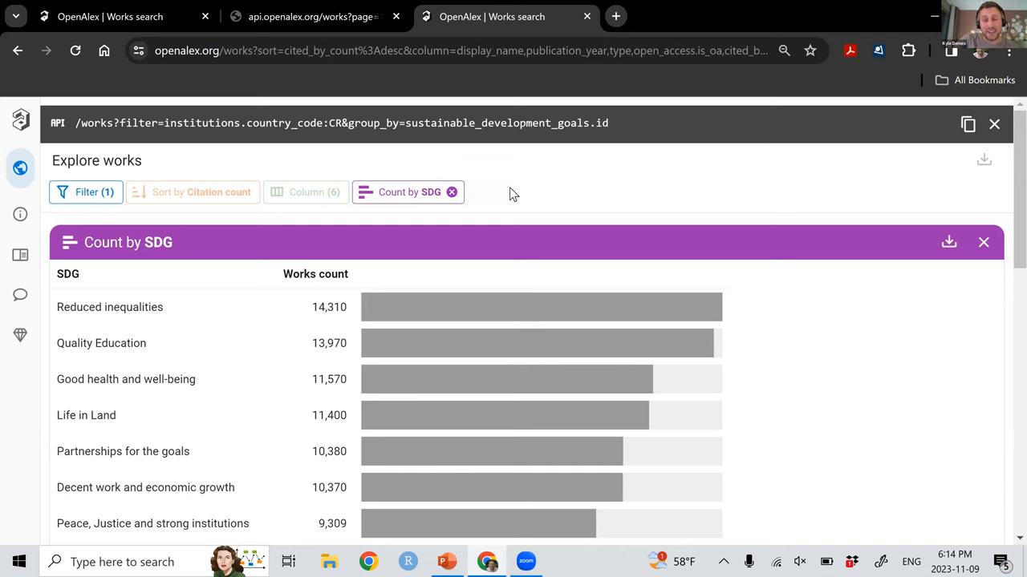
pyautogui.moveTo(539, 188)
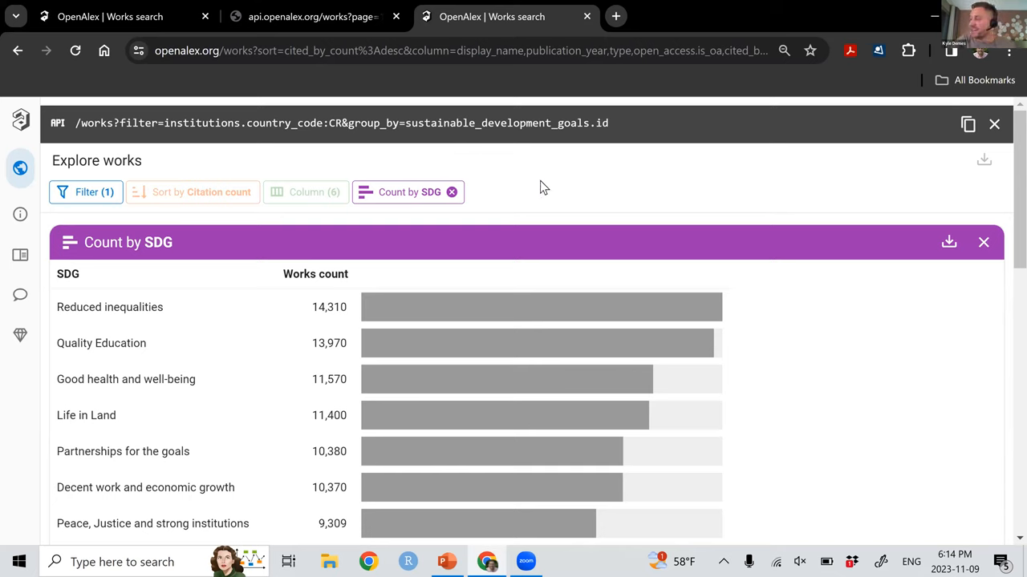
pyautogui.moveTo(127, 300)
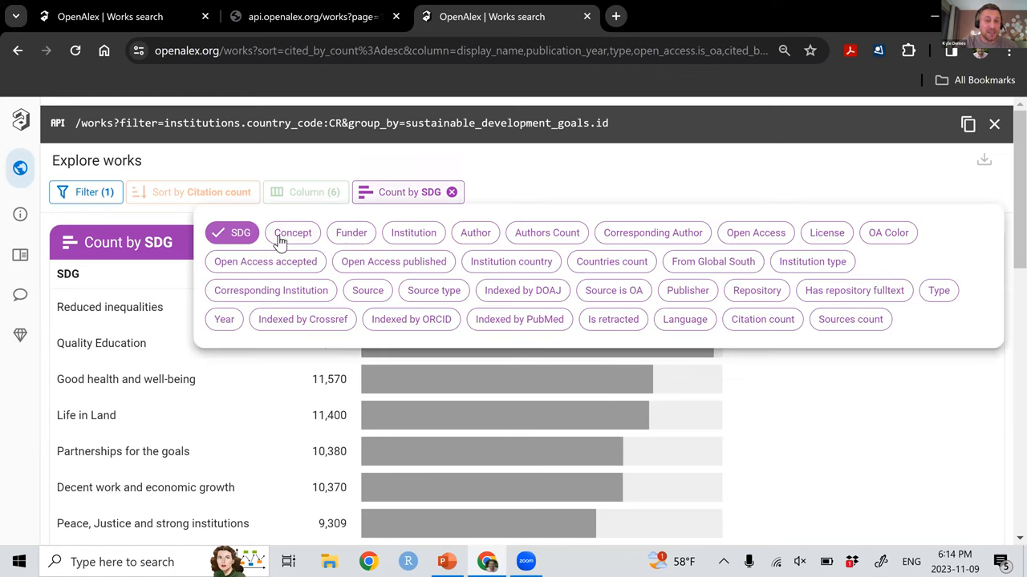
pyautogui.moveTo(889, 337)
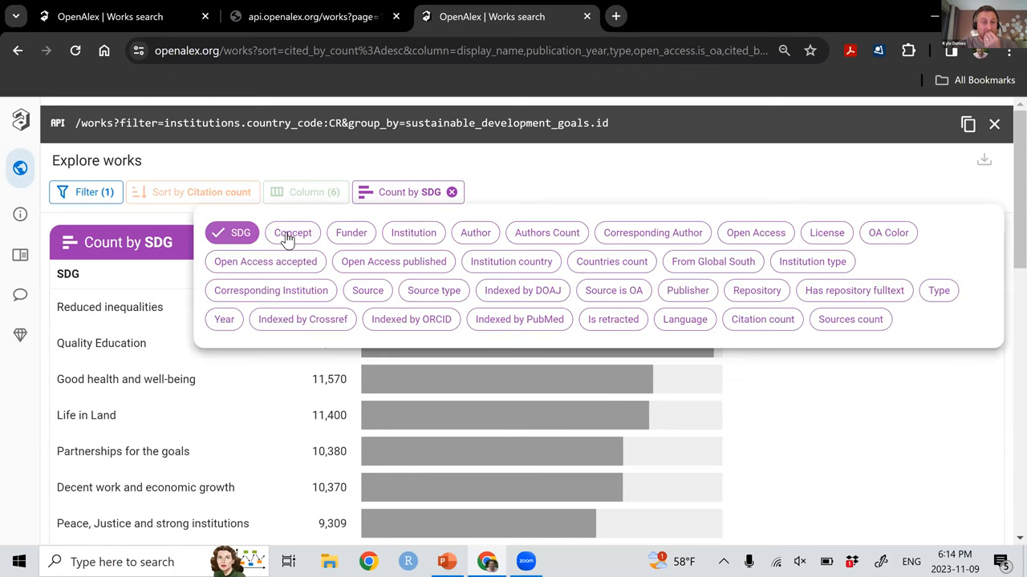
pyautogui.click(292, 233)
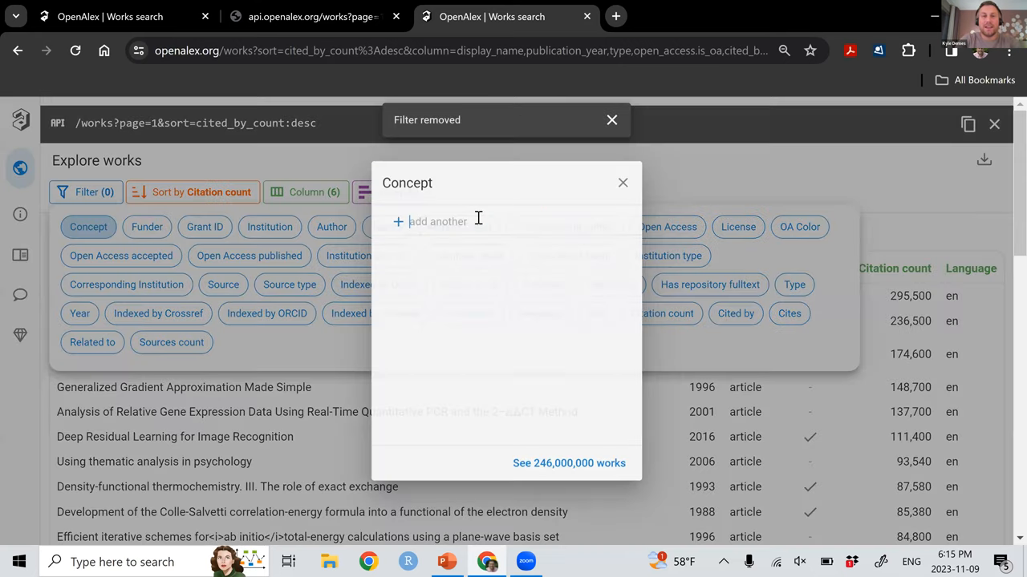
# Require institution countries Spain AND Italy and show the 128,300 matching works.
pyautogui.write('spain')
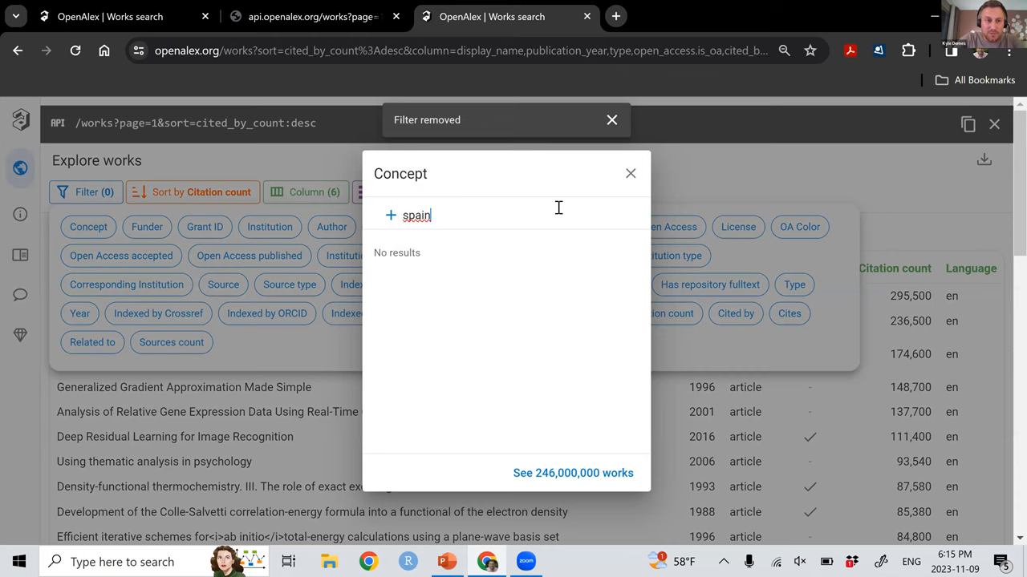
pyautogui.click(631, 173)
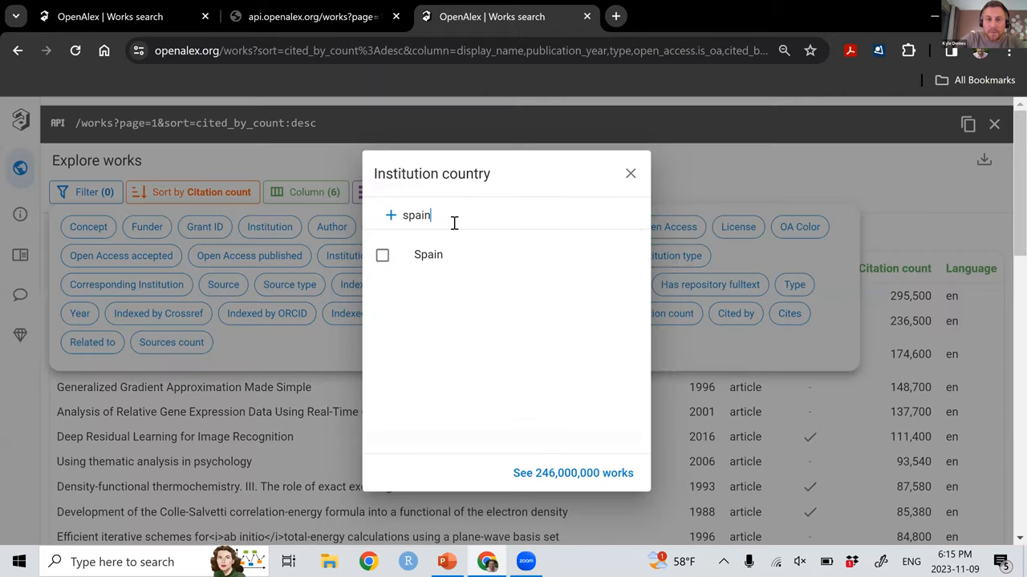
pyautogui.click(382, 255)
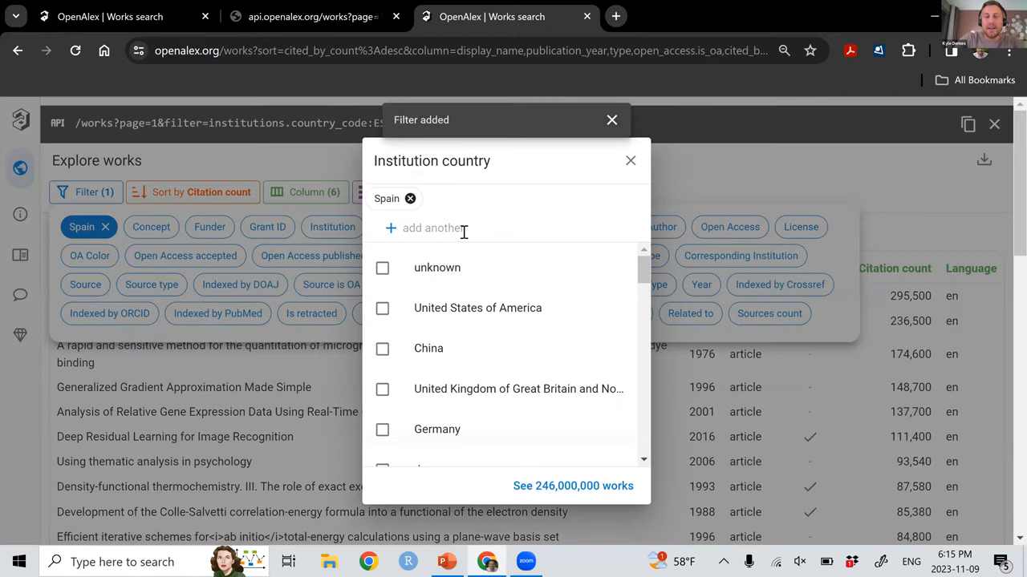
pyautogui.write('italy')
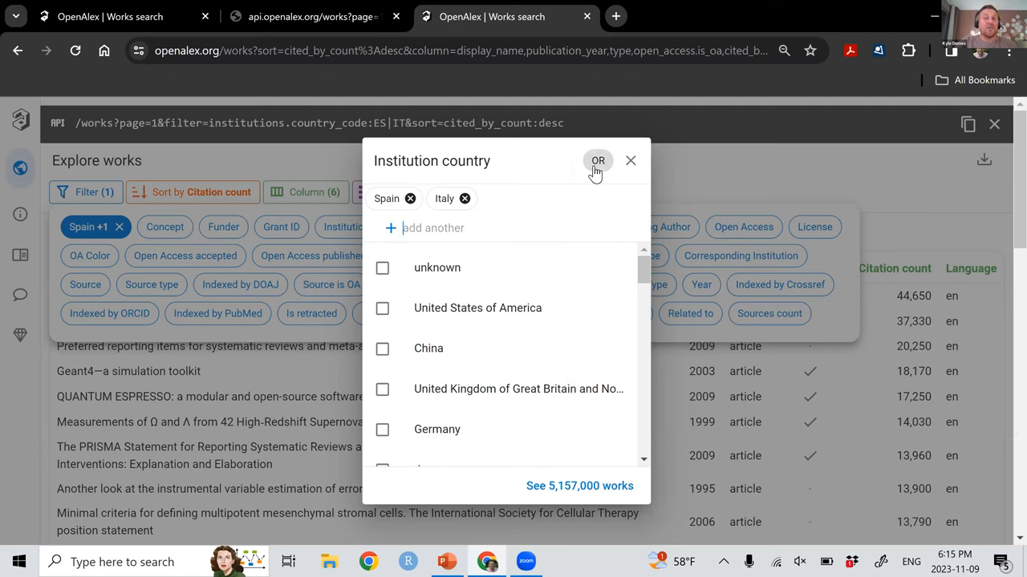
pyautogui.click(597, 161)
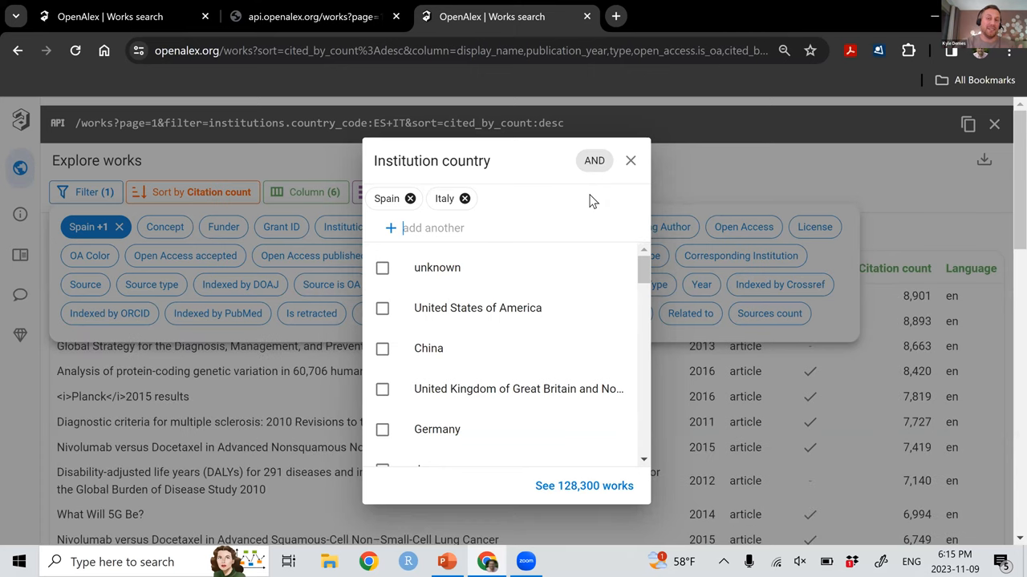
pyautogui.moveTo(565, 359)
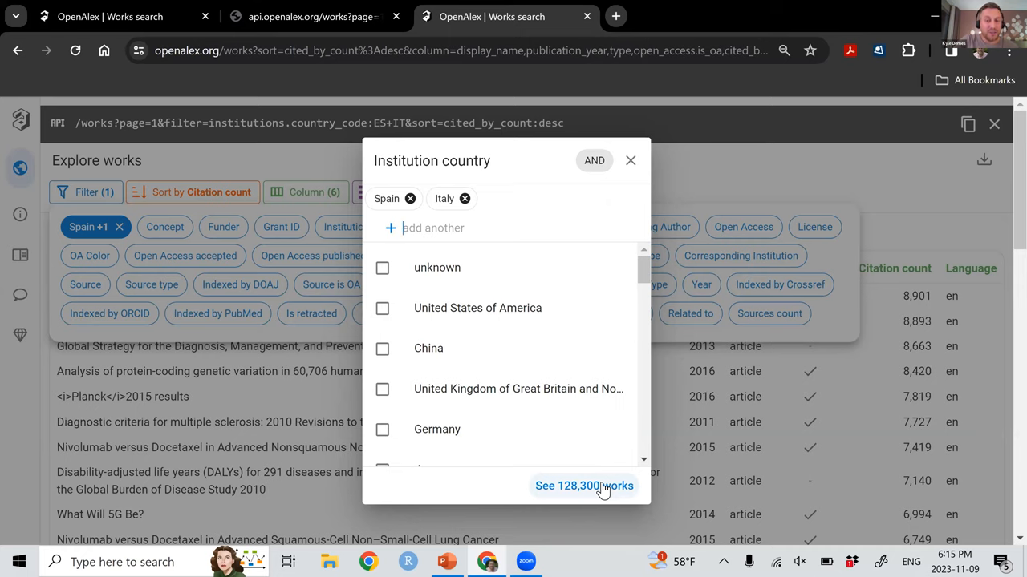
pyautogui.click(584, 484)
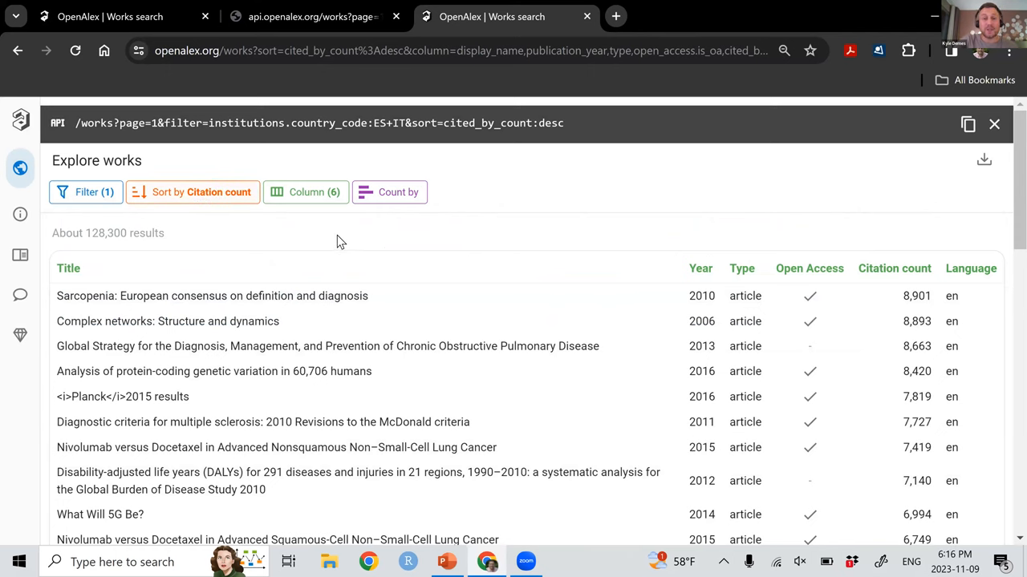
pyautogui.moveTo(586, 276)
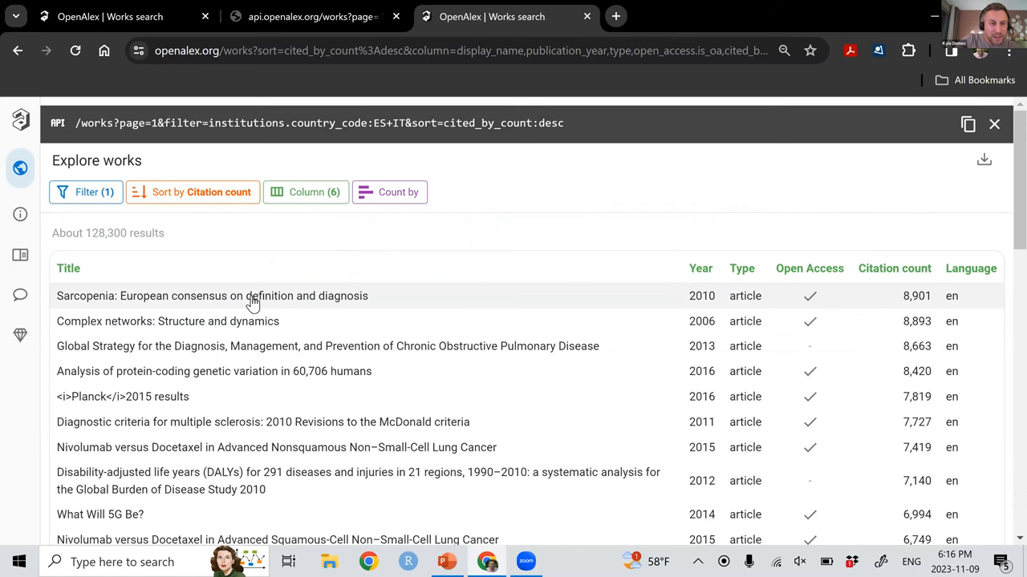
# Show the detail panel for 'Sarcopenia: European consensus on definition and diagnosis' (8,901 citations).
pyautogui.click(212, 295)
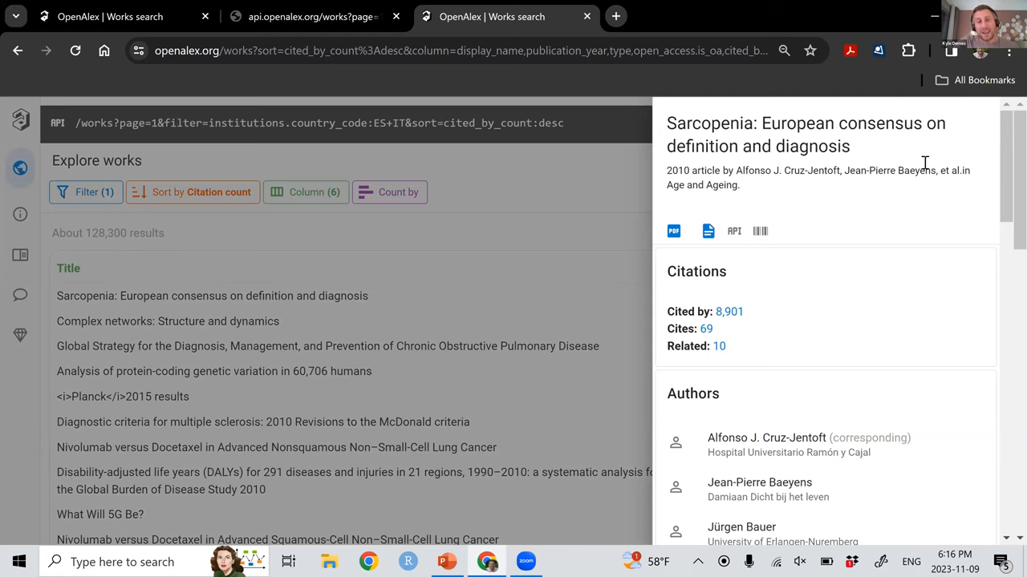
# Scroll through the Sarcopenia paper's details and view its raw API record in a new tab.
pyautogui.scroll(-3)
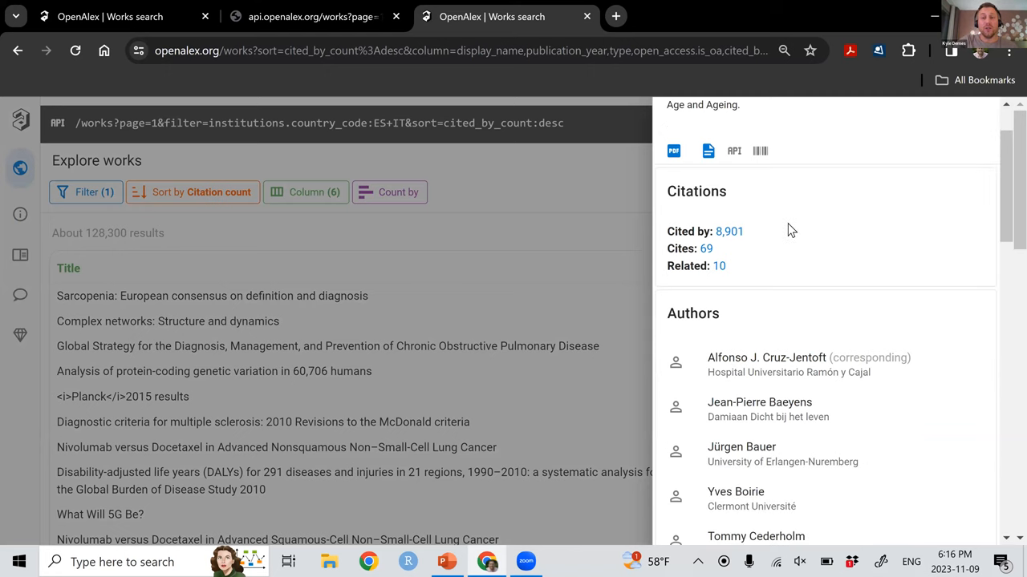
pyautogui.scroll(-3)
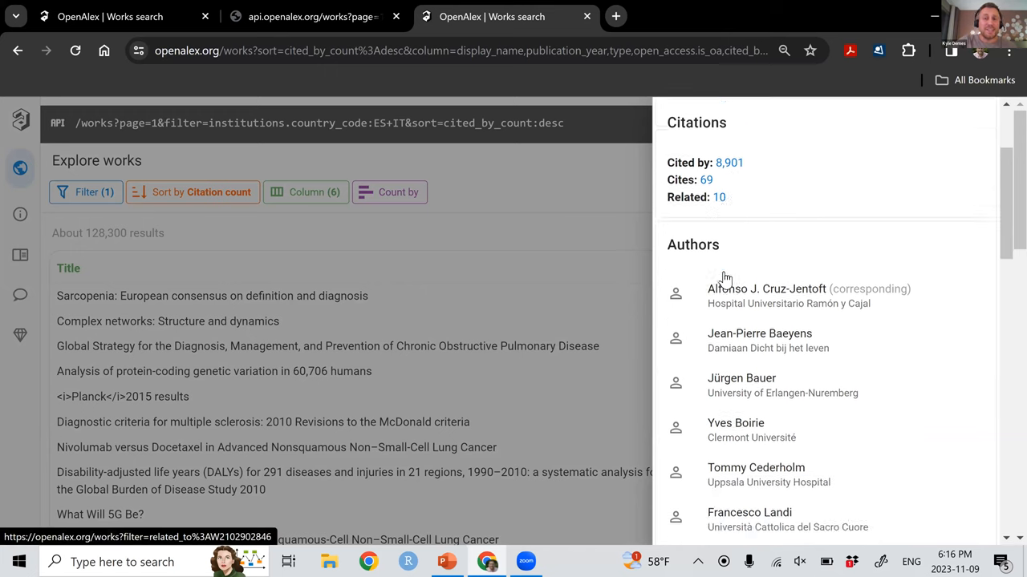
pyautogui.scroll(-3)
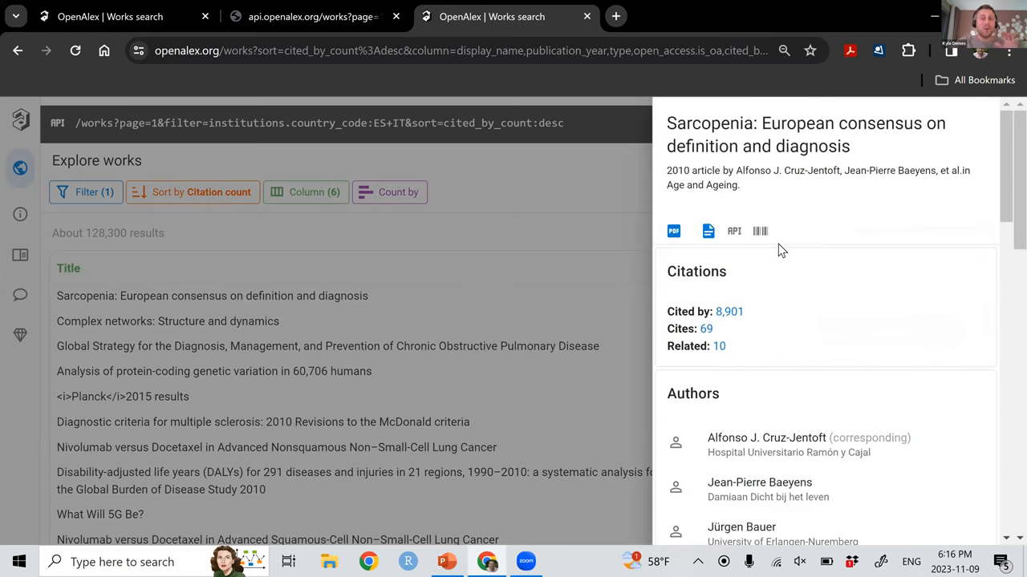
pyautogui.moveTo(706, 231)
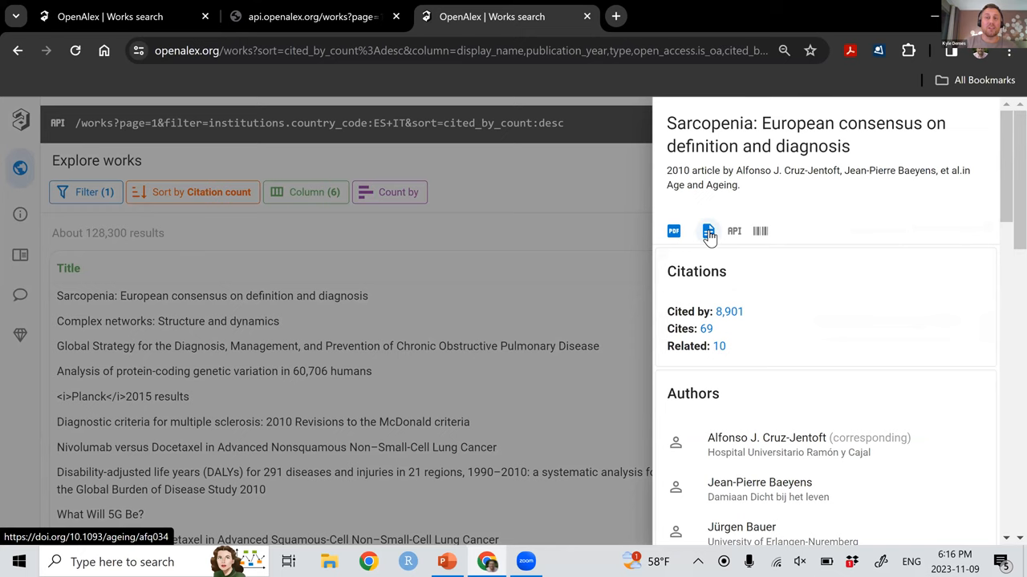
pyautogui.moveTo(730, 237)
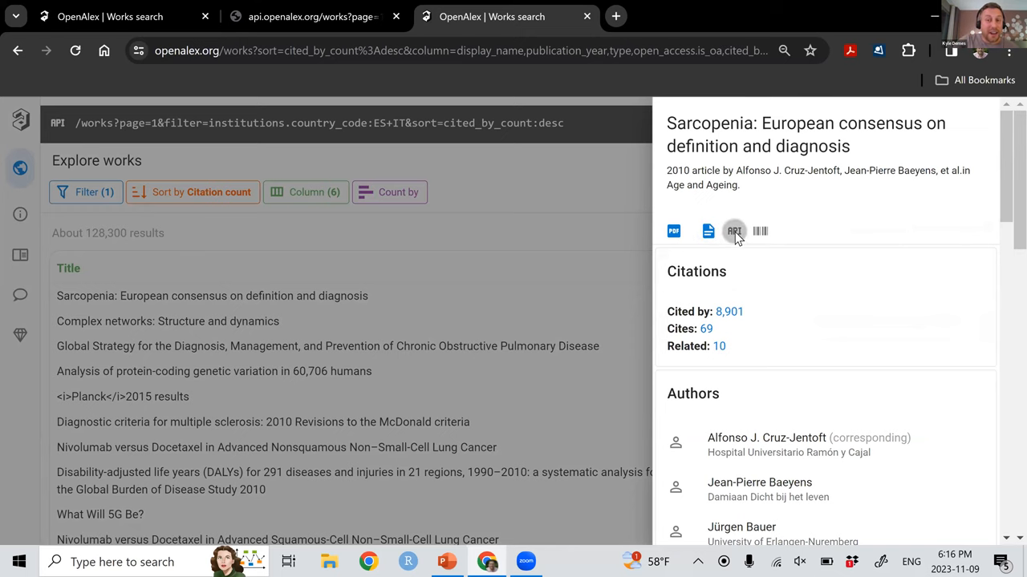
pyautogui.click(733, 231)
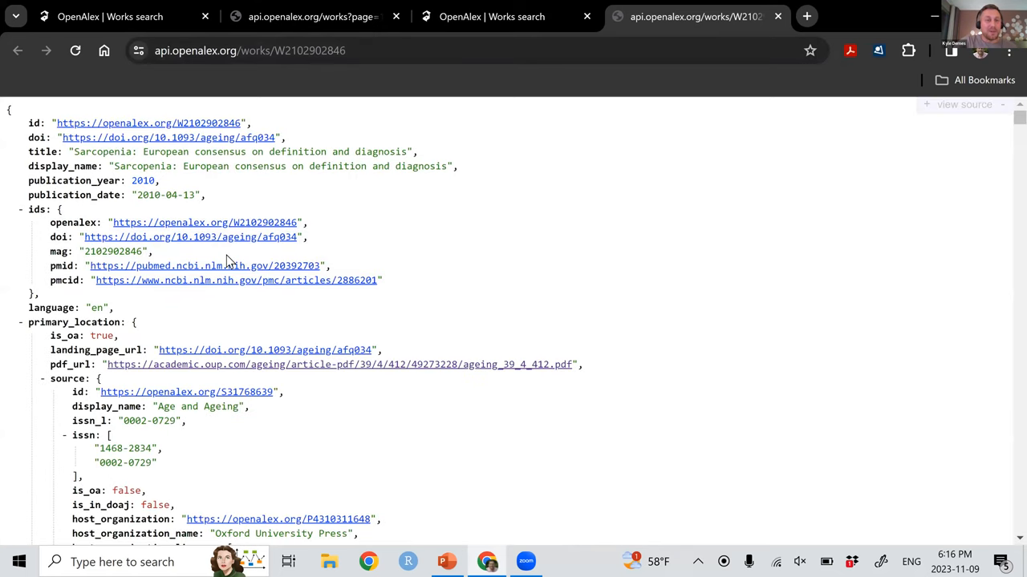
# Browse the JSON authorships and institutions, then return to the works search tab.
pyautogui.scroll(-3)
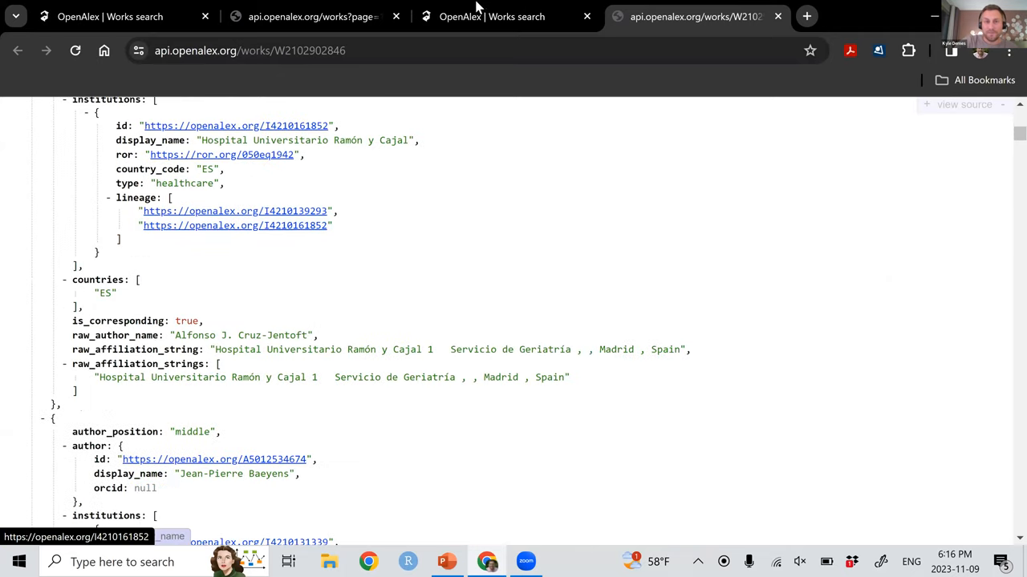
pyautogui.click(491, 16)
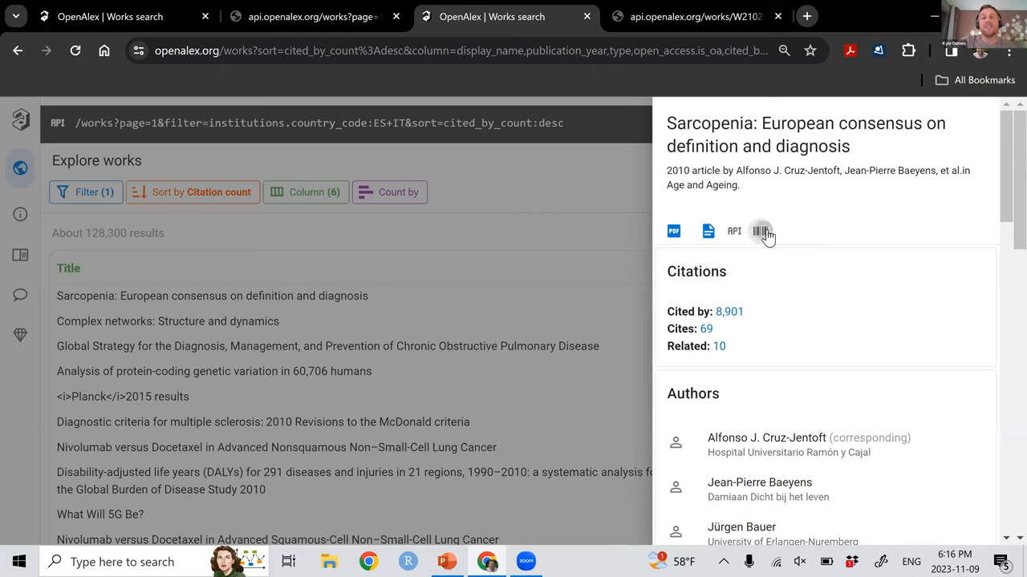
# Show the paper's identifiers (DOI, PubMed), then bring up the sorting choices for results.
pyautogui.click(761, 231)
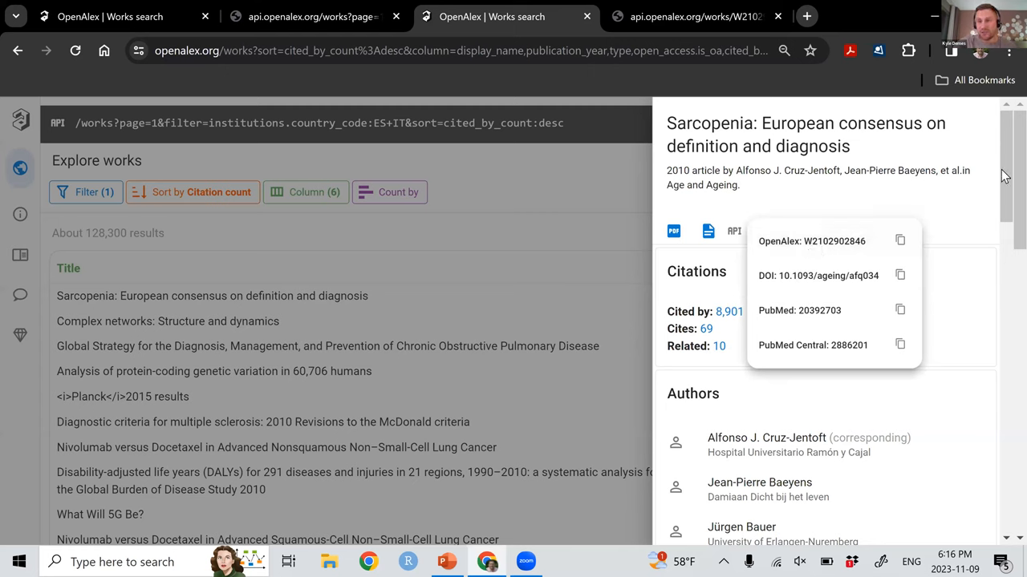
pyautogui.moveTo(608, 212)
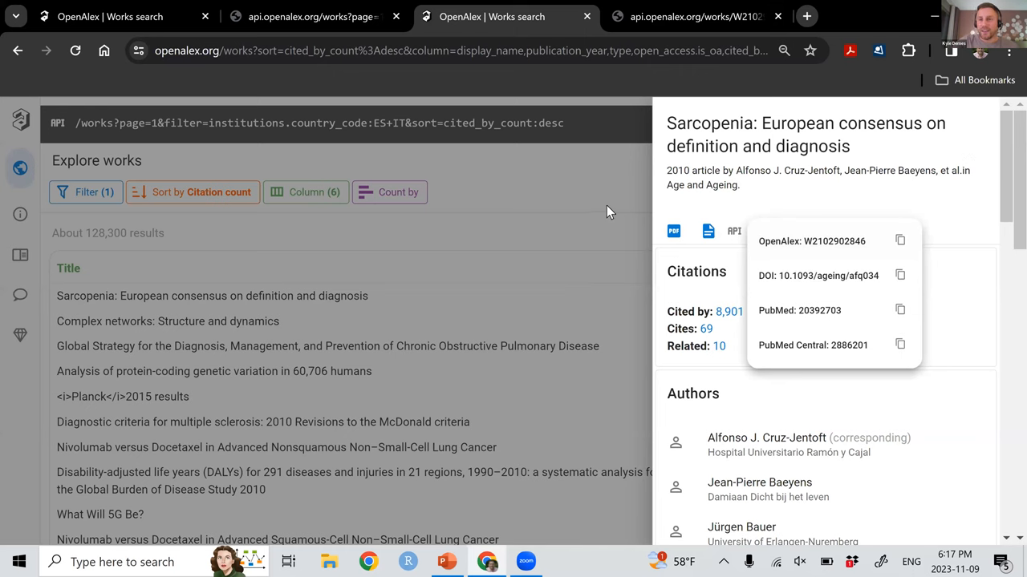
pyautogui.moveTo(574, 211)
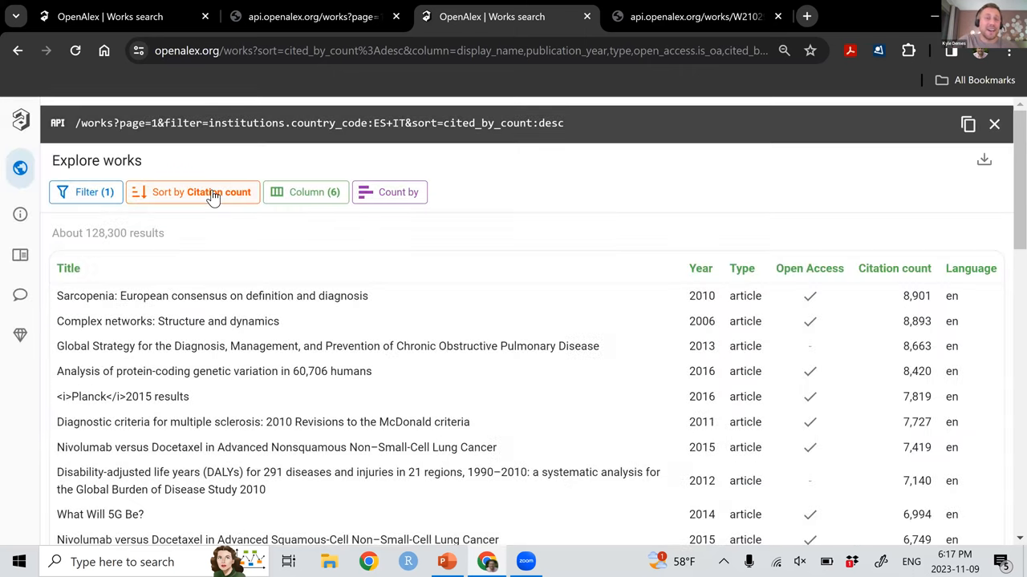
pyautogui.click(192, 192)
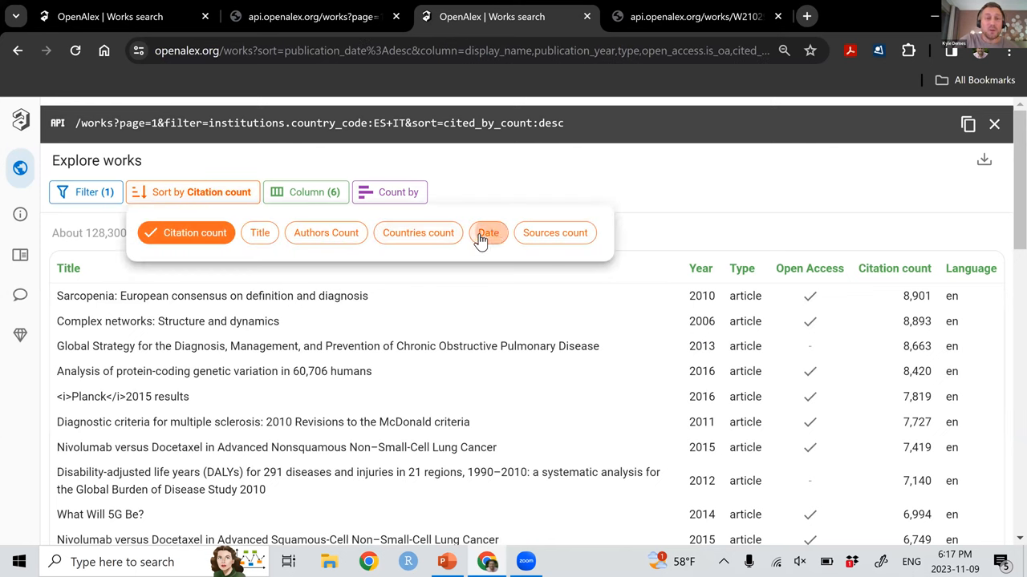
# Sort the Spain–Italy works by publication date, then go to the filter options.
pyautogui.click(488, 232)
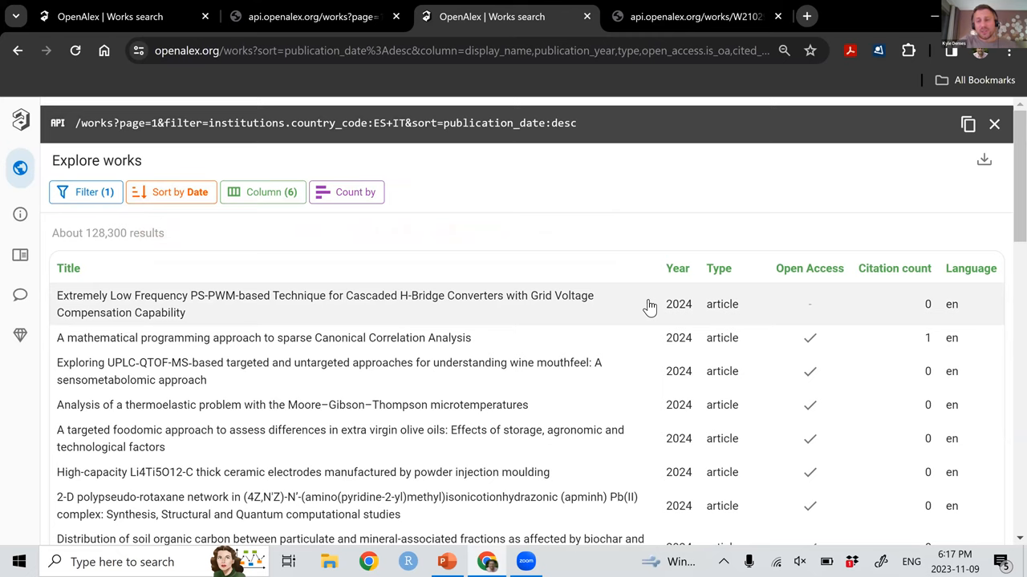
pyautogui.moveTo(420, 285)
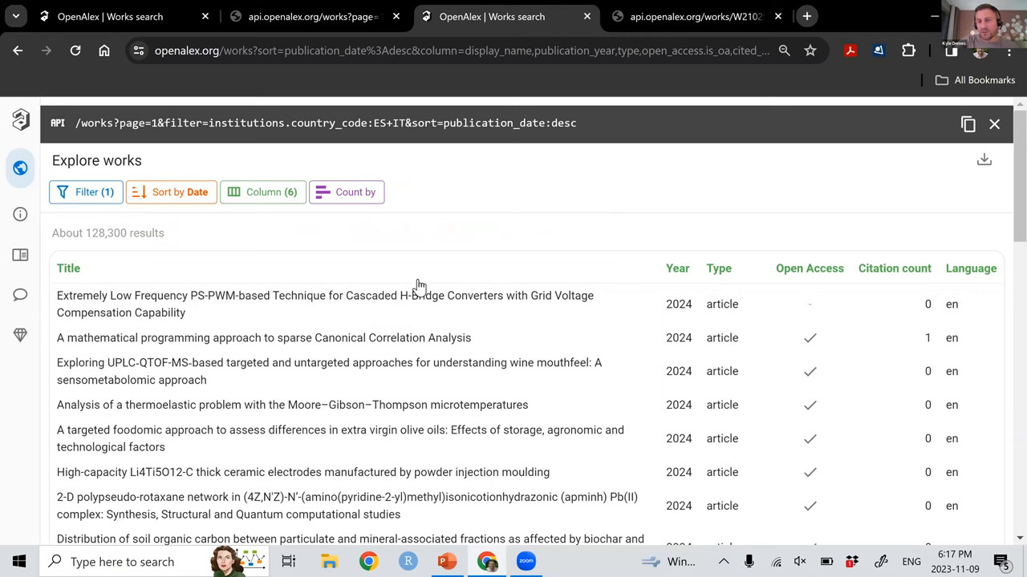
pyautogui.moveTo(686, 343)
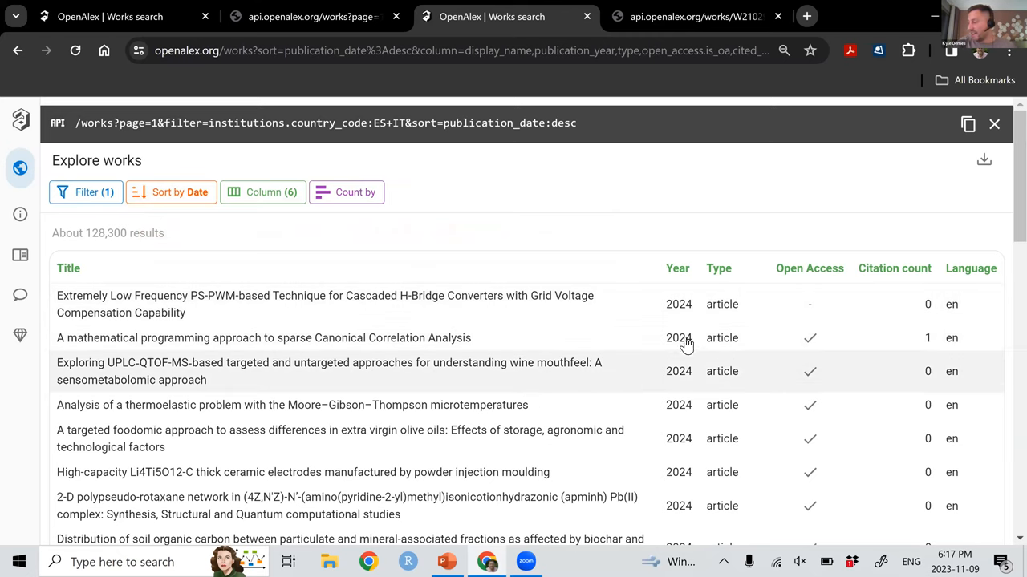
pyautogui.moveTo(729, 308)
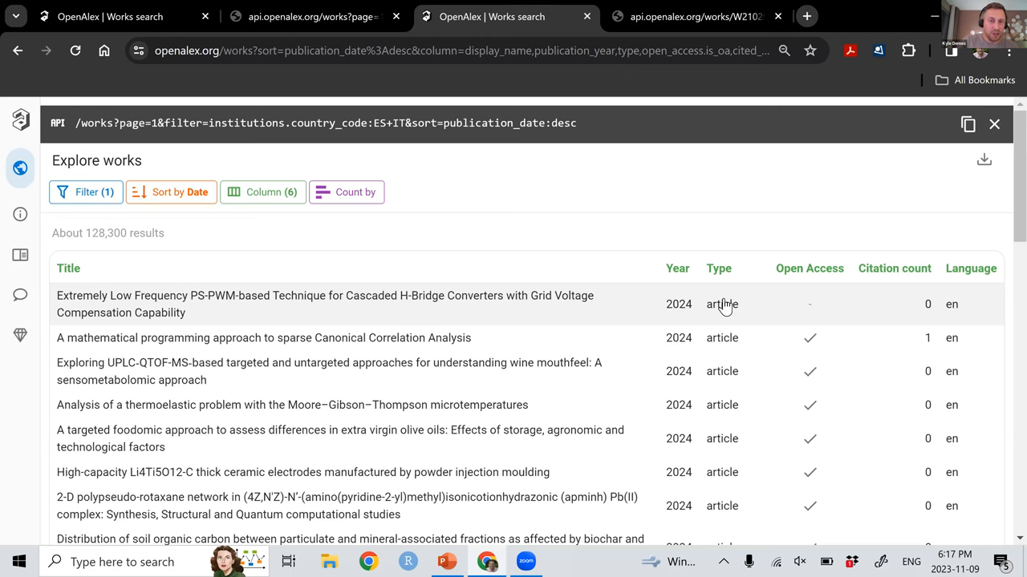
pyautogui.moveTo(87, 193)
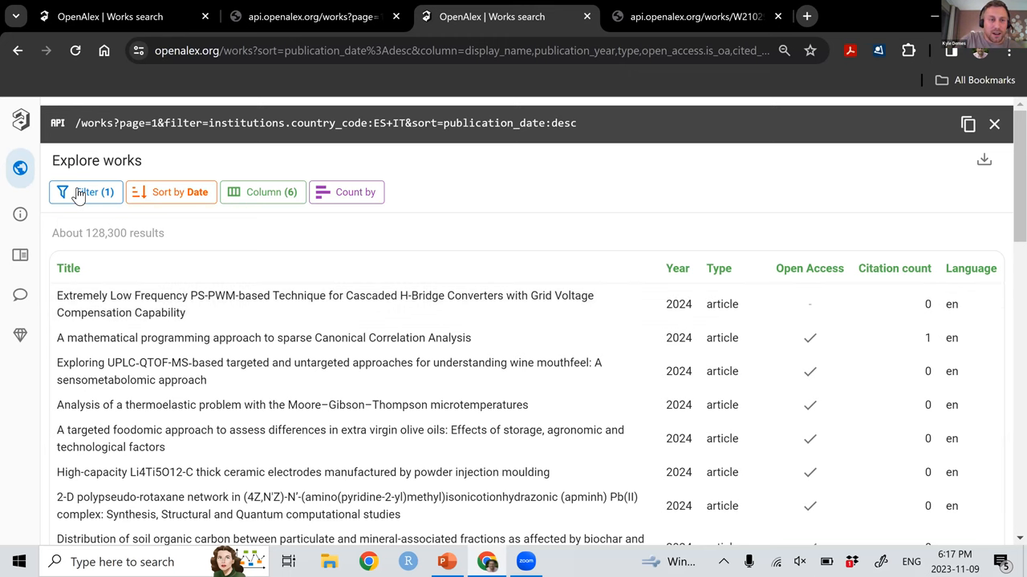
pyautogui.click(87, 192)
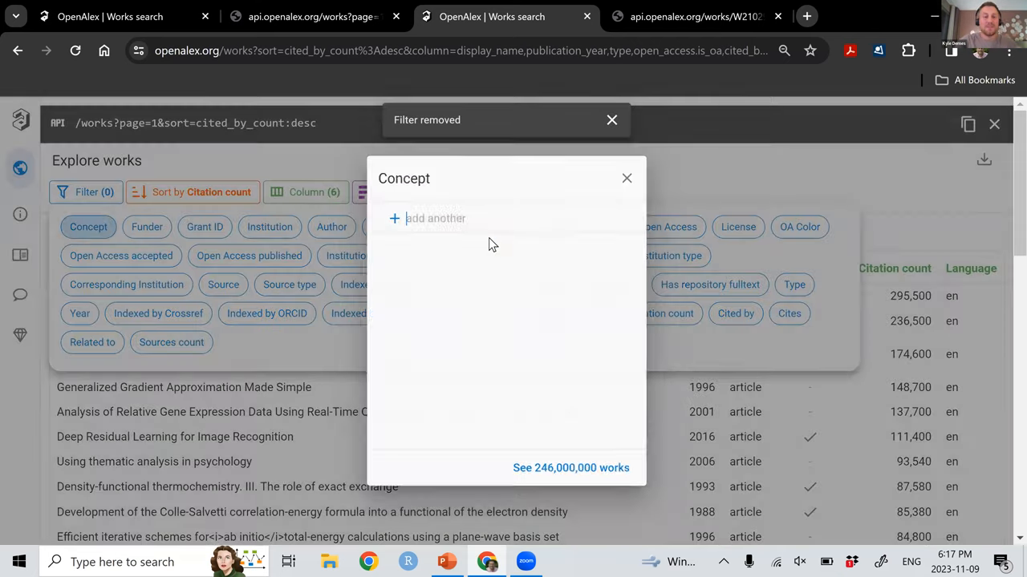
# Filter by concept Ecology and SDG Gender equality, then count works by institution country.
pyautogui.write('ecology')
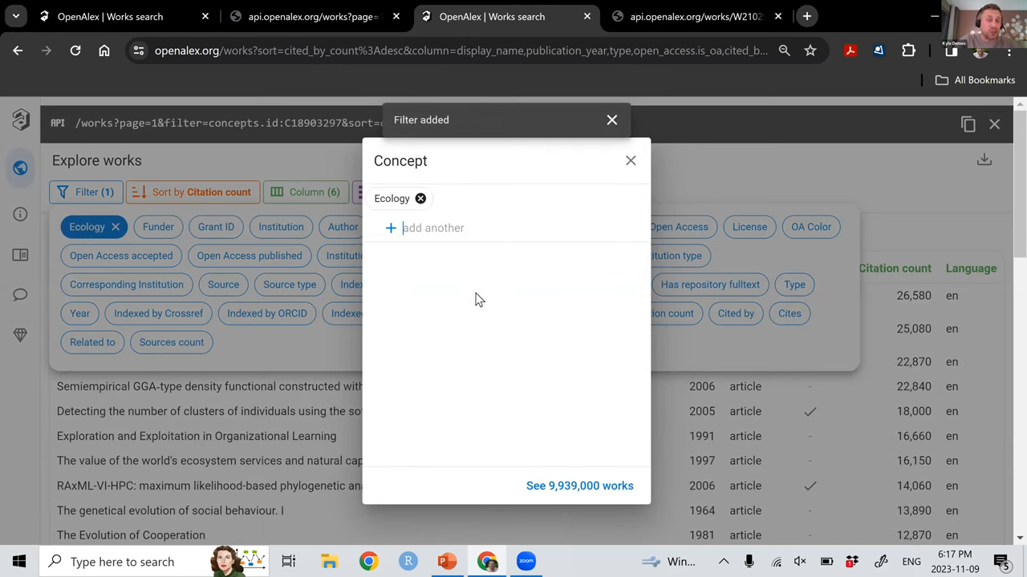
pyautogui.moveTo(579, 484)
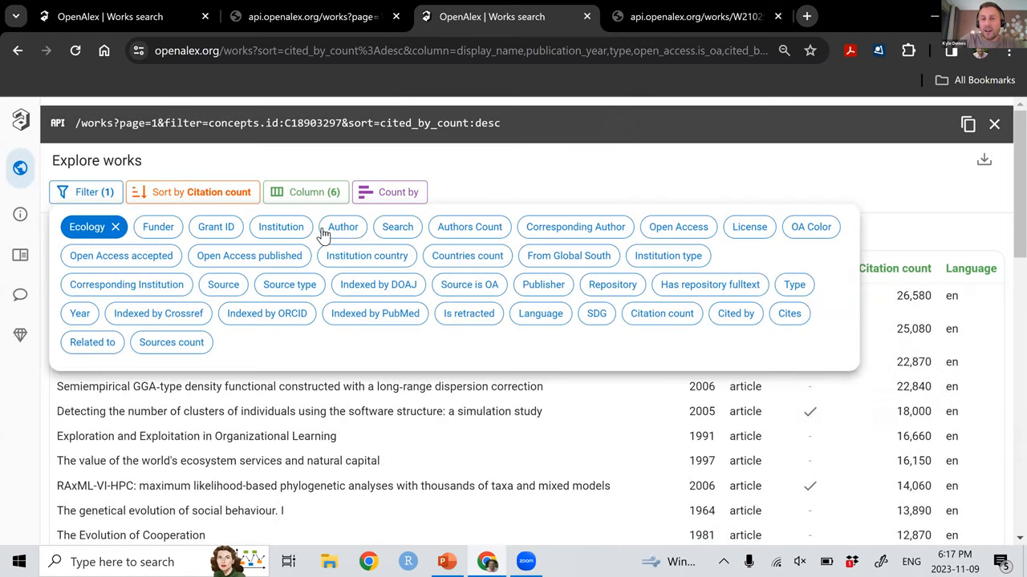
pyautogui.moveTo(562, 327)
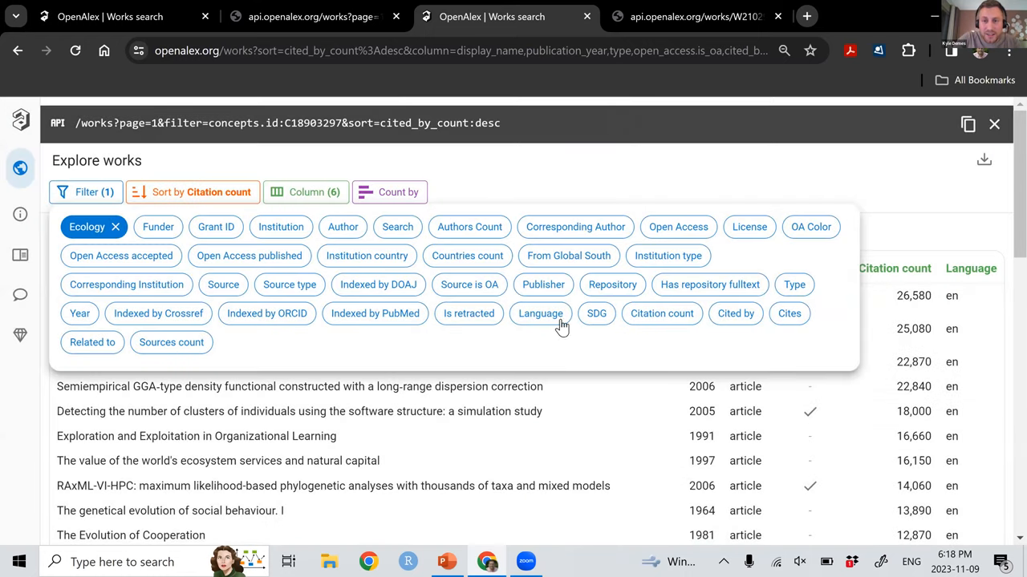
pyautogui.click(597, 313)
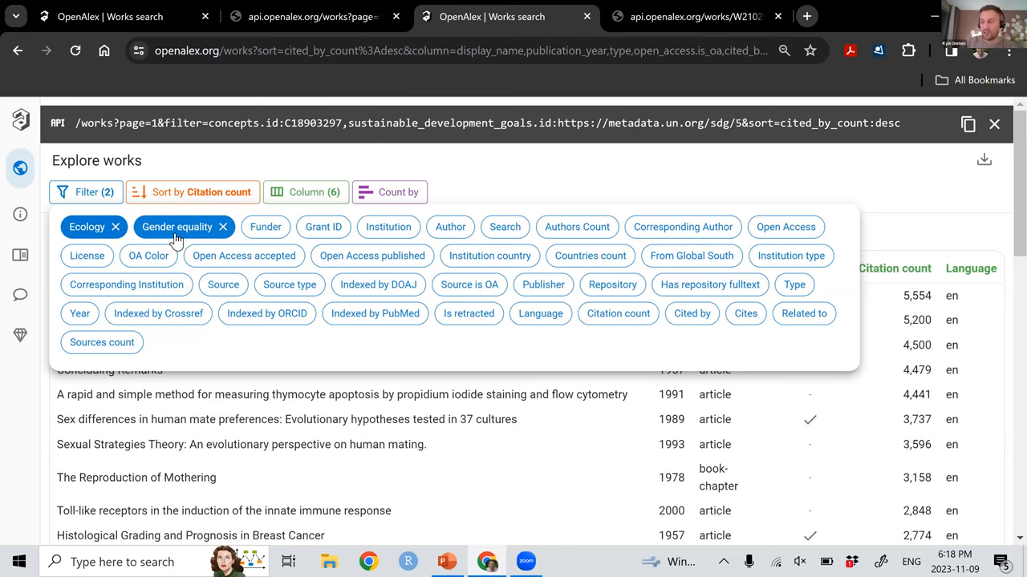
pyautogui.moveTo(417, 193)
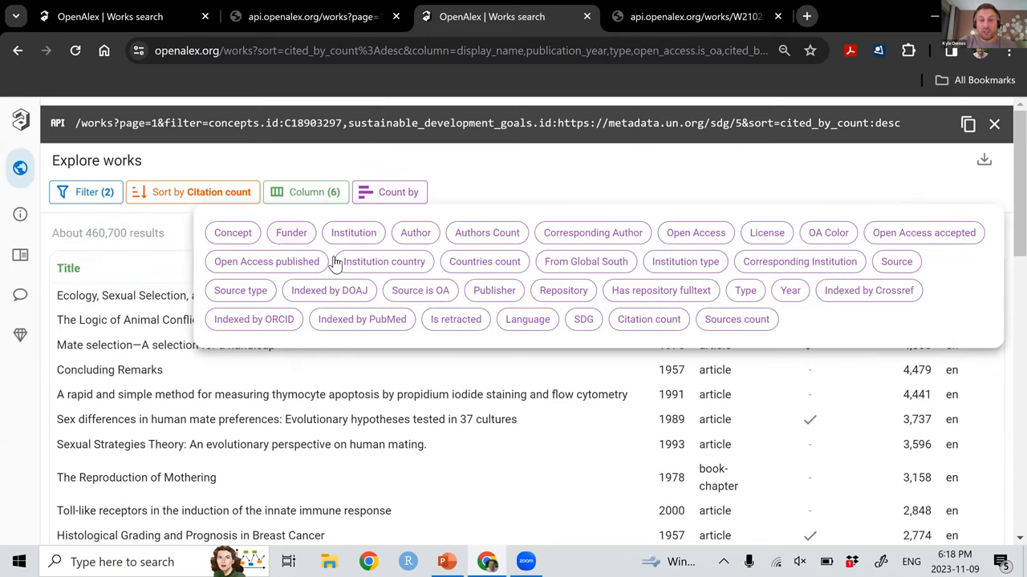
pyautogui.moveTo(473, 281)
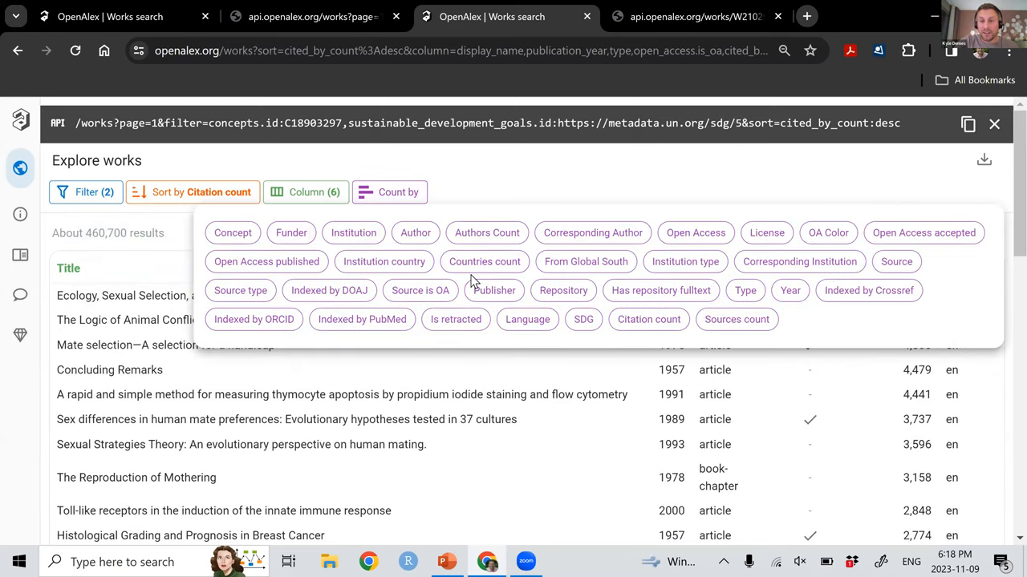
pyautogui.moveTo(385, 261)
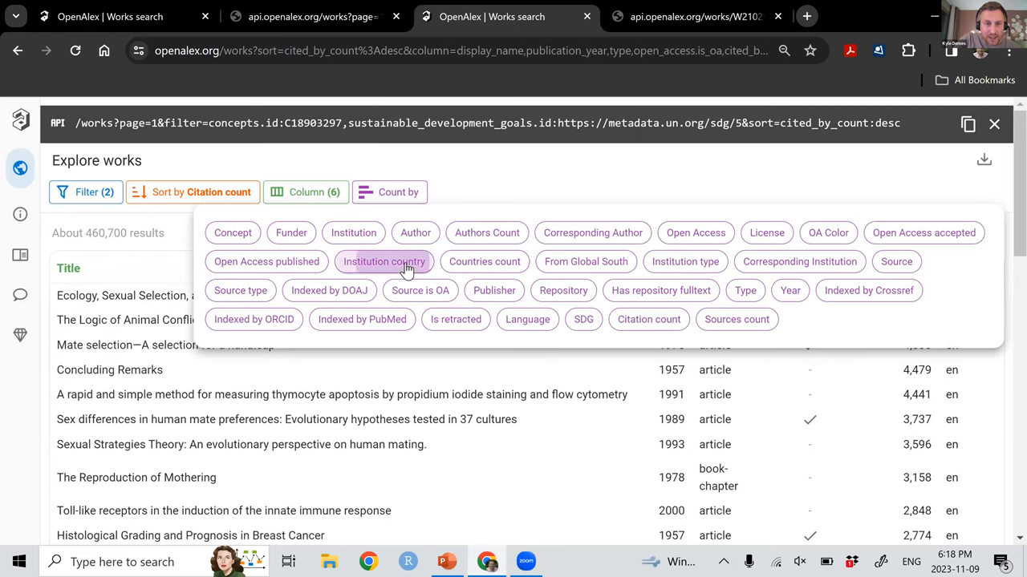
pyautogui.click(384, 261)
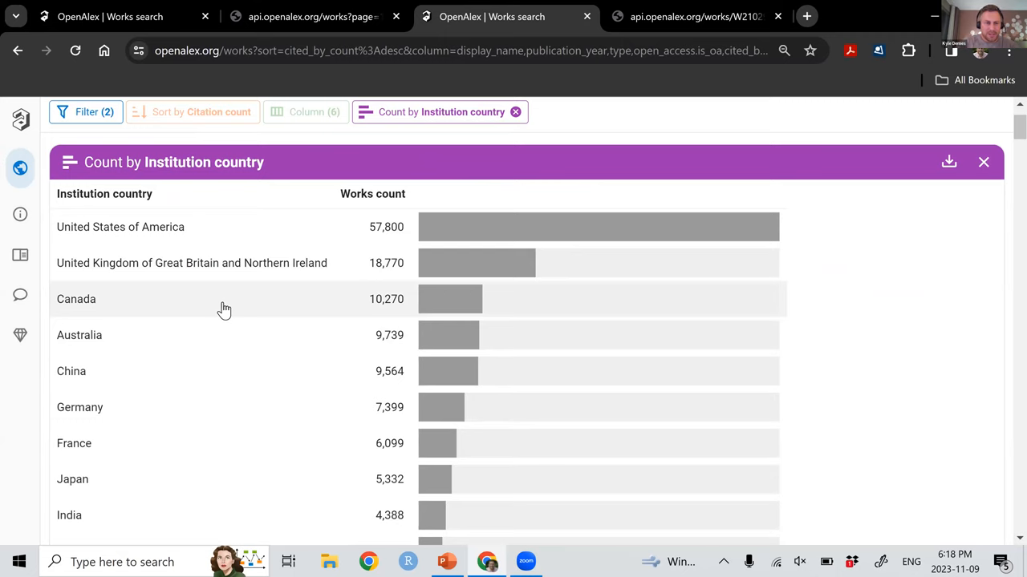
# Scroll the institution-country breakdown led by the US at 57,800, then return to the filters.
pyautogui.scroll(-3)
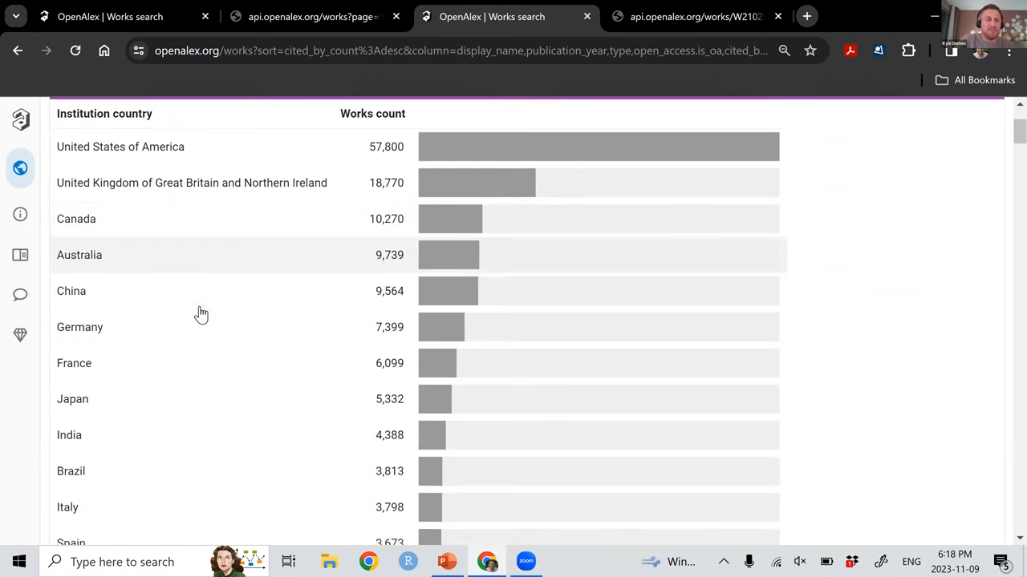
pyautogui.scroll(-3)
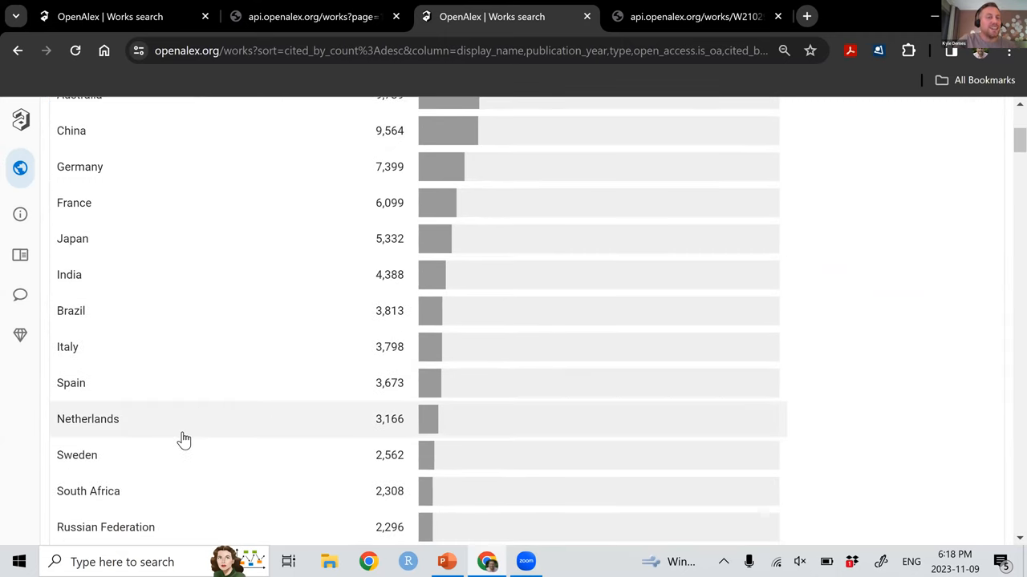
pyautogui.moveTo(192, 469)
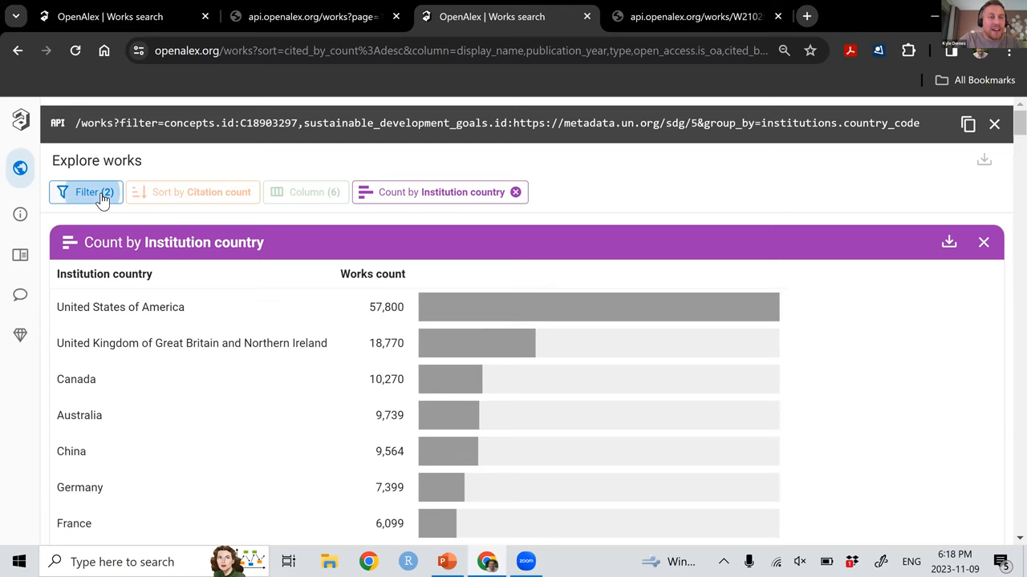
pyautogui.click(87, 193)
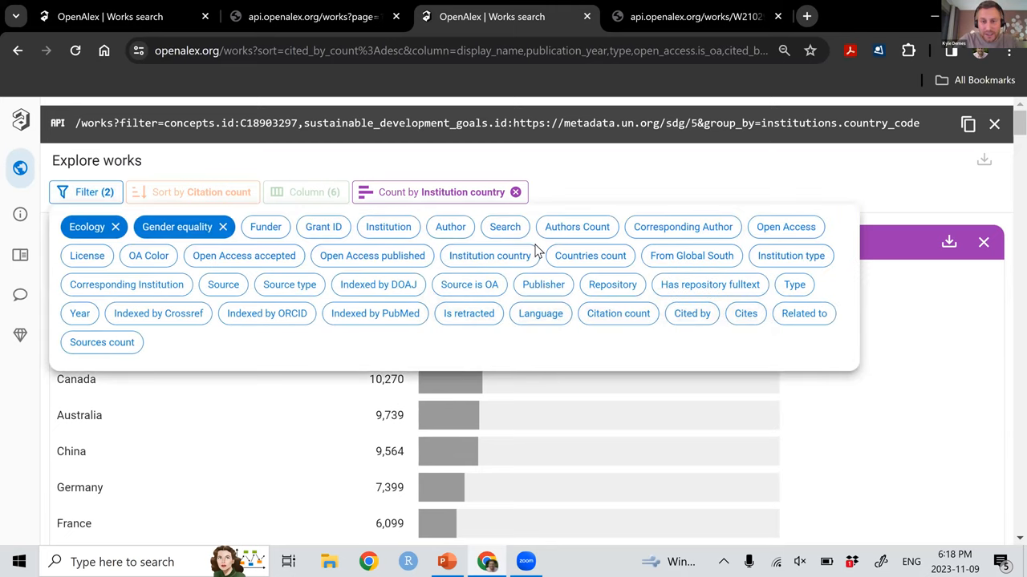
pyautogui.moveTo(516, 260)
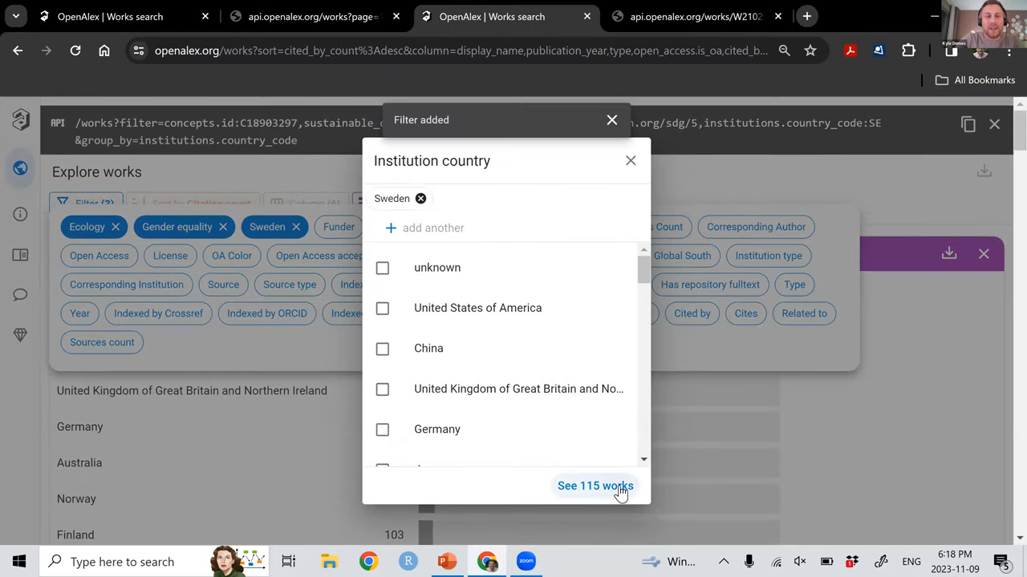
# Apply the Sweden institution-country filter and bring up the Count by choices.
pyautogui.click(595, 486)
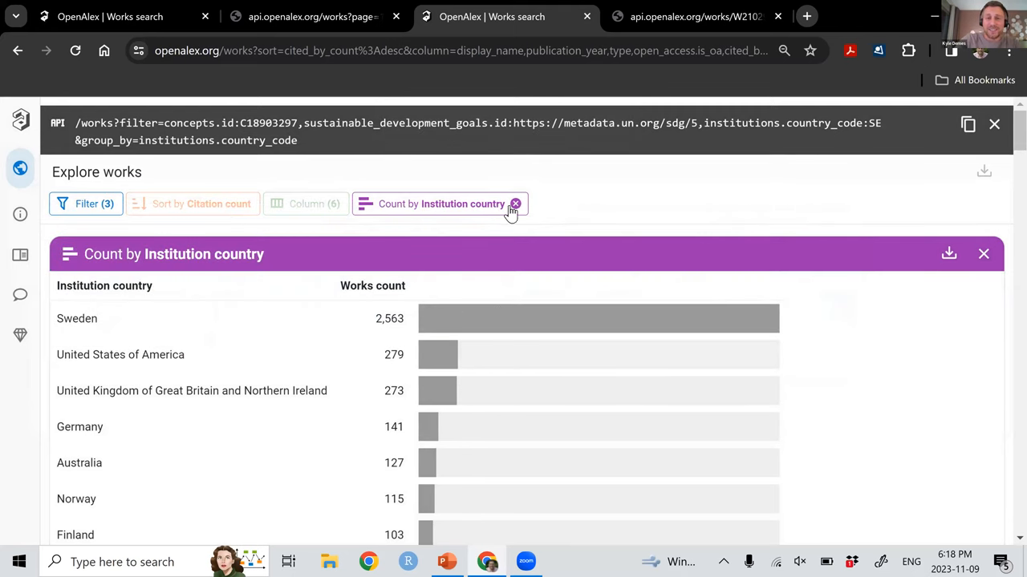
pyautogui.click(442, 204)
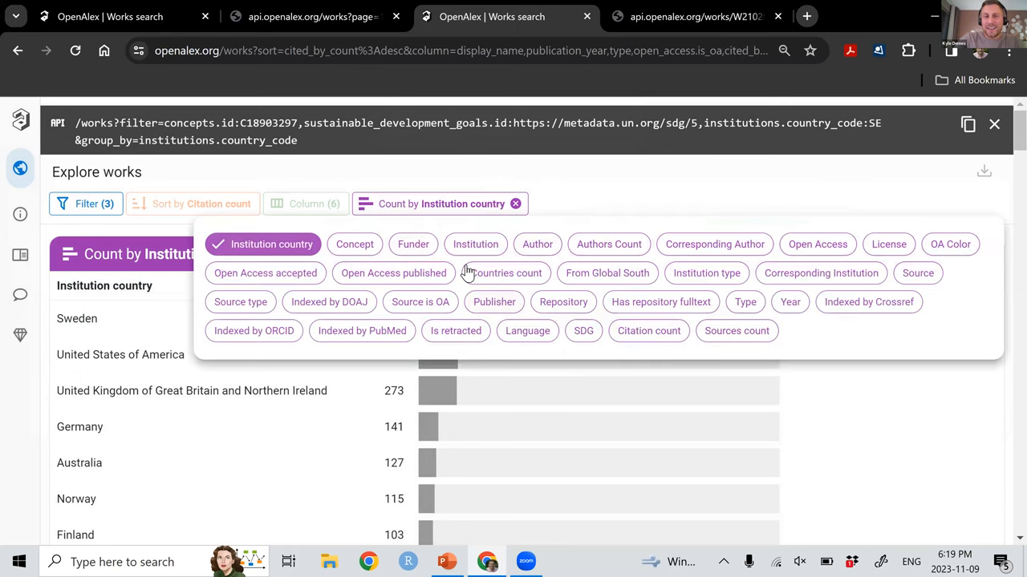
# Count the Swedish works by institution, Uppsala leading at 495 and Lund at 401.
pyautogui.click(475, 243)
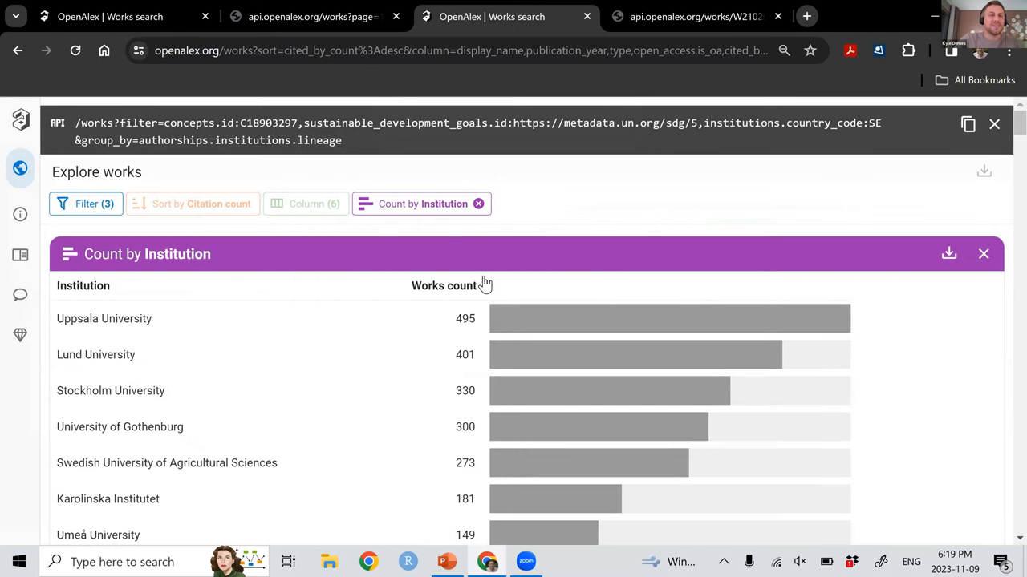
pyautogui.moveTo(514, 289)
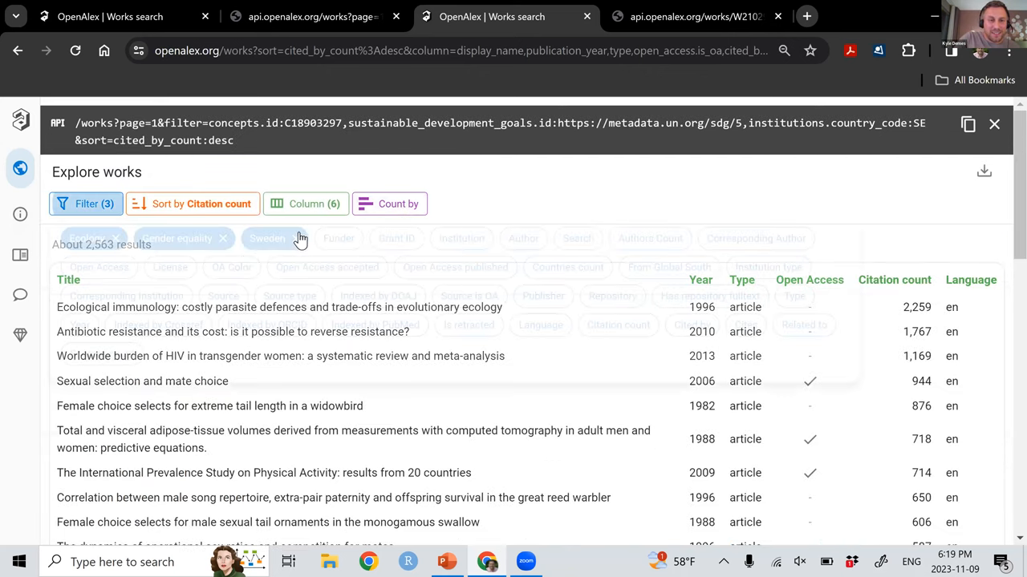
# Remove the Sweden country and Ecology concept filter chips from the works list.
pyautogui.click(266, 237)
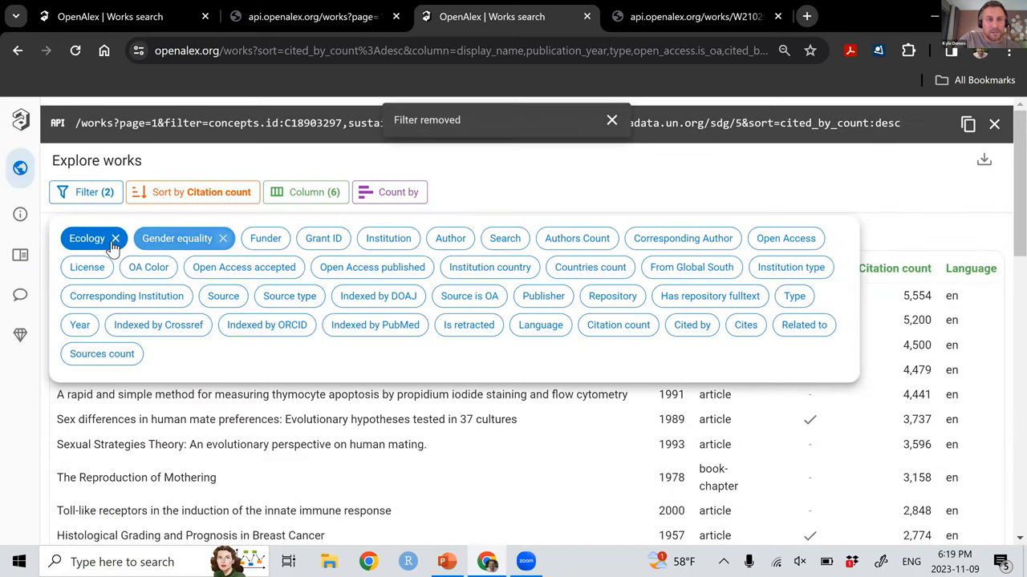
pyautogui.click(116, 237)
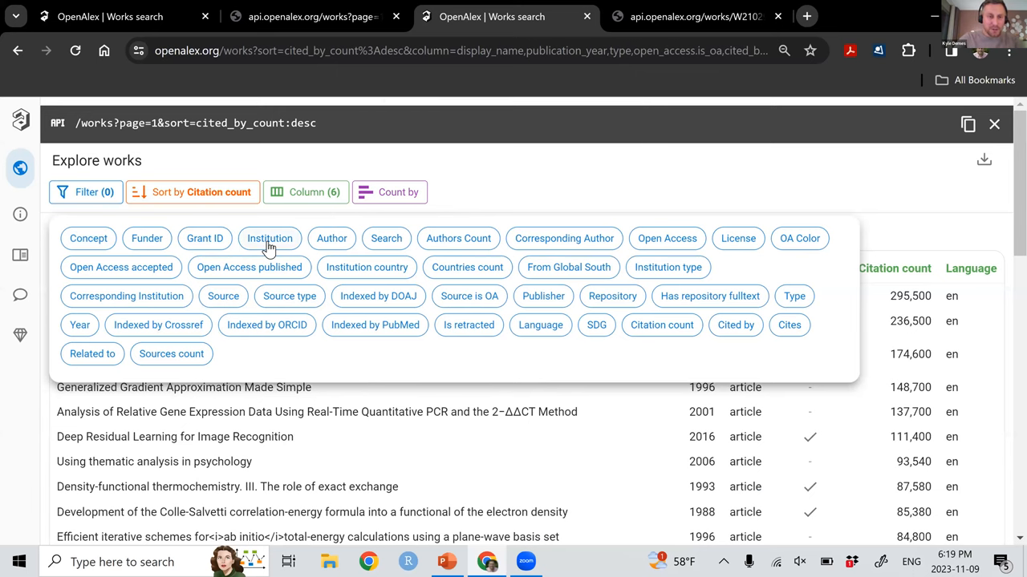
pyautogui.moveTo(365, 266)
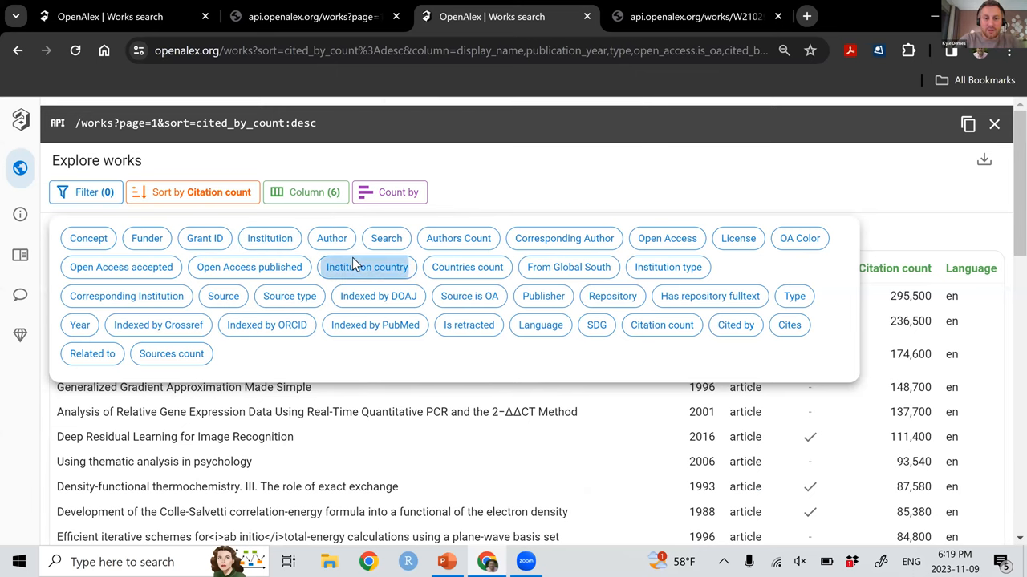
# Filter works to Indian institutions and search 'one-horned rhinoceros', giving 89 relevance-sorted results.
pyautogui.click(366, 266)
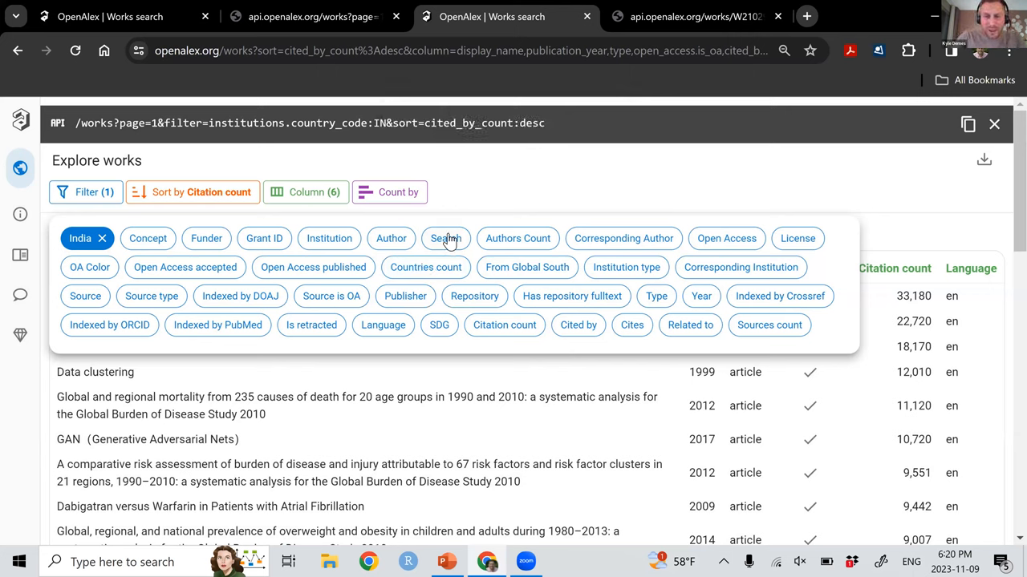
pyautogui.moveTo(597, 305)
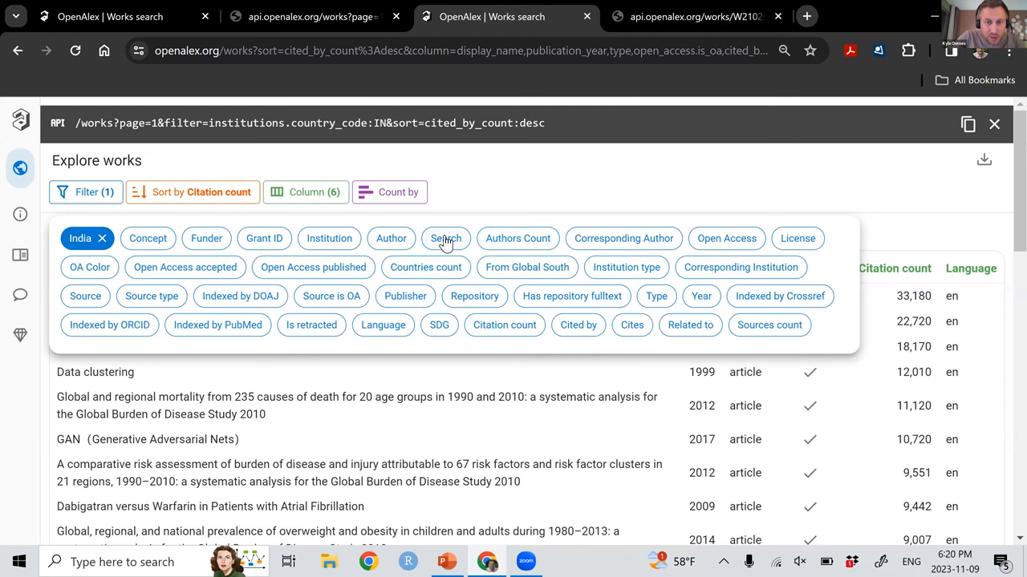
pyautogui.click(446, 237)
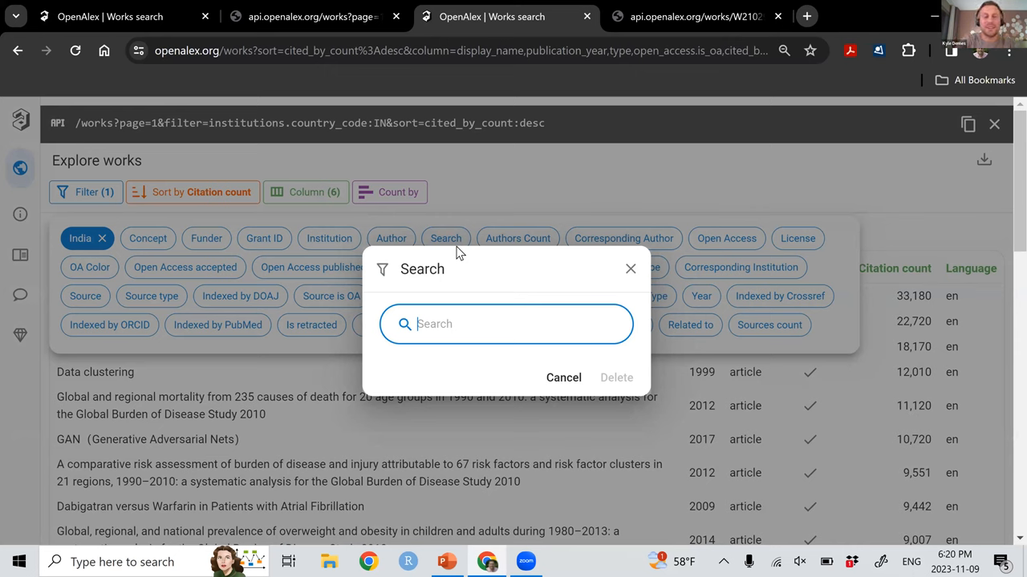
pyautogui.write('one horne')
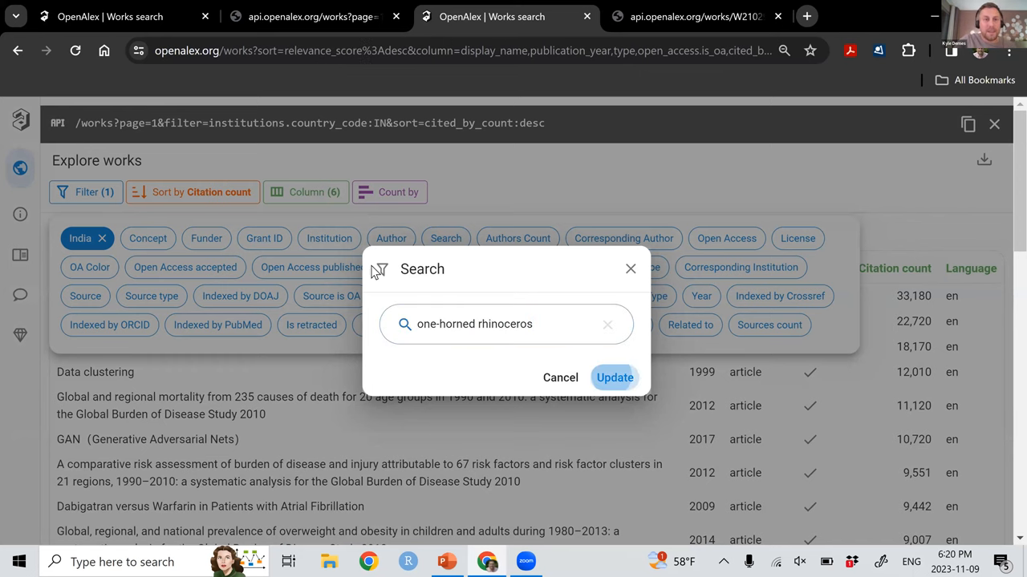
pyautogui.click(614, 377)
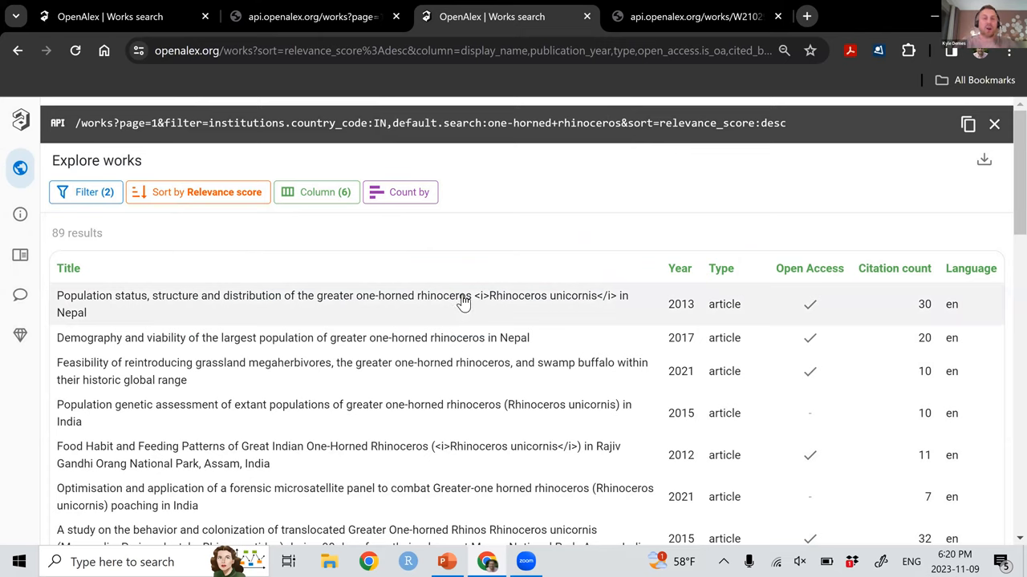
pyautogui.moveTo(831, 286)
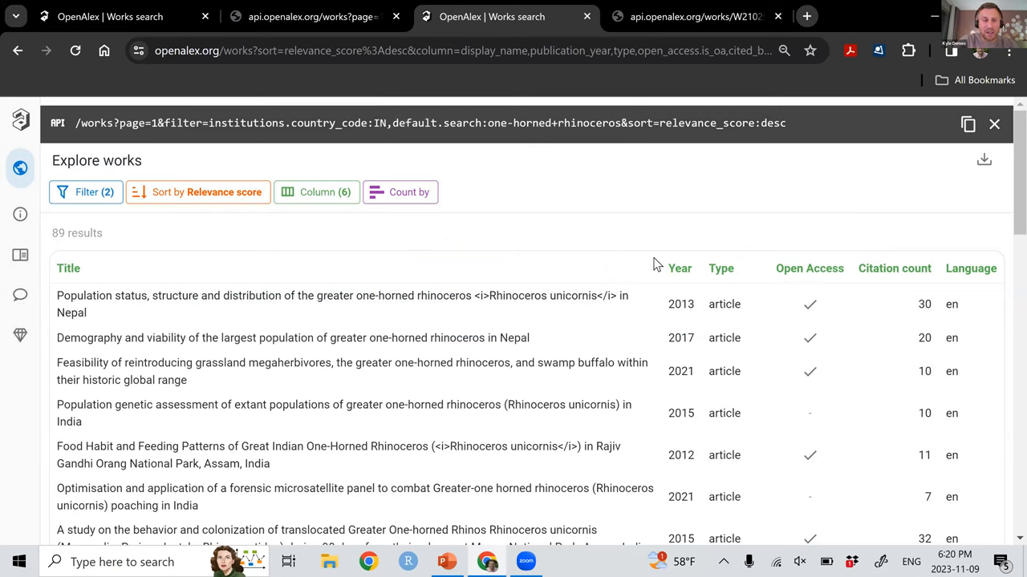
pyautogui.moveTo(437, 237)
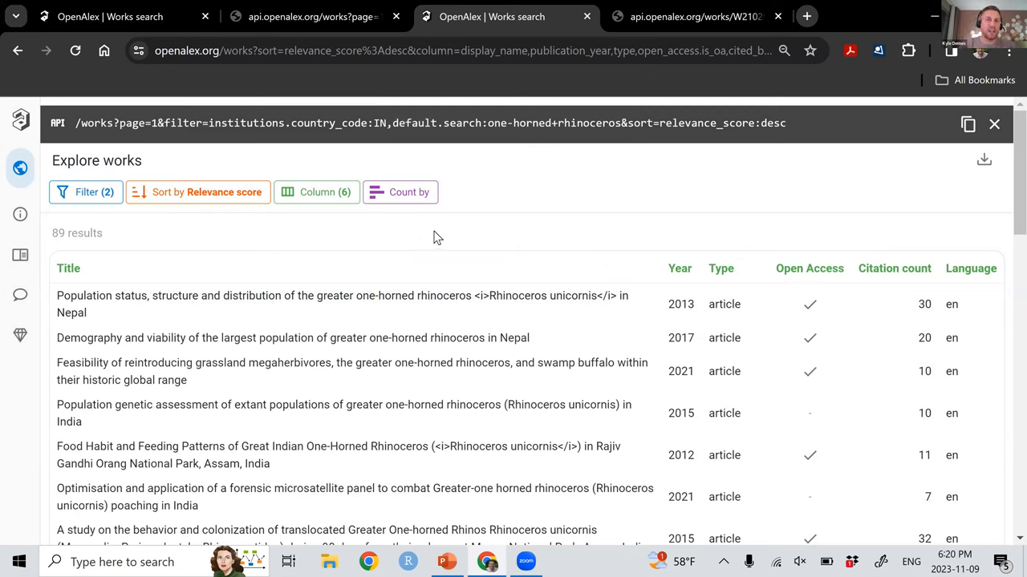
pyautogui.moveTo(414, 212)
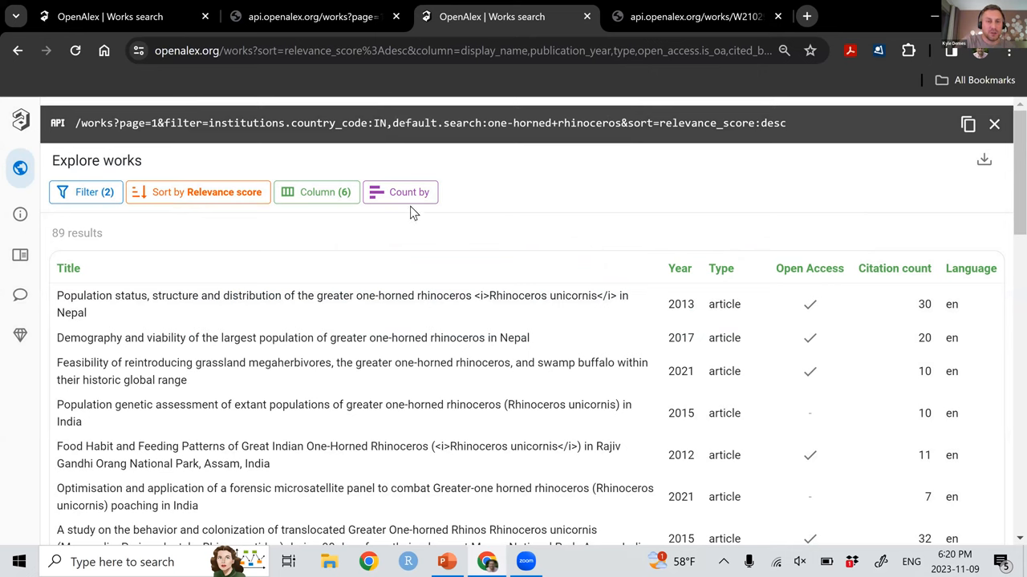
pyautogui.click(407, 193)
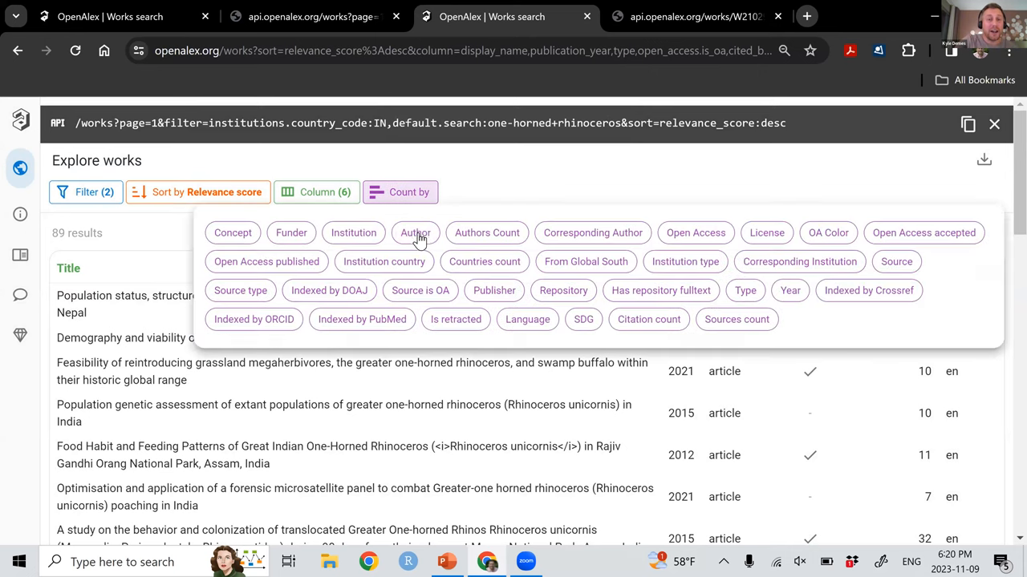
pyautogui.click(414, 232)
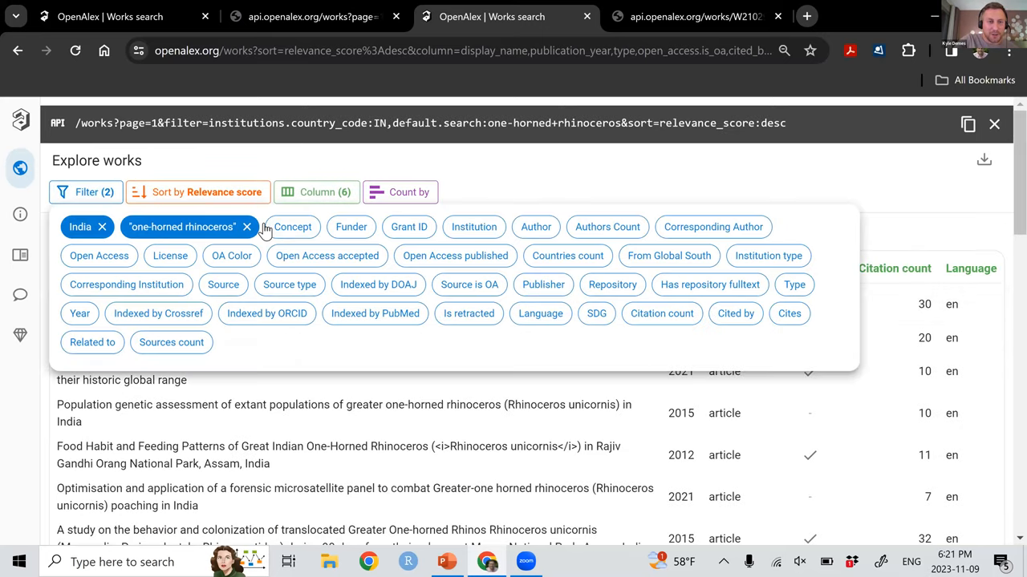
# Remove the rhinoceros and India chips and filter works to institution country France.
pyautogui.click(247, 228)
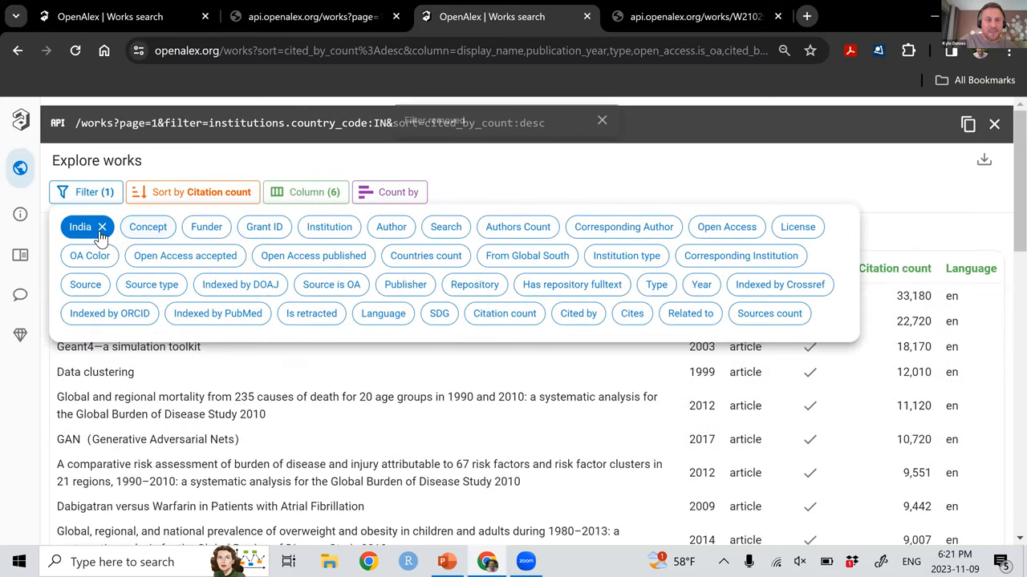
pyautogui.click(103, 227)
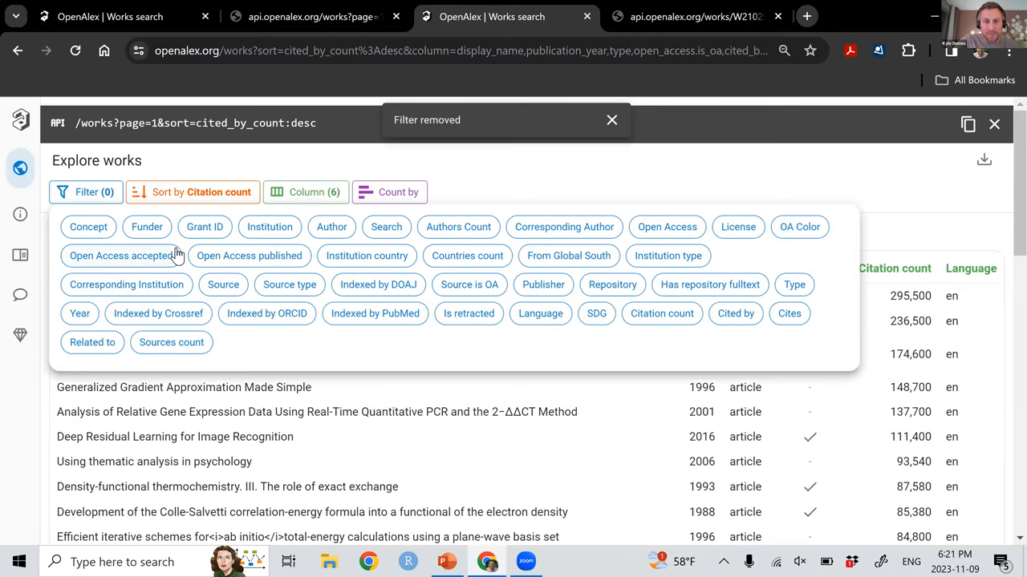
pyautogui.moveTo(209, 257)
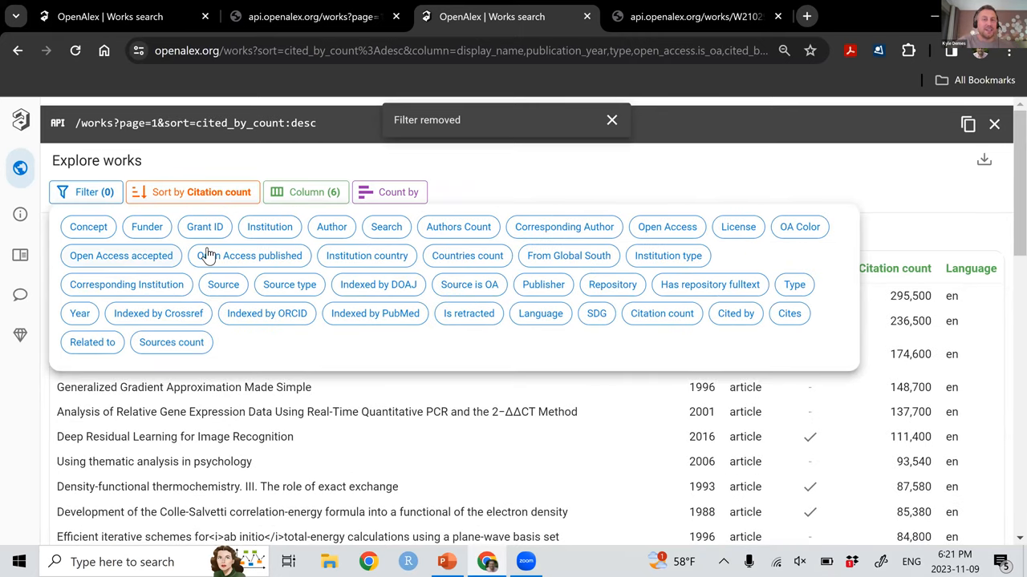
pyautogui.click(366, 255)
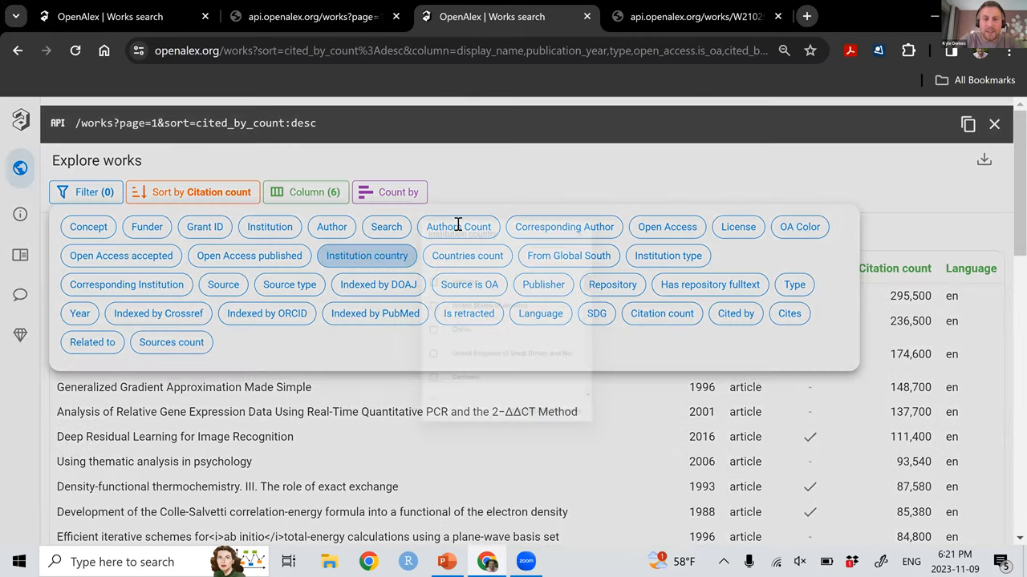
pyautogui.click(366, 256)
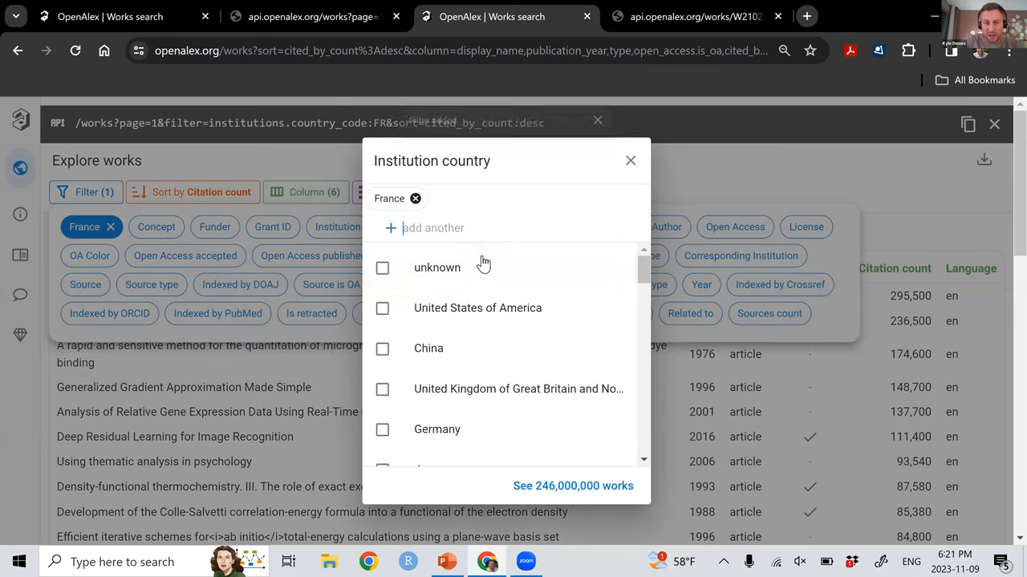
pyautogui.click(572, 485)
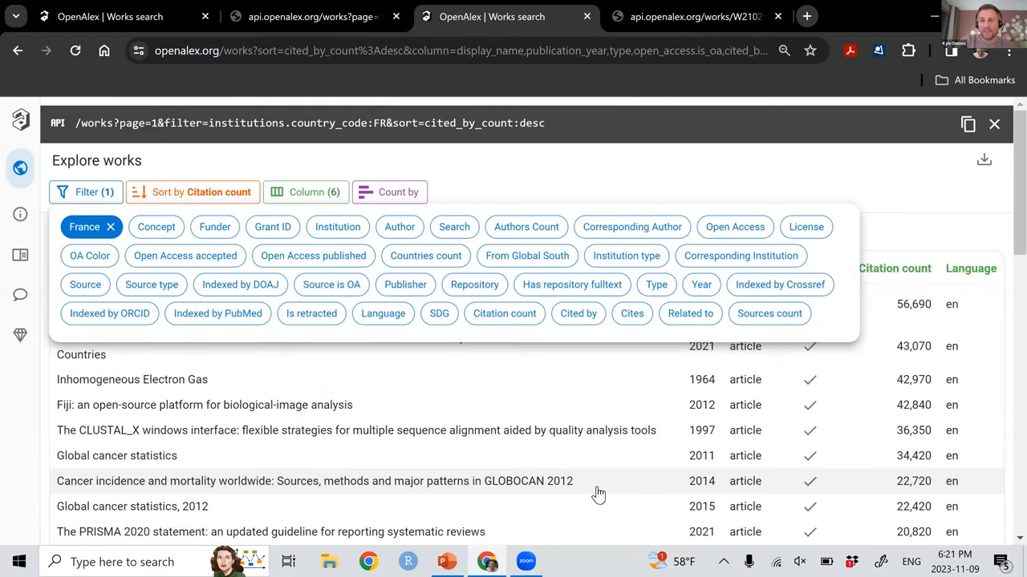
pyautogui.click(390, 193)
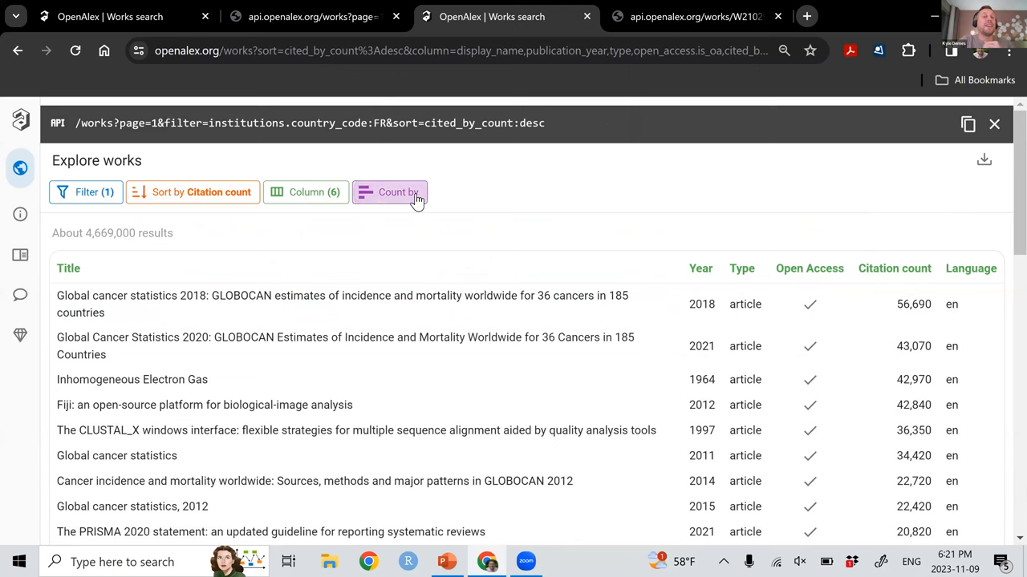
# Count the French works by open-access status: 3,115,000 closed versus 1,553,000 open.
pyautogui.click(390, 193)
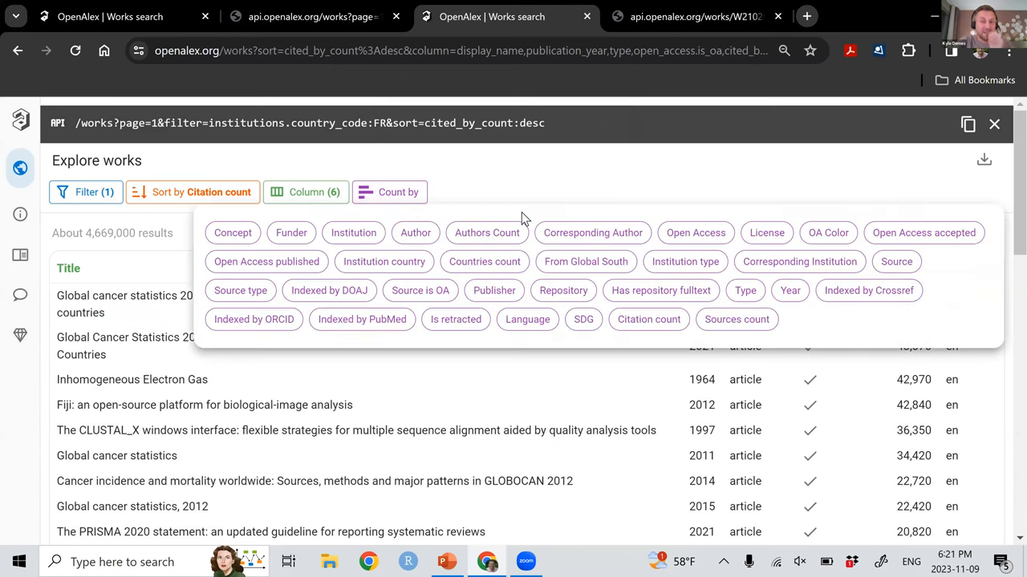
pyautogui.click(696, 233)
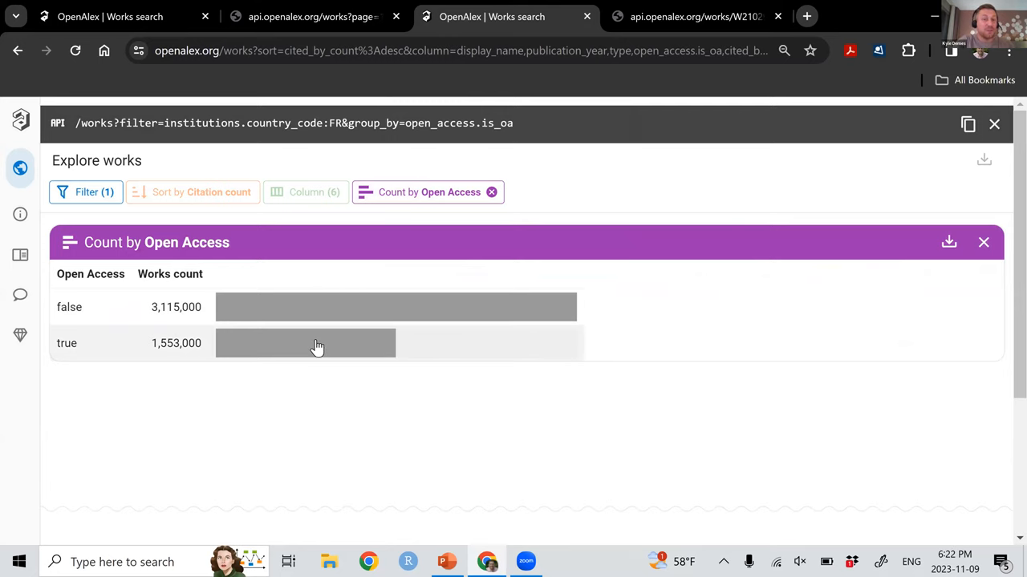
pyautogui.moveTo(383, 210)
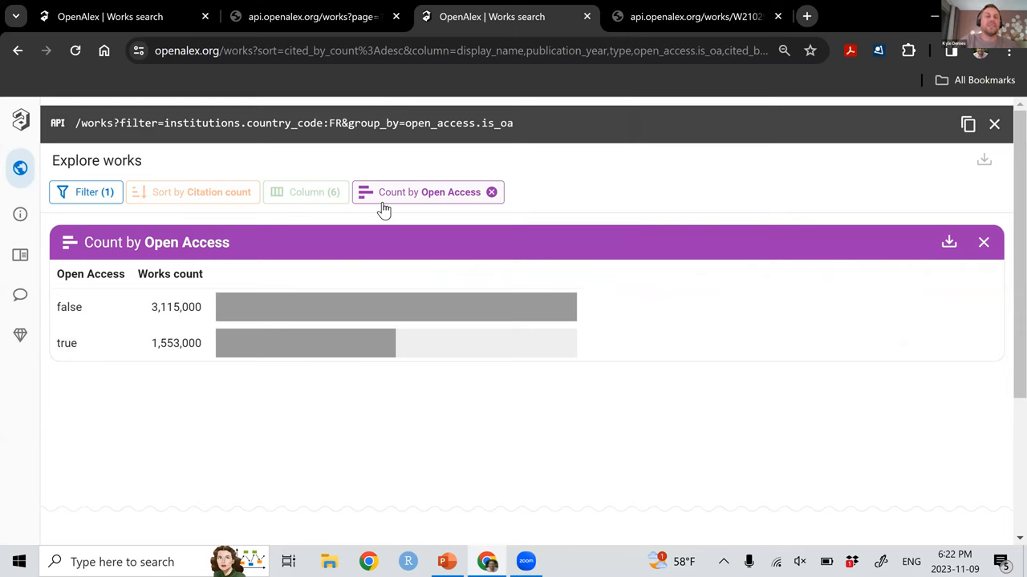
pyautogui.moveTo(491, 201)
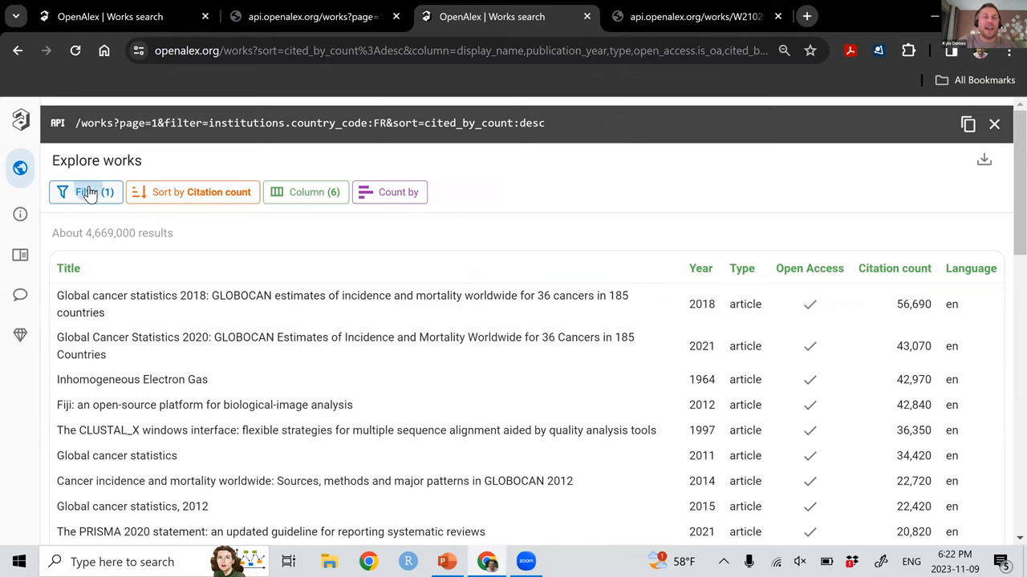
# Limit French works to open access and count them by year, 2021 highest at 125,100.
pyautogui.click(85, 192)
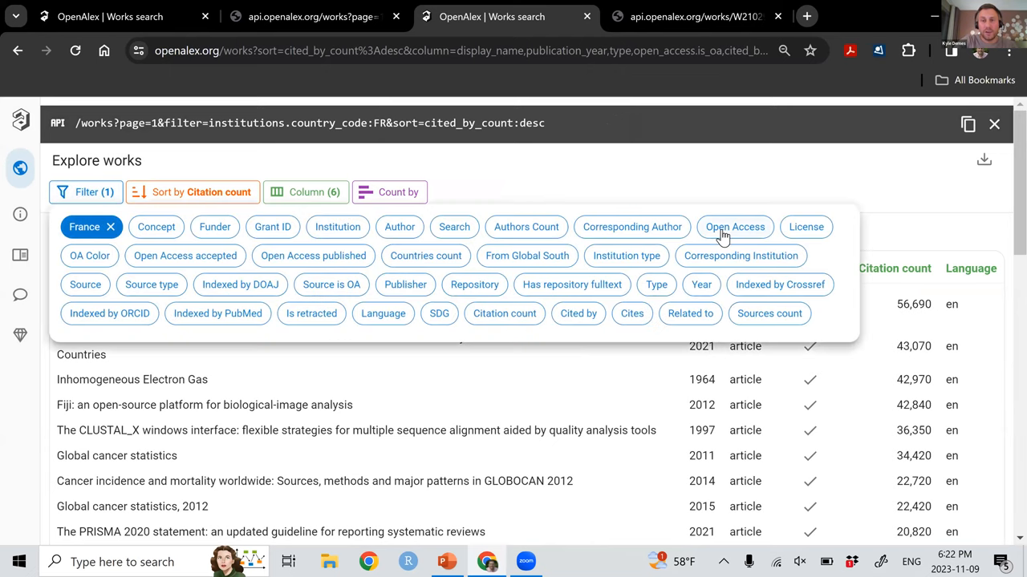
pyautogui.click(734, 226)
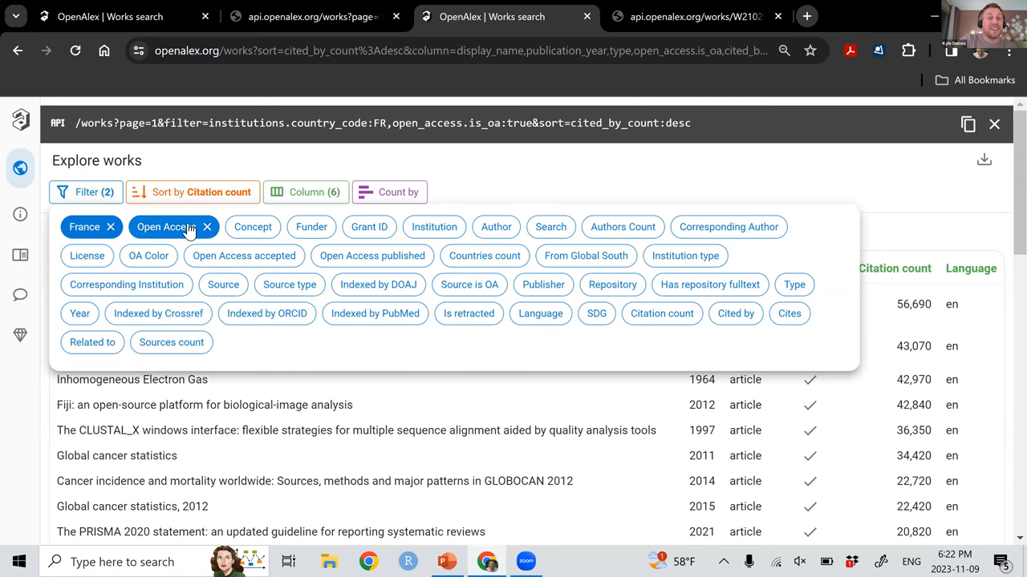
pyautogui.click(167, 226)
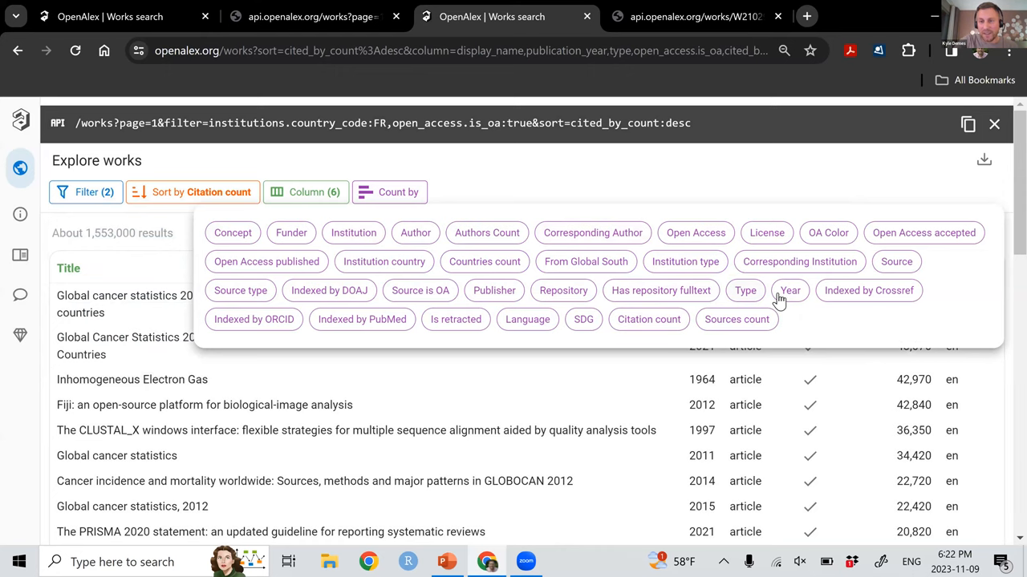
pyautogui.click(790, 290)
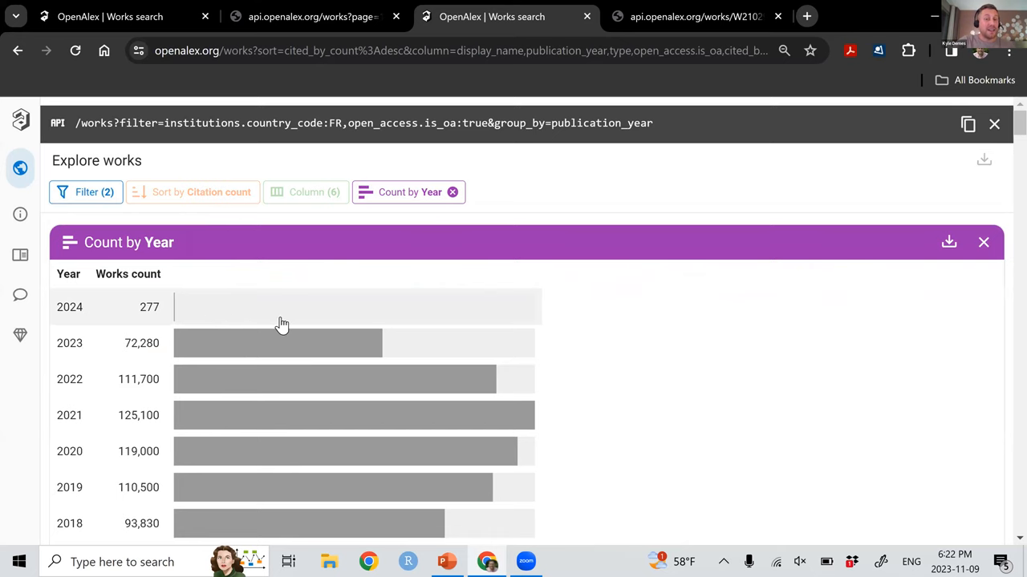
pyautogui.scroll(-3)
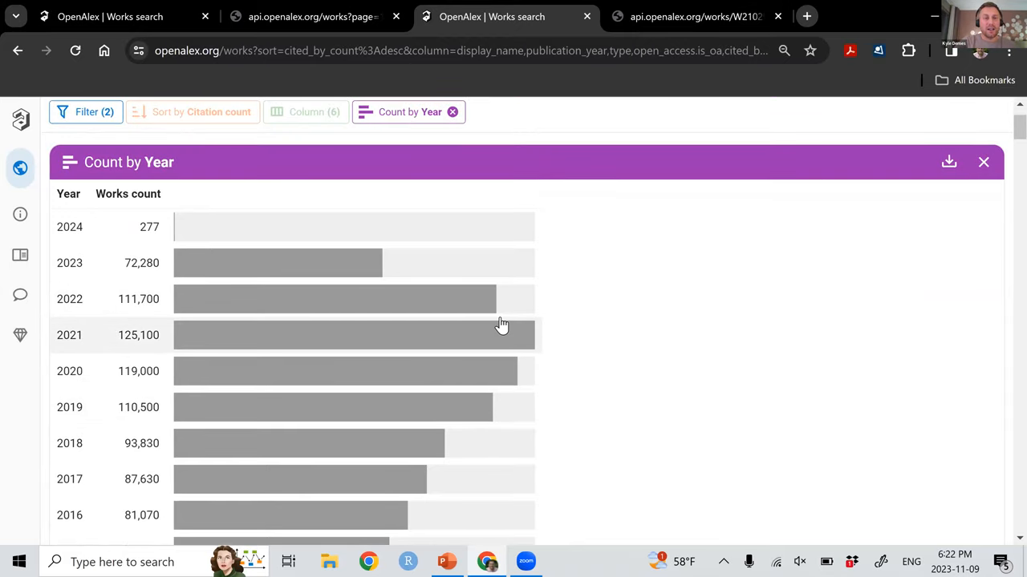
pyautogui.moveTo(433, 281)
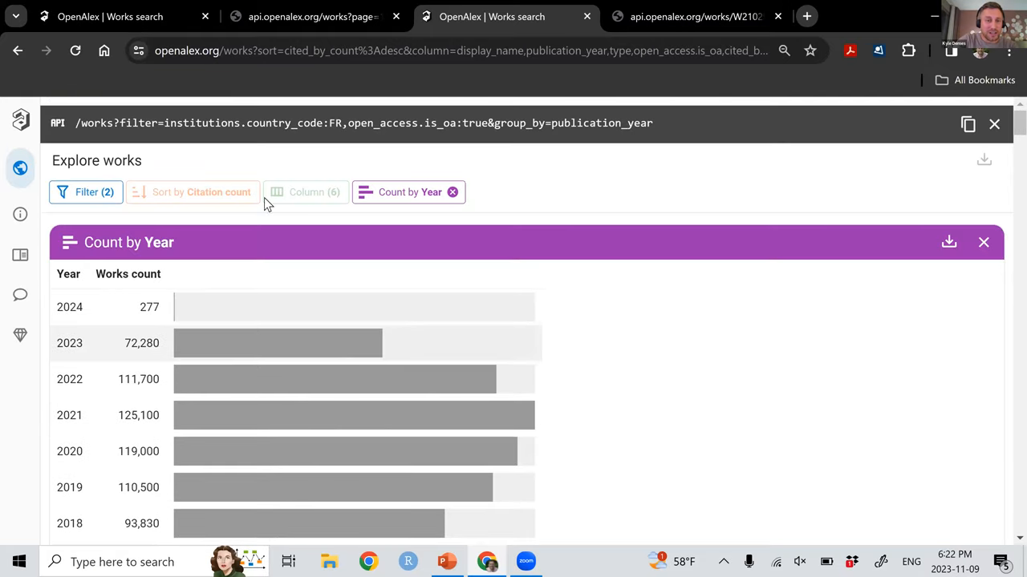
# Switch the Open Access filter to 'is false' to see closed-access yearly counts, then return to 'is true'.
pyautogui.click(85, 192)
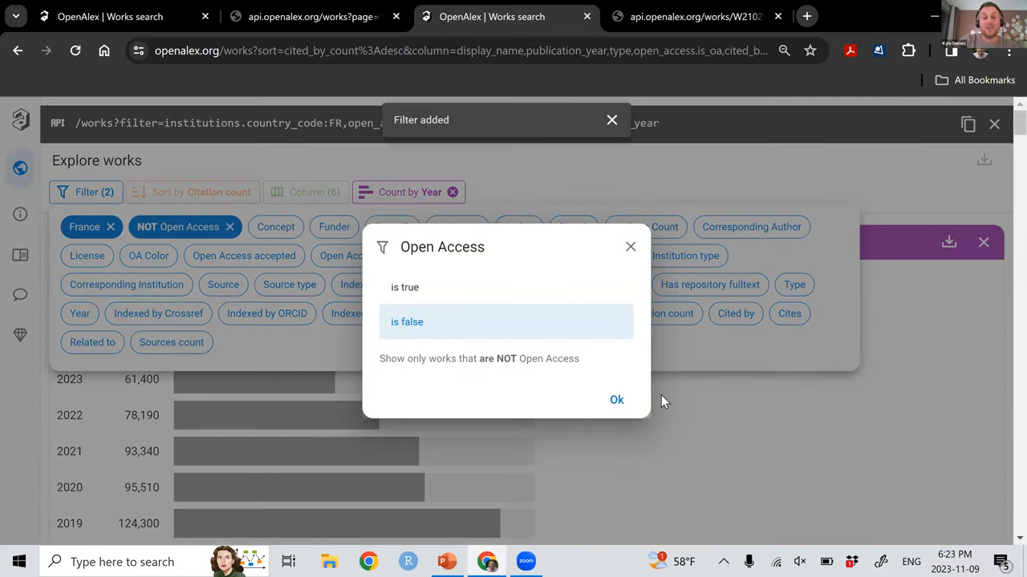
pyautogui.click(616, 399)
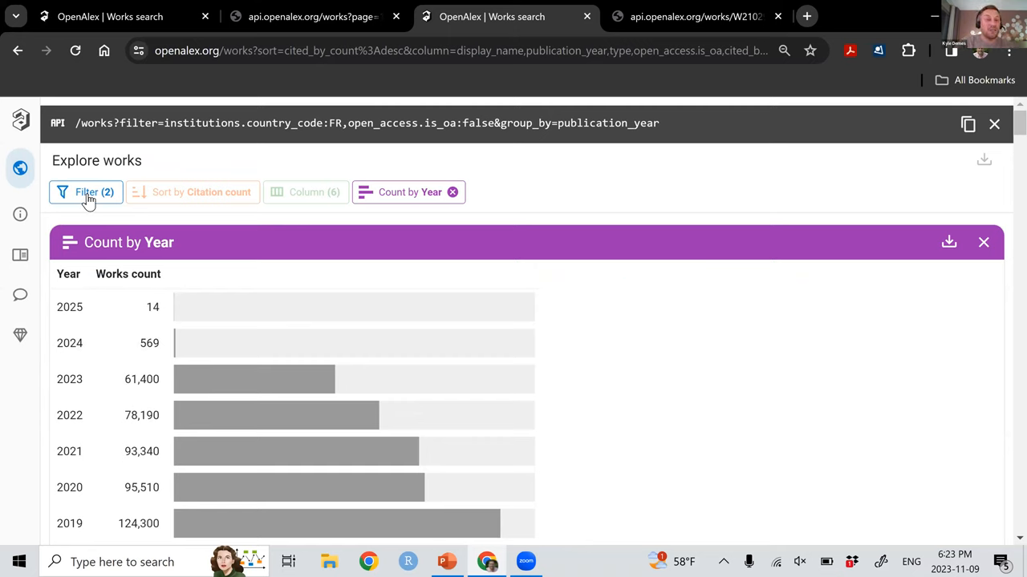
pyautogui.click(85, 192)
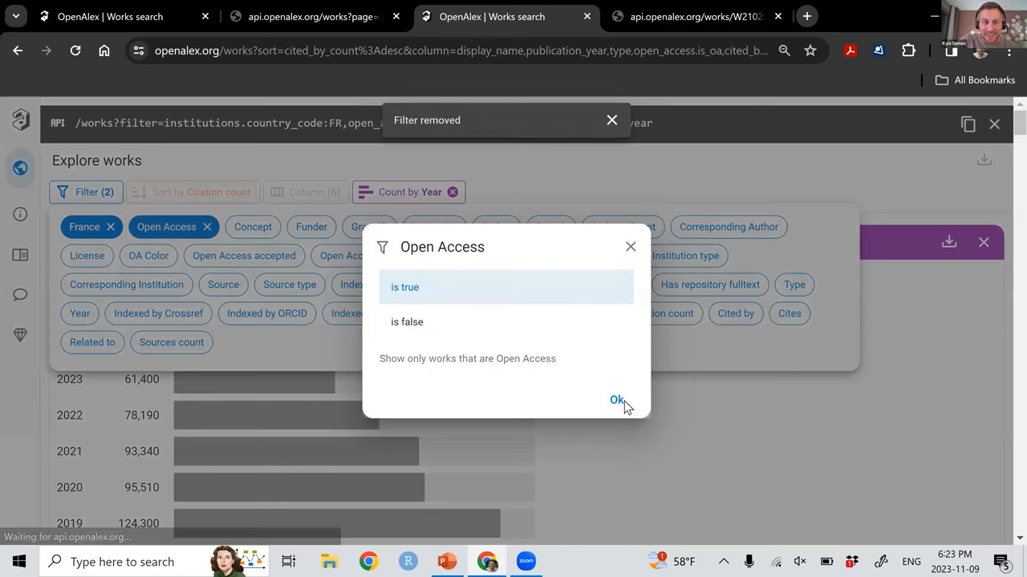
# Add a University of Calgary institution filter, showing yearly co-authorship counts near 300.
pyautogui.click(616, 401)
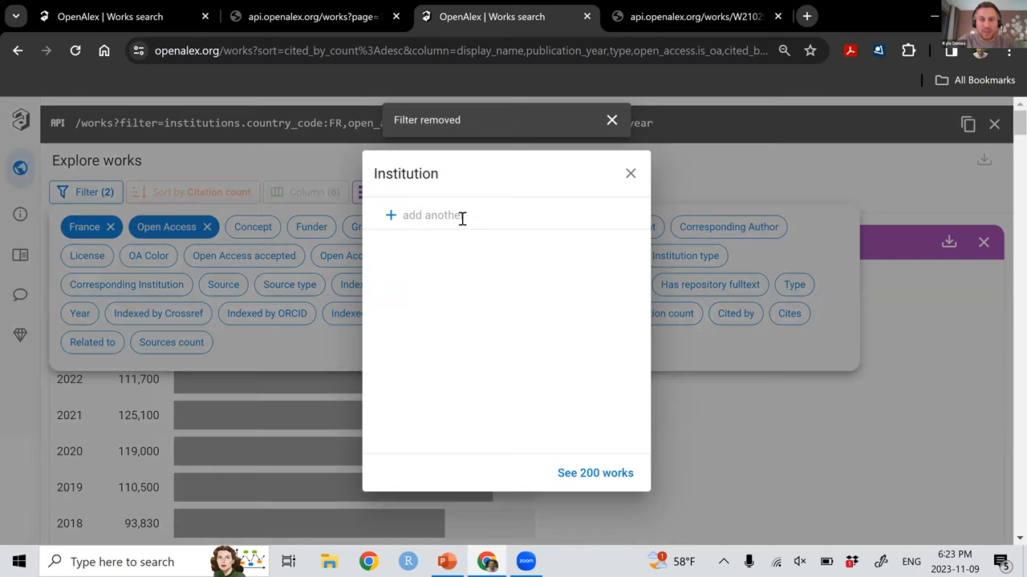
pyautogui.write('university of calg')
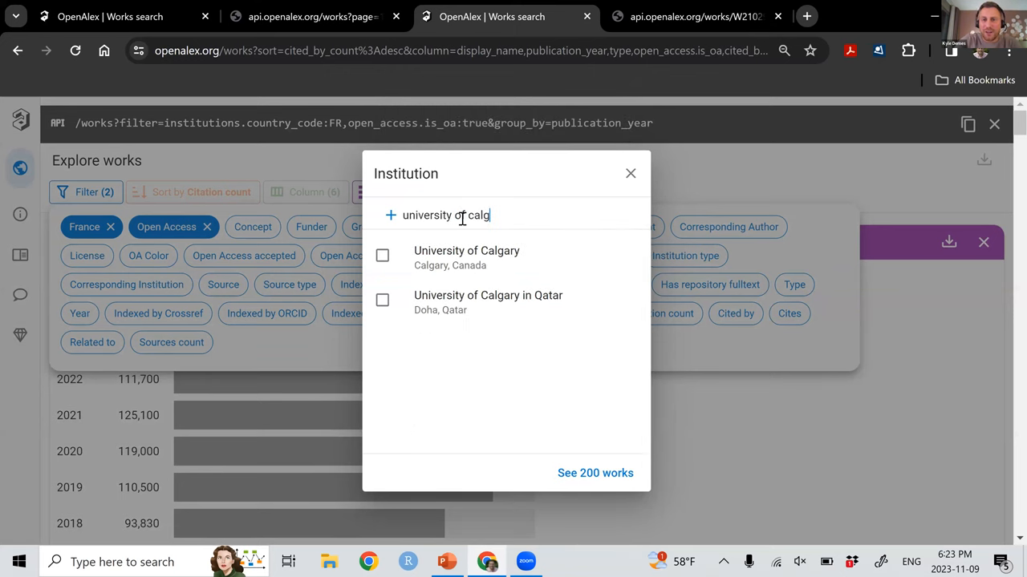
pyautogui.click(465, 250)
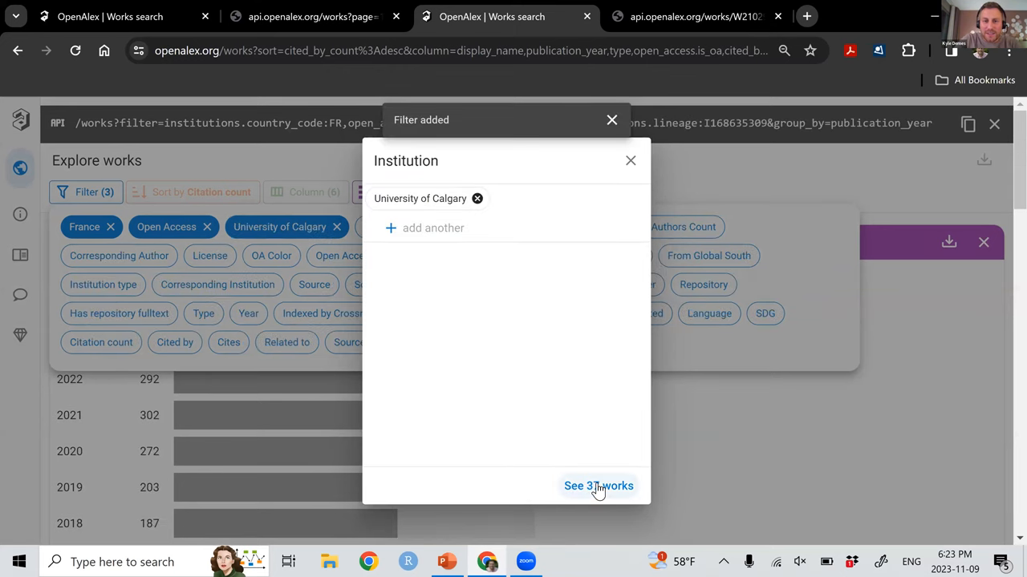
pyautogui.click(597, 484)
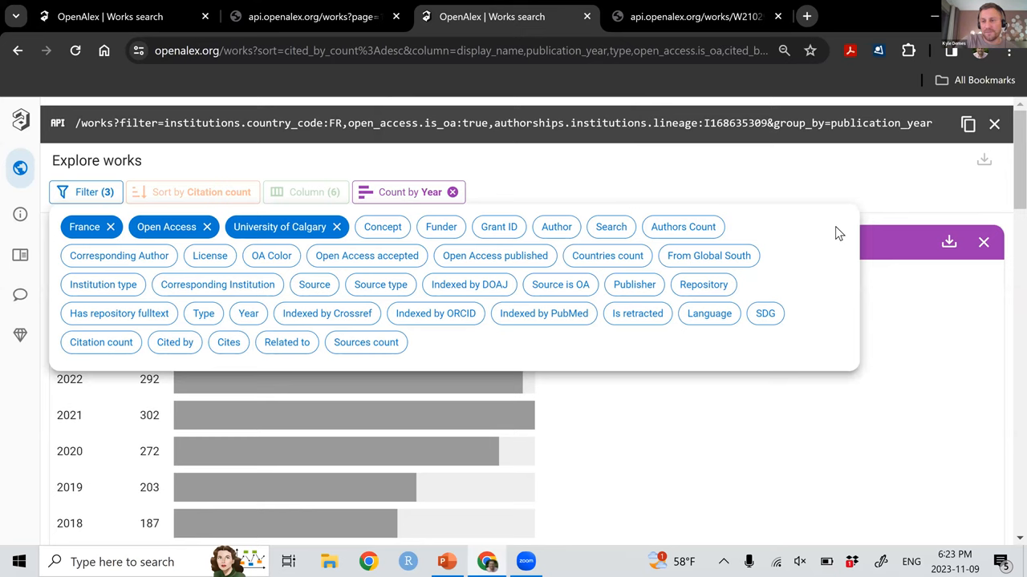
pyautogui.moveTo(856, 170)
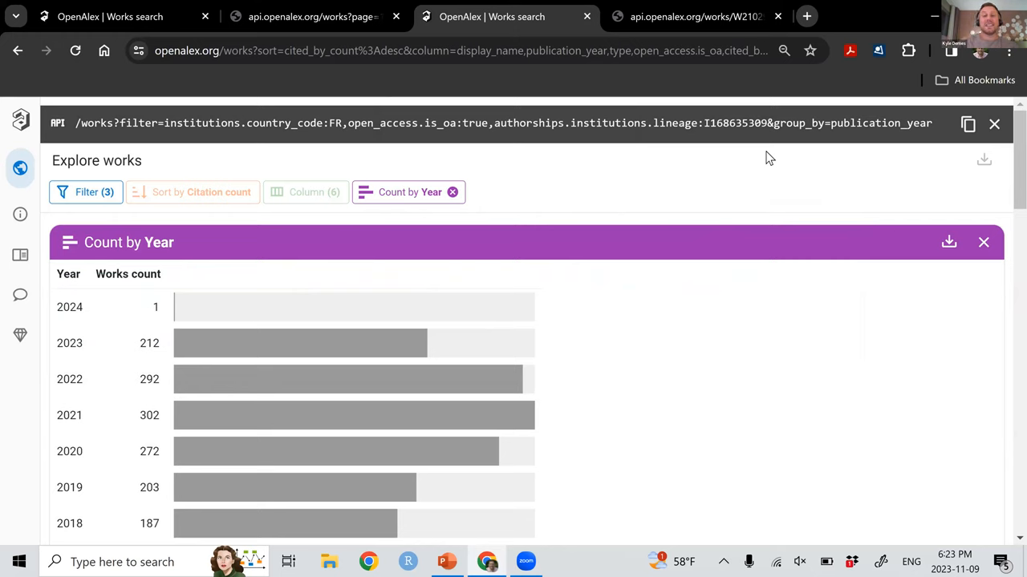
pyautogui.moveTo(898, 404)
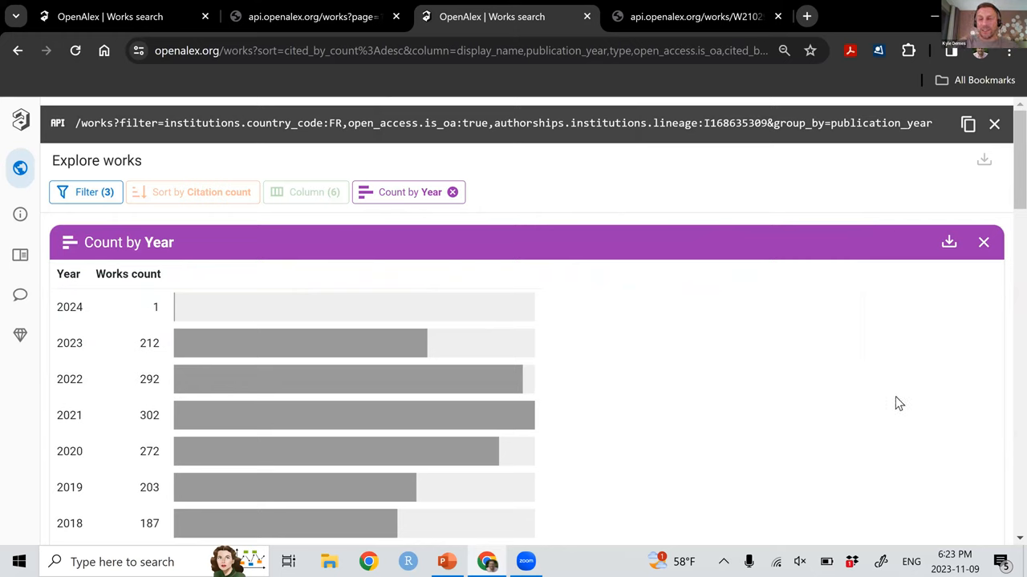
pyautogui.moveTo(637, 152)
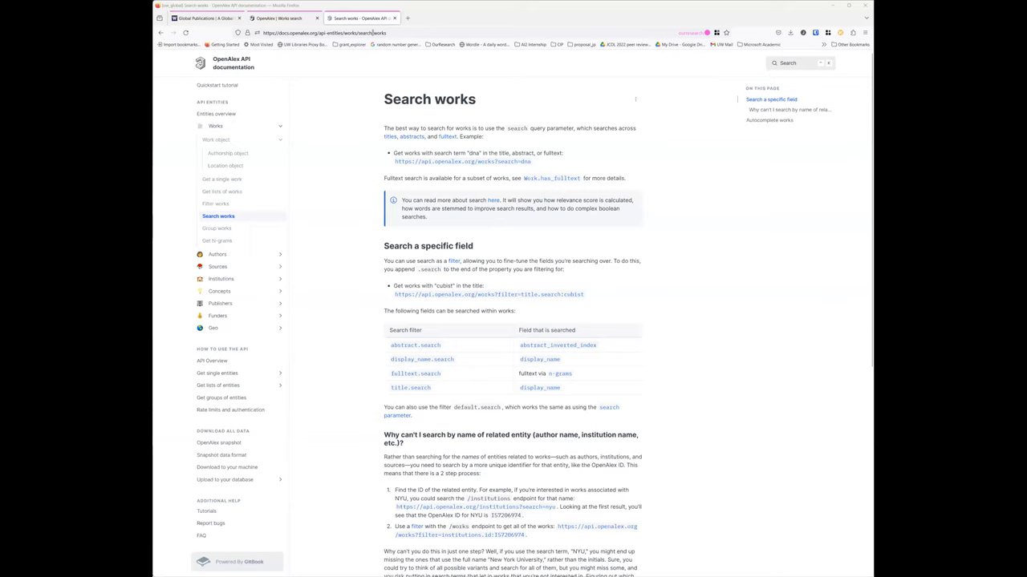
# Switch to the UW Global Publications browser tab on washington.edu.
pyautogui.click(200, 18)
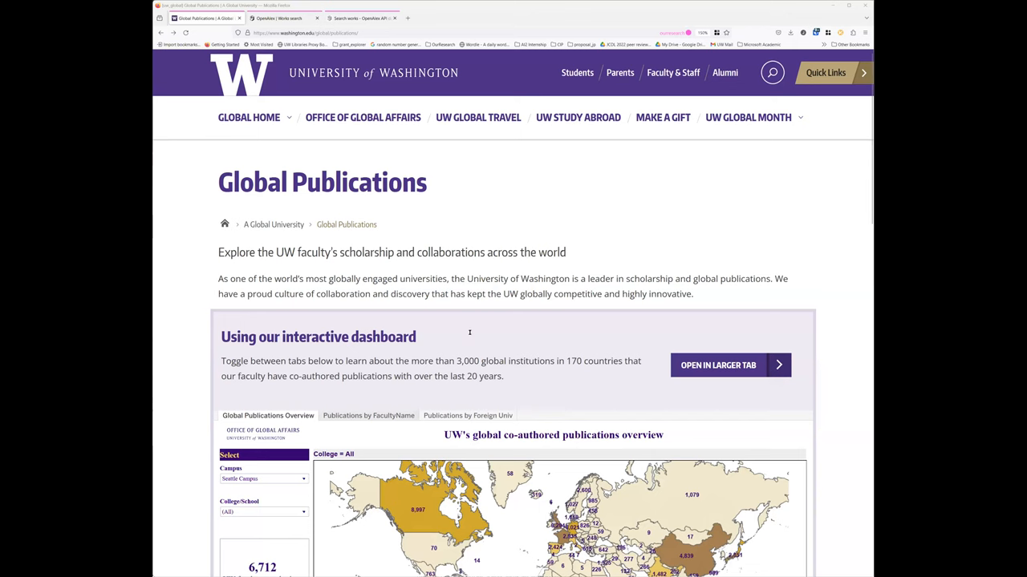
# Scroll to the Global Publications Overview showing Seattle Campus: 6,712 faculty, 194 countries, 40,045 papers.
pyautogui.scroll(-3)
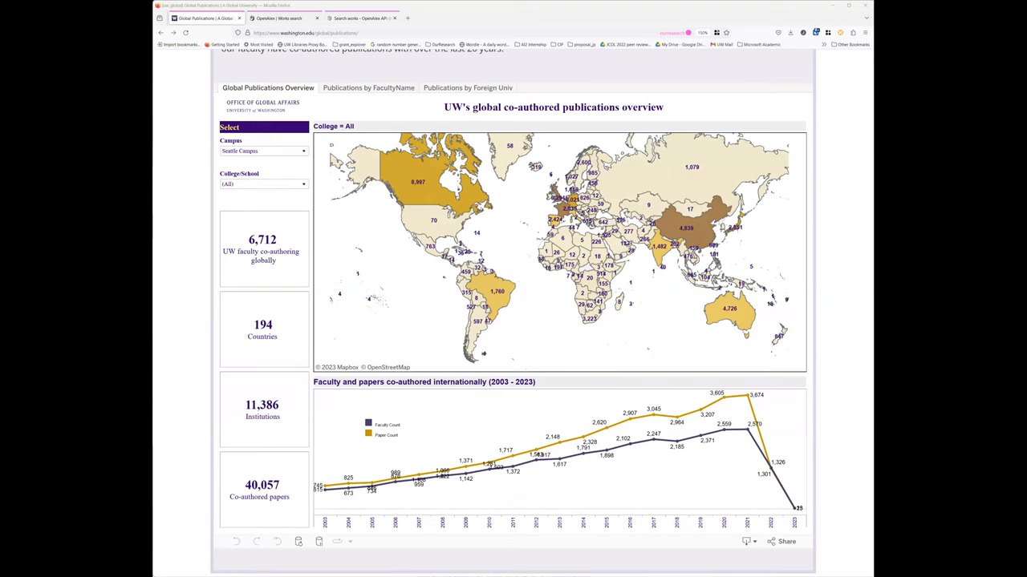
pyautogui.moveTo(212, 86)
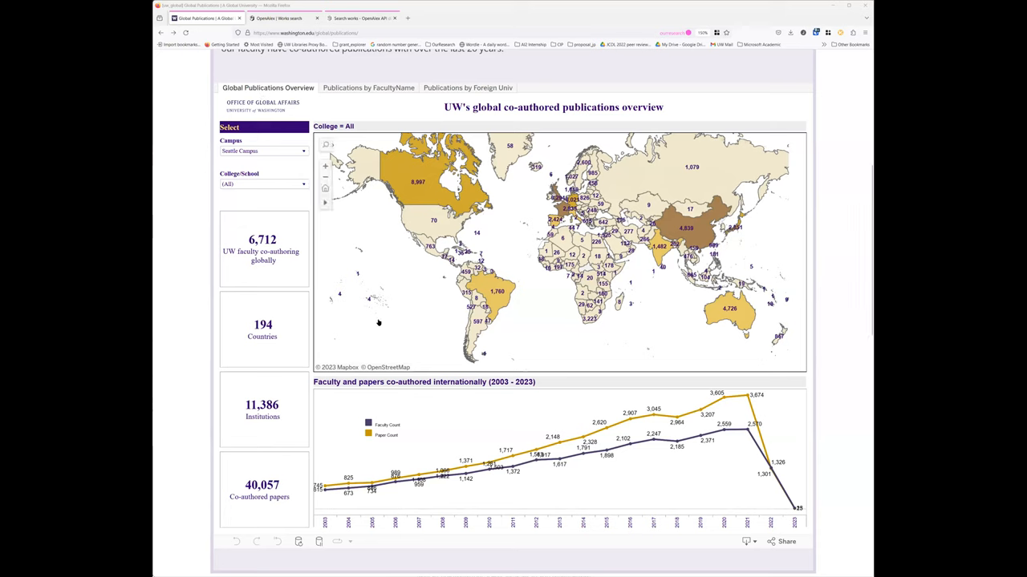
pyautogui.moveTo(202, 260)
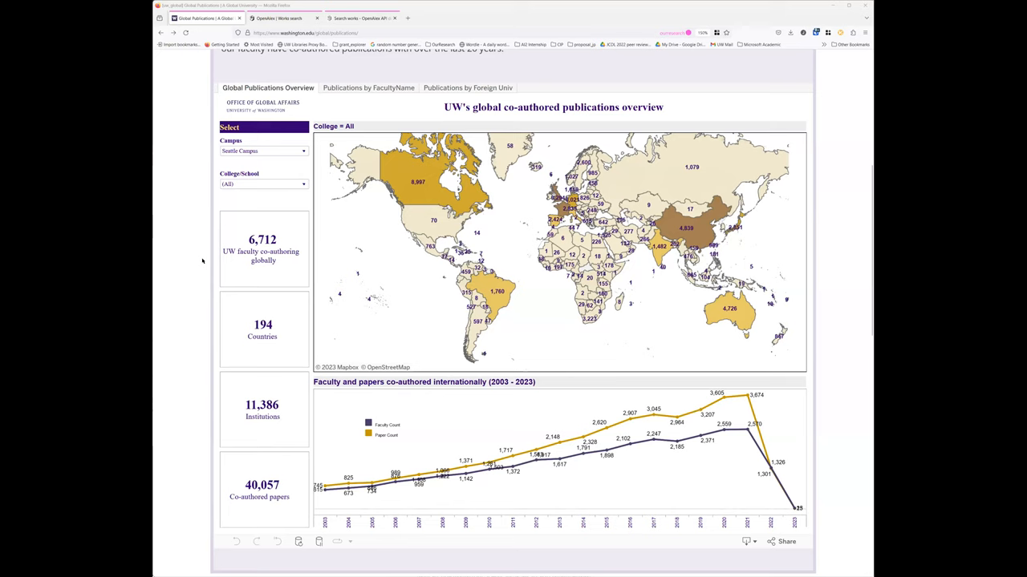
pyautogui.moveTo(257, 136)
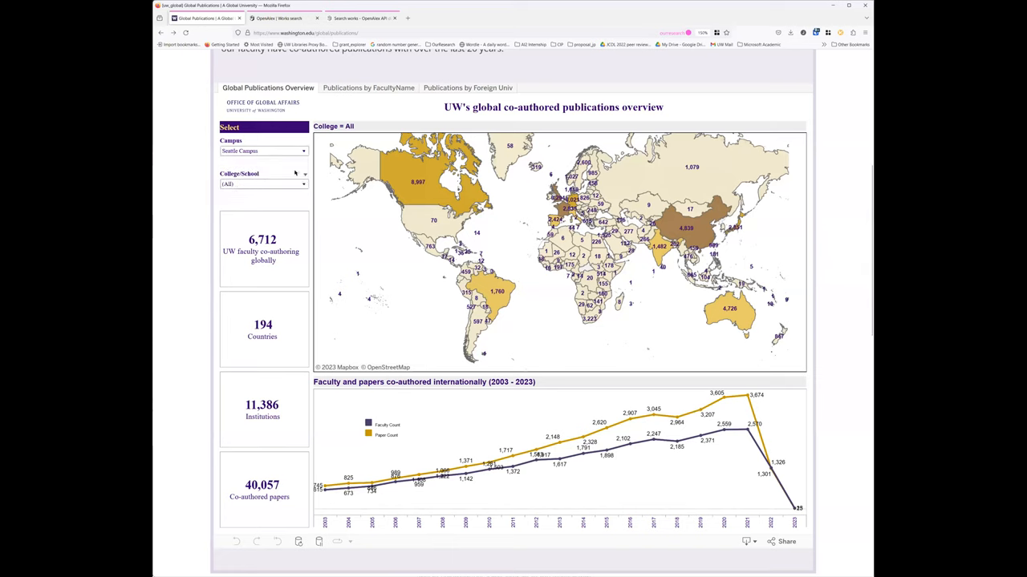
pyautogui.click(265, 183)
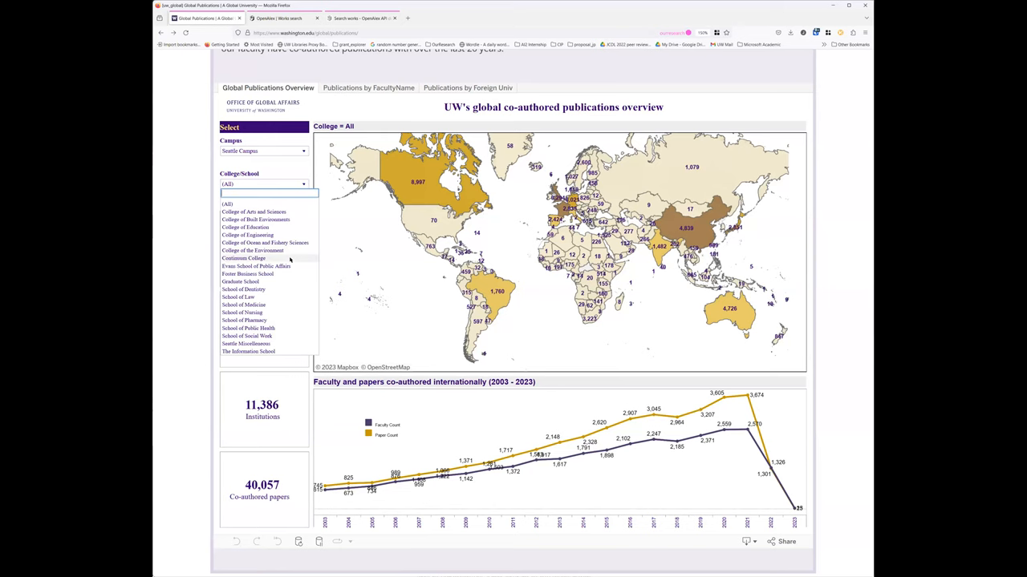
pyautogui.scroll(-3)
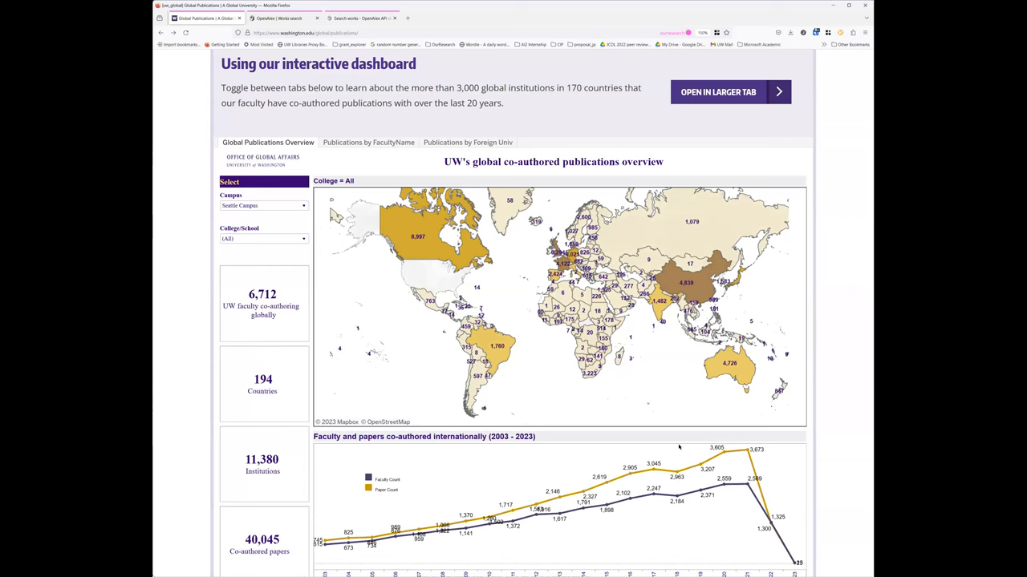
pyautogui.moveTo(548, 330)
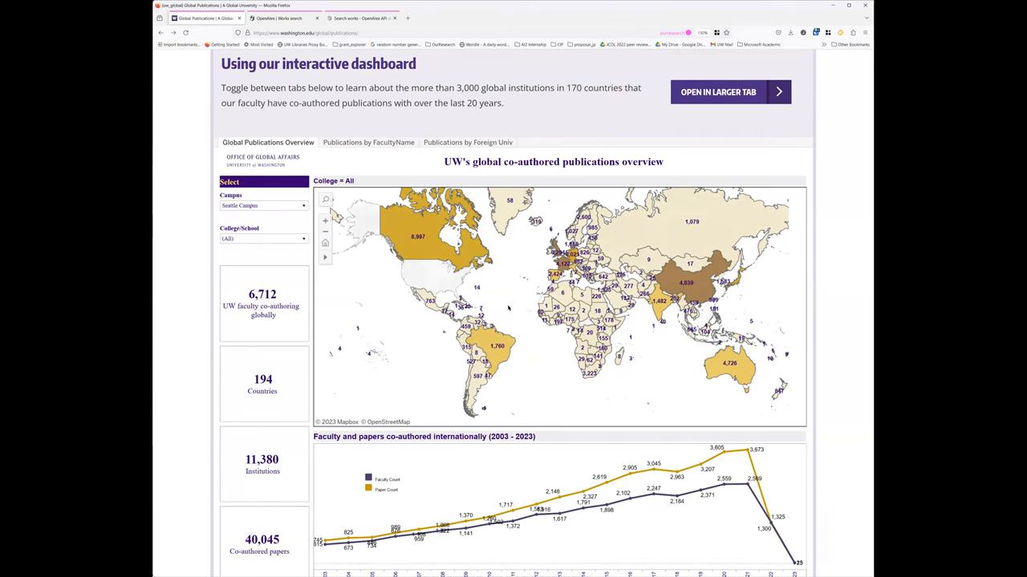
pyautogui.moveTo(515, 326)
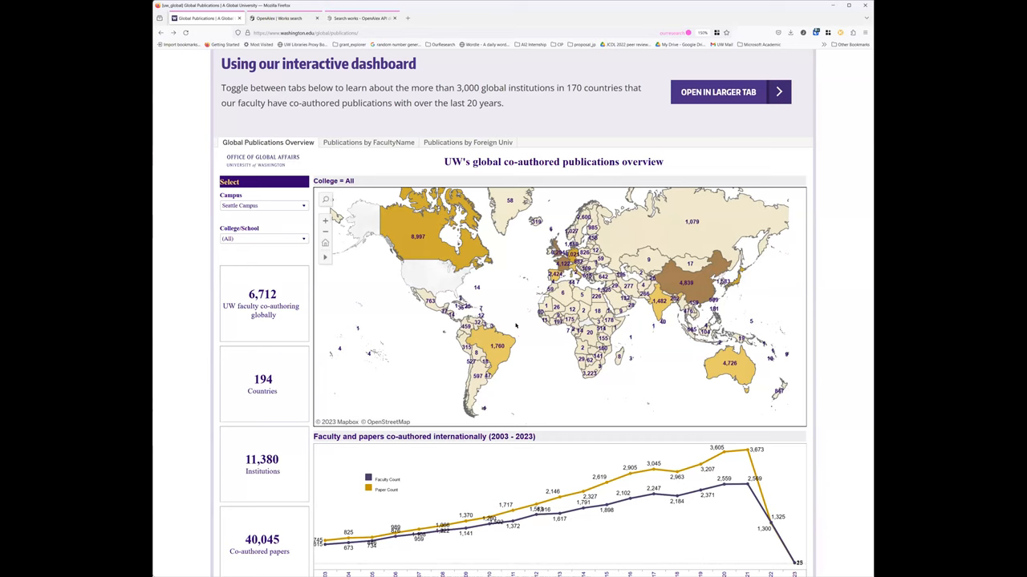
pyautogui.moveTo(318, 301)
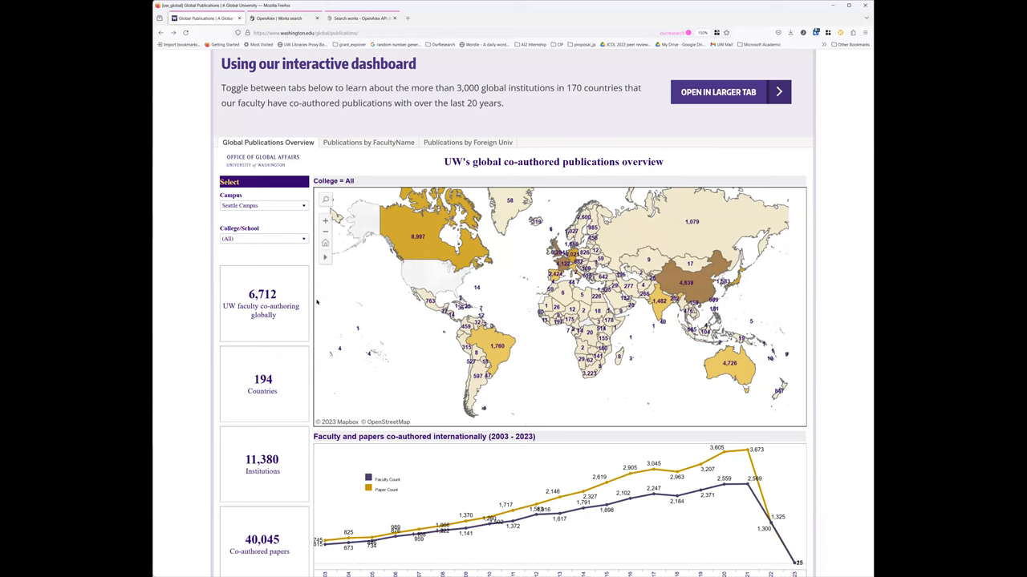
pyautogui.moveTo(425, 414)
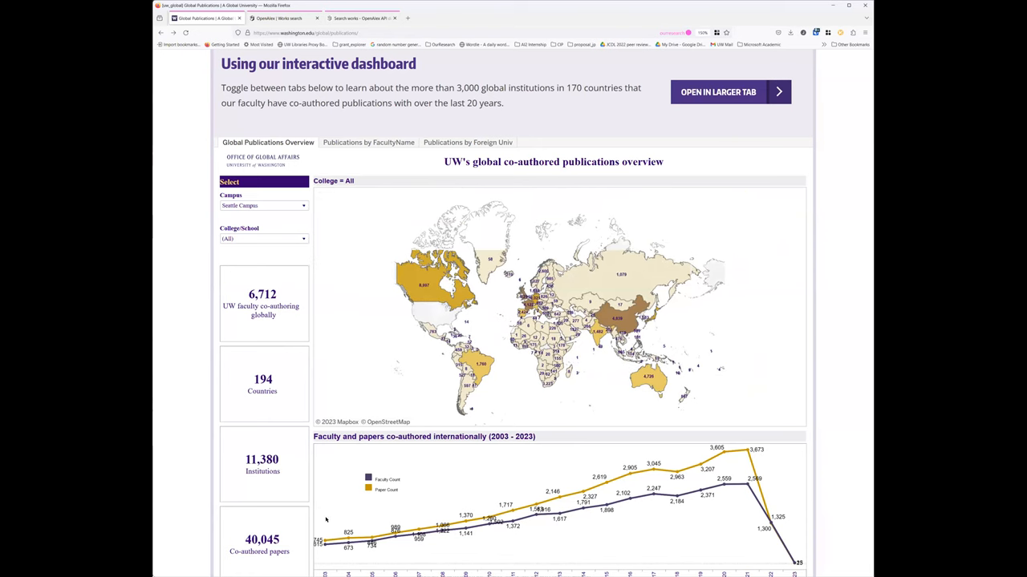
pyautogui.scroll(-3)
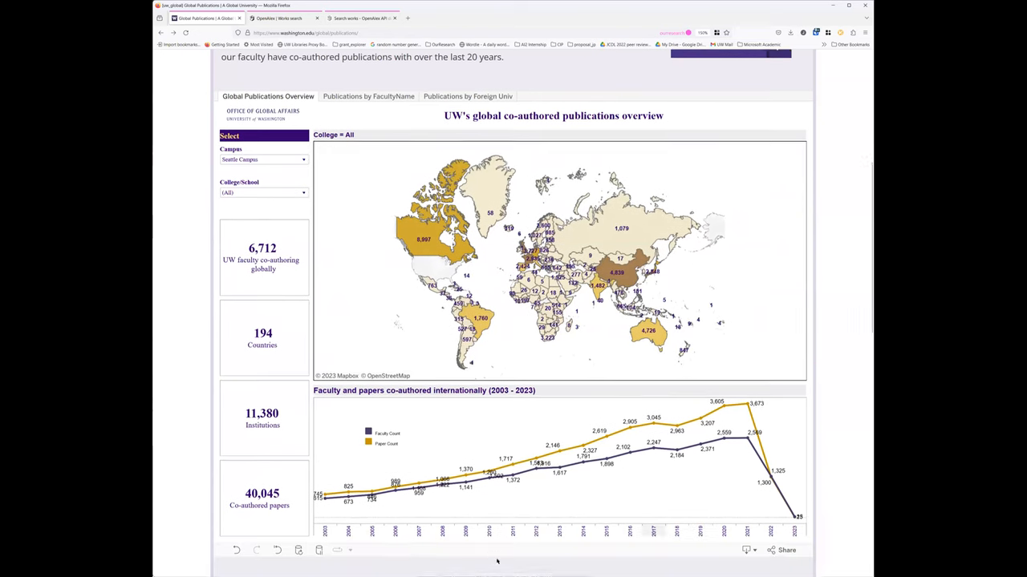
pyautogui.scroll(-3)
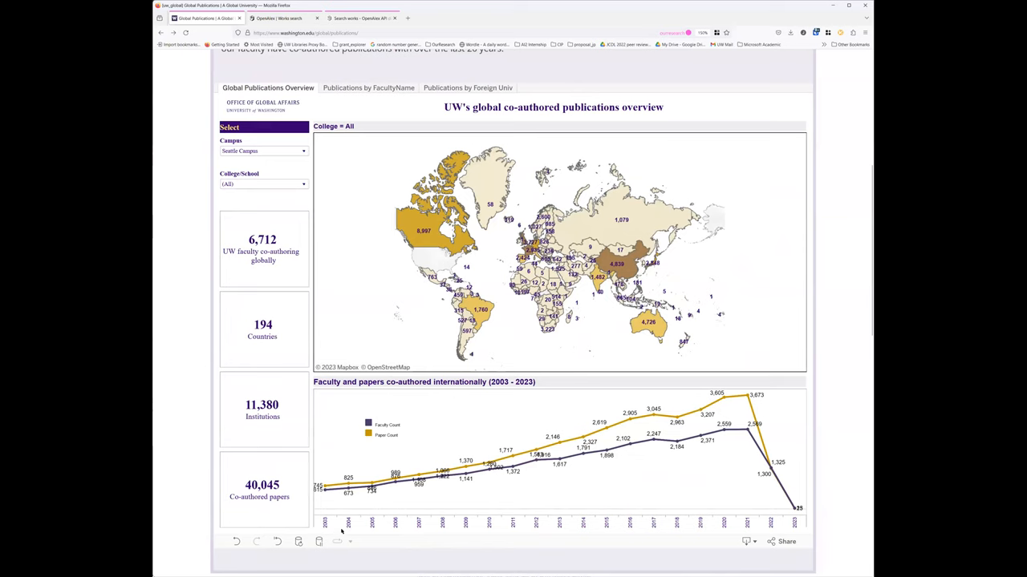
pyautogui.moveTo(313, 559)
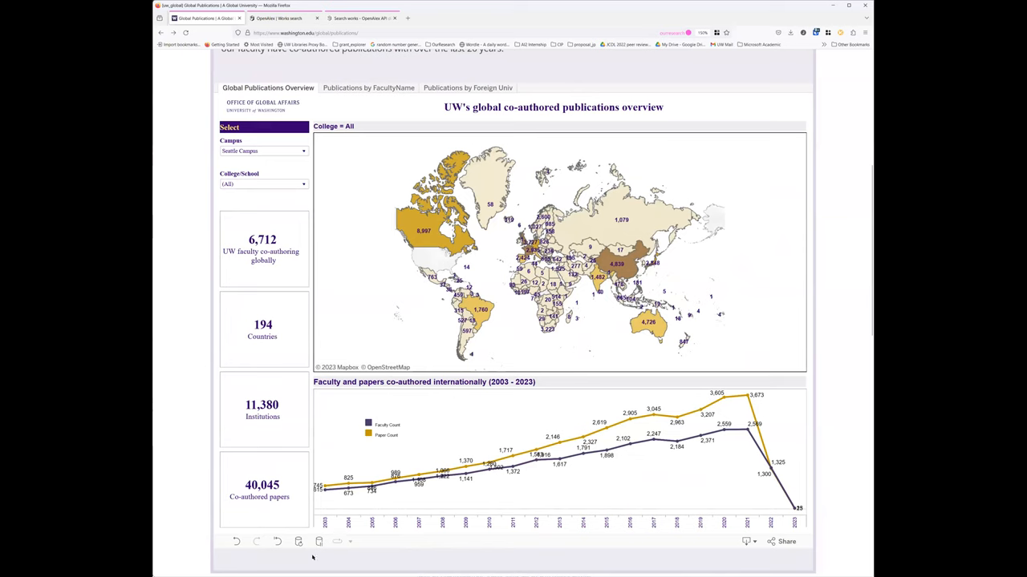
pyautogui.moveTo(532, 466)
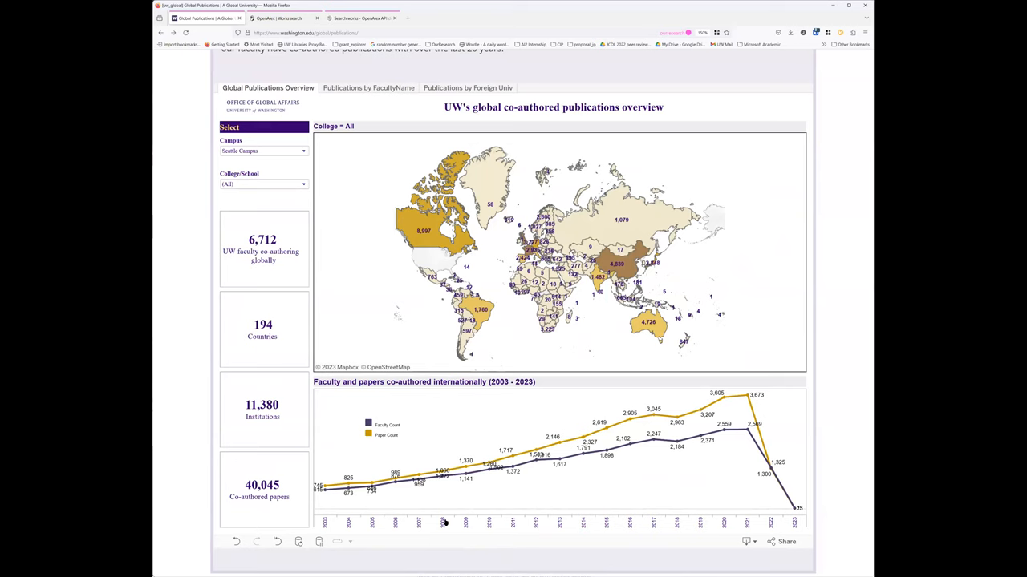
pyautogui.moveTo(263, 485)
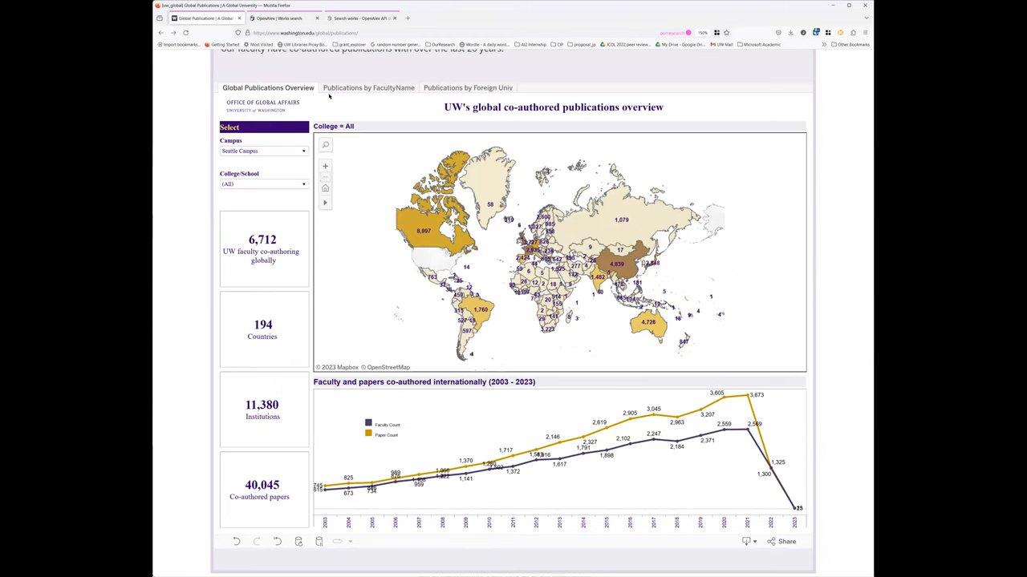
pyautogui.click(369, 87)
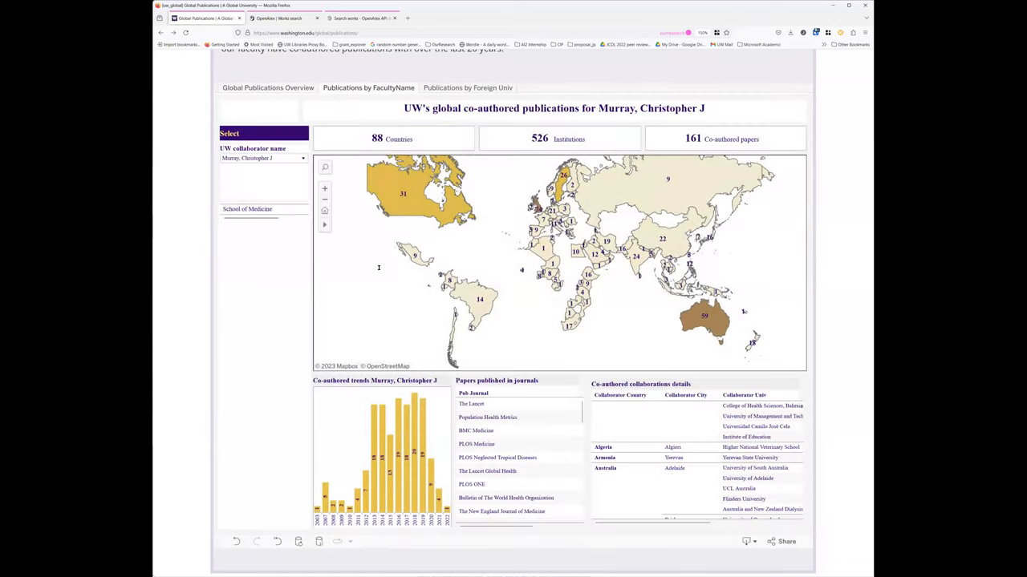
pyautogui.click(263, 159)
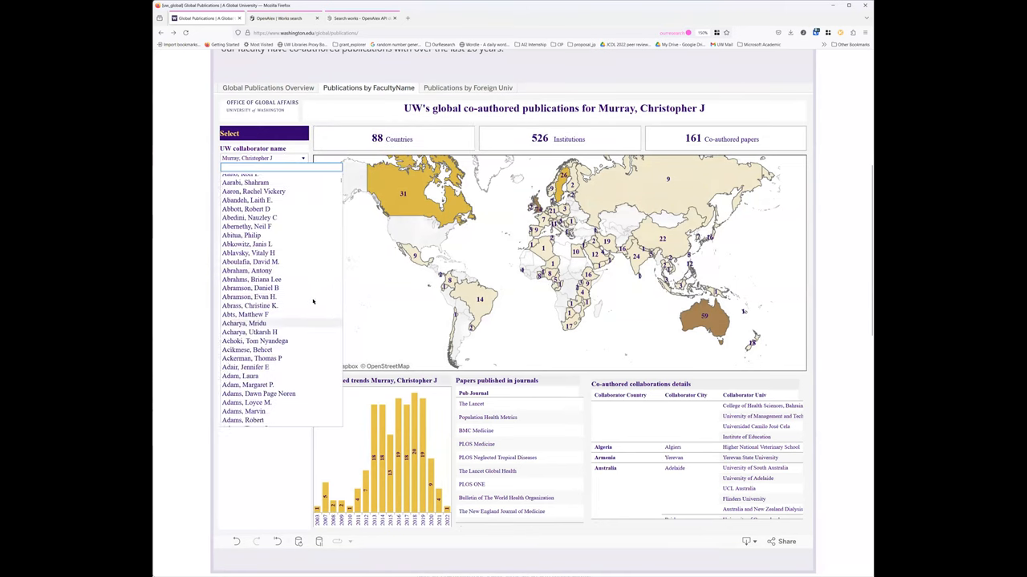
pyautogui.scroll(-3)
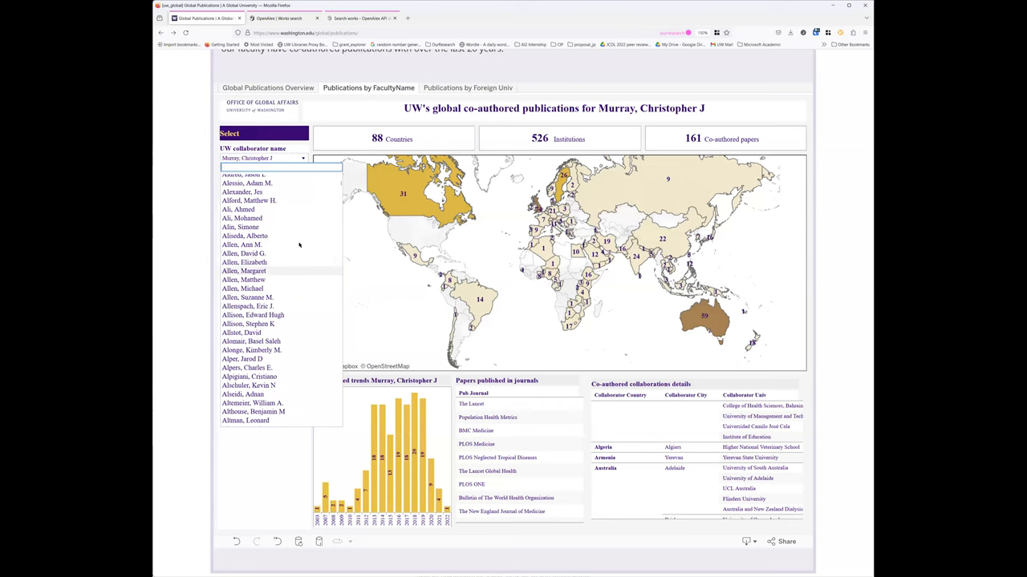
pyautogui.scroll(-3)
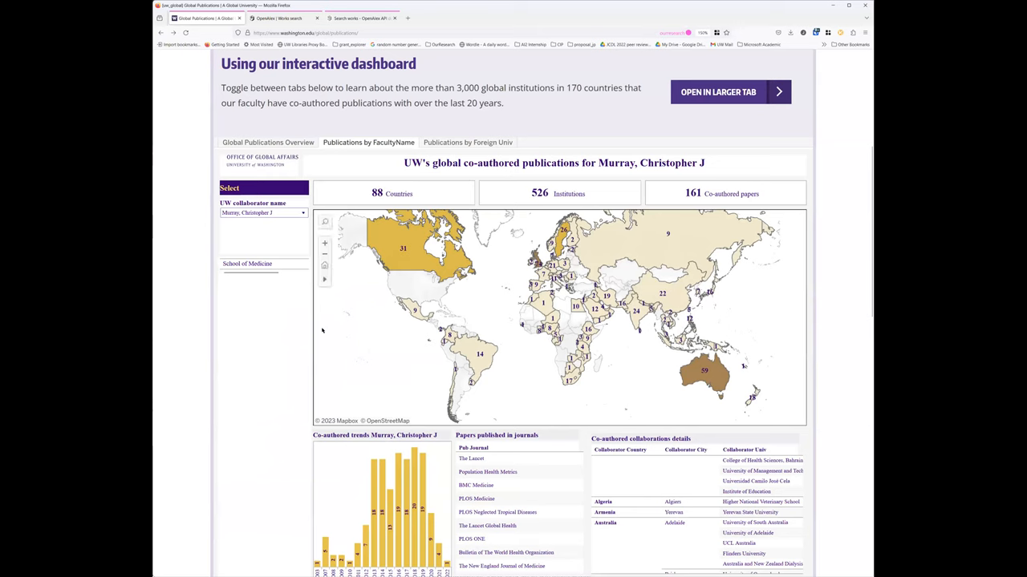
pyautogui.moveTo(729, 430)
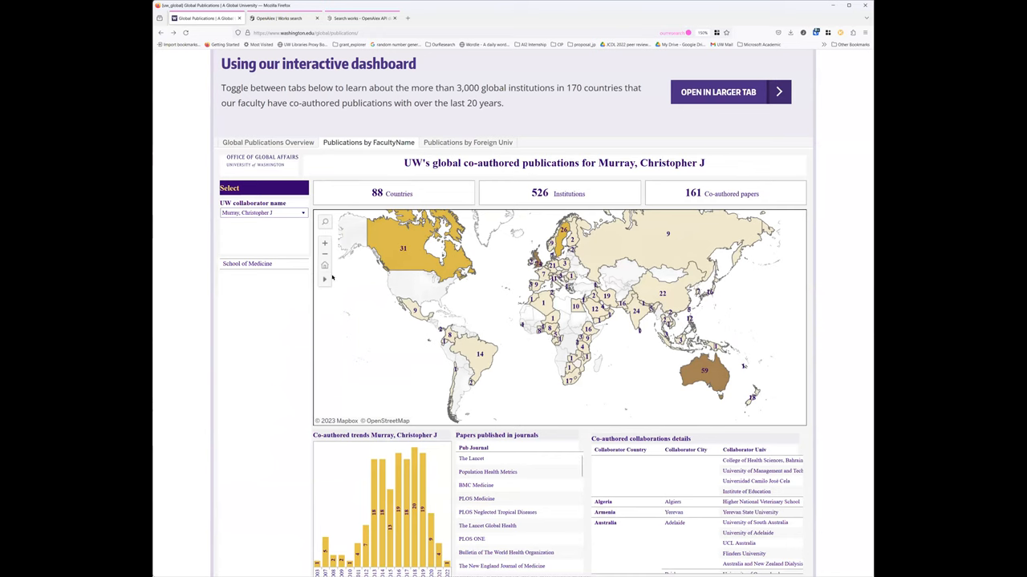
pyautogui.moveTo(404, 241)
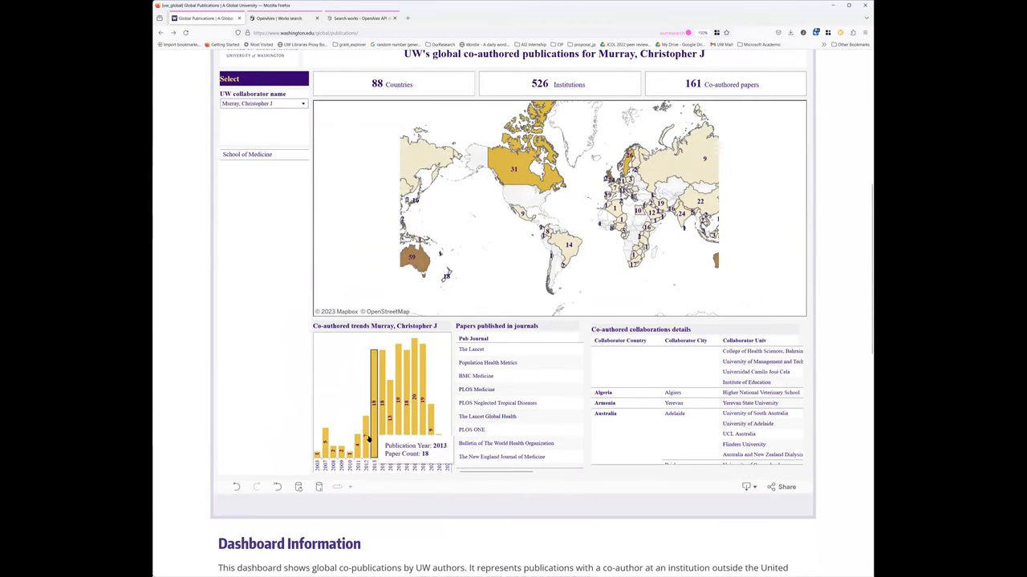
pyautogui.scroll(-3)
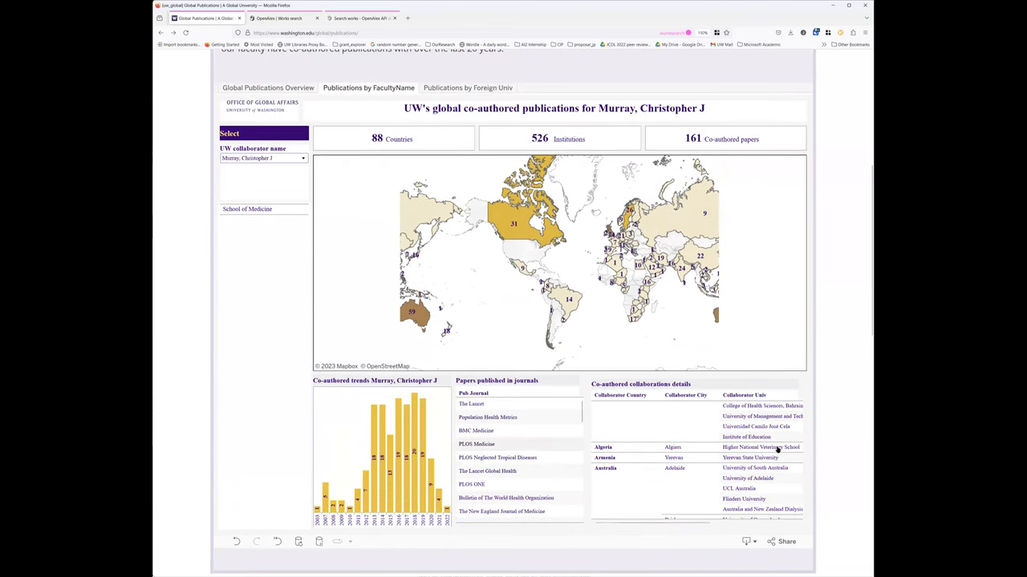
pyautogui.scroll(-3)
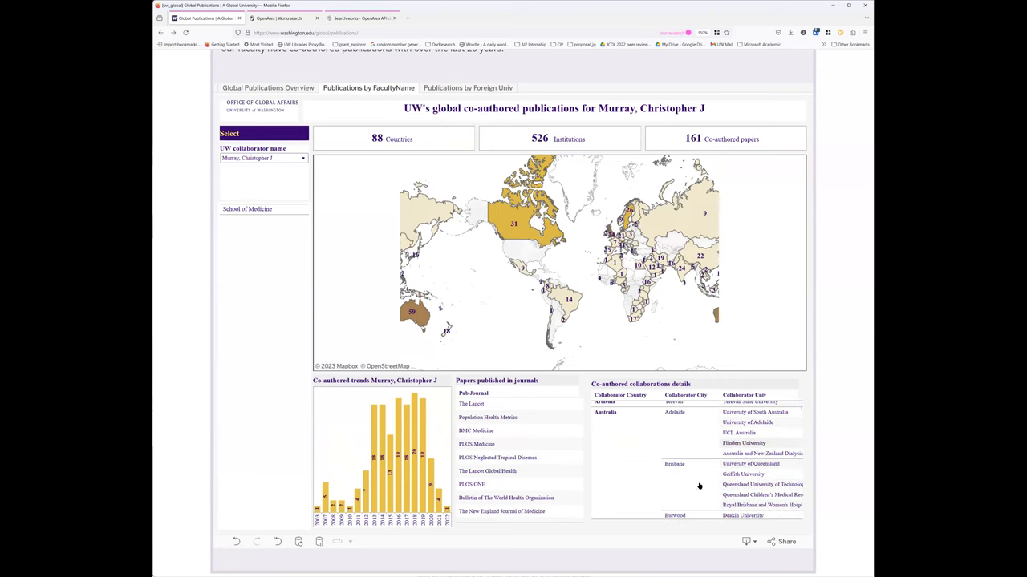
pyautogui.moveTo(766, 440)
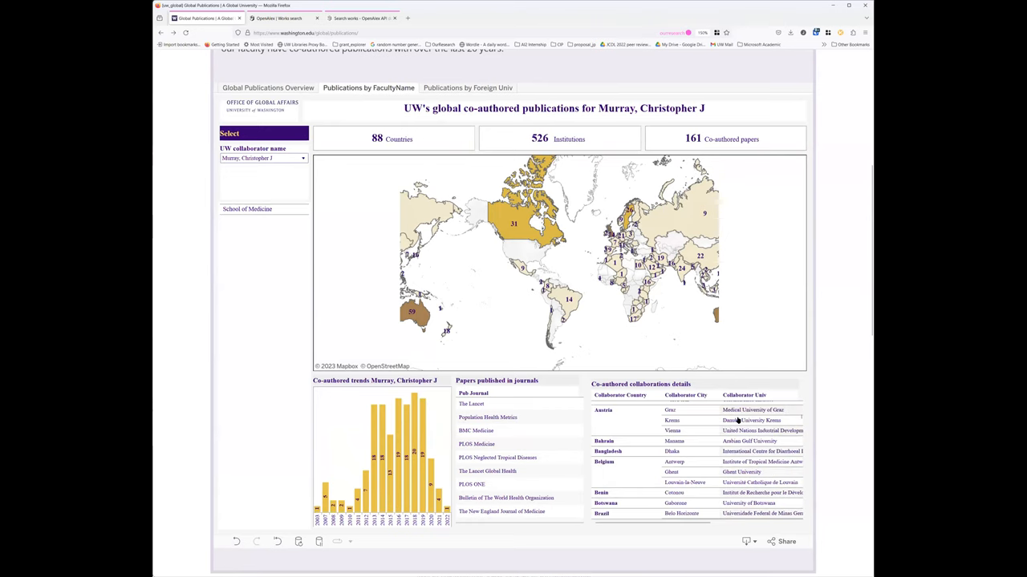
pyautogui.scroll(-3)
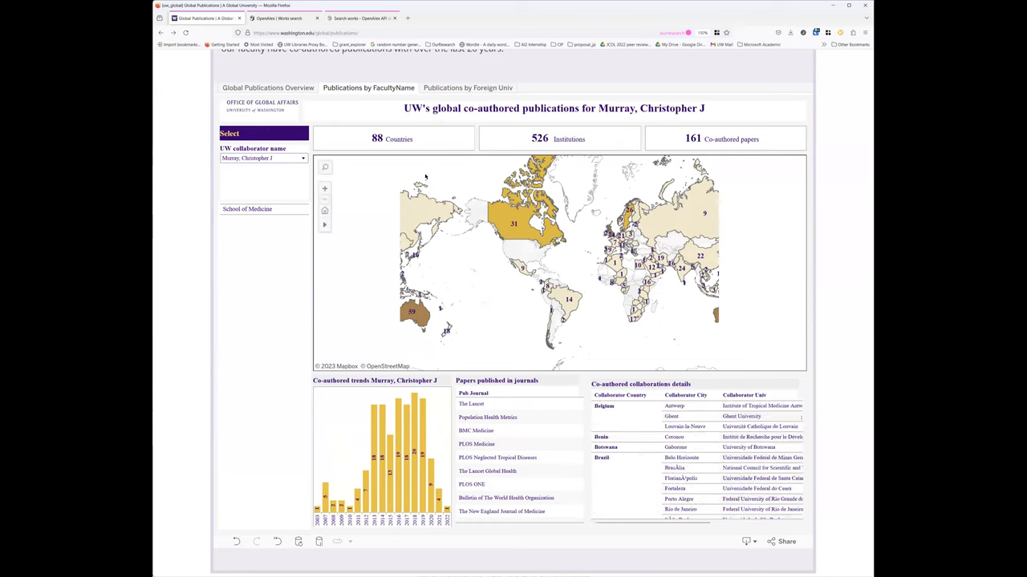
# Show the Publications by Foreign Univ view profiling Tsinghua University: 192 UW faculty, 304 papers.
pyautogui.click(468, 87)
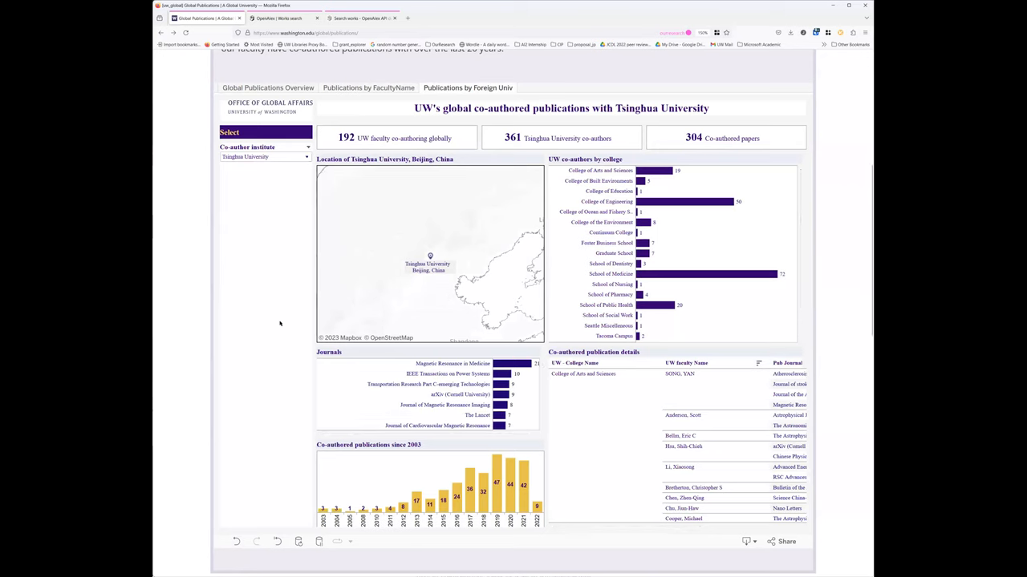
pyautogui.moveTo(270, 231)
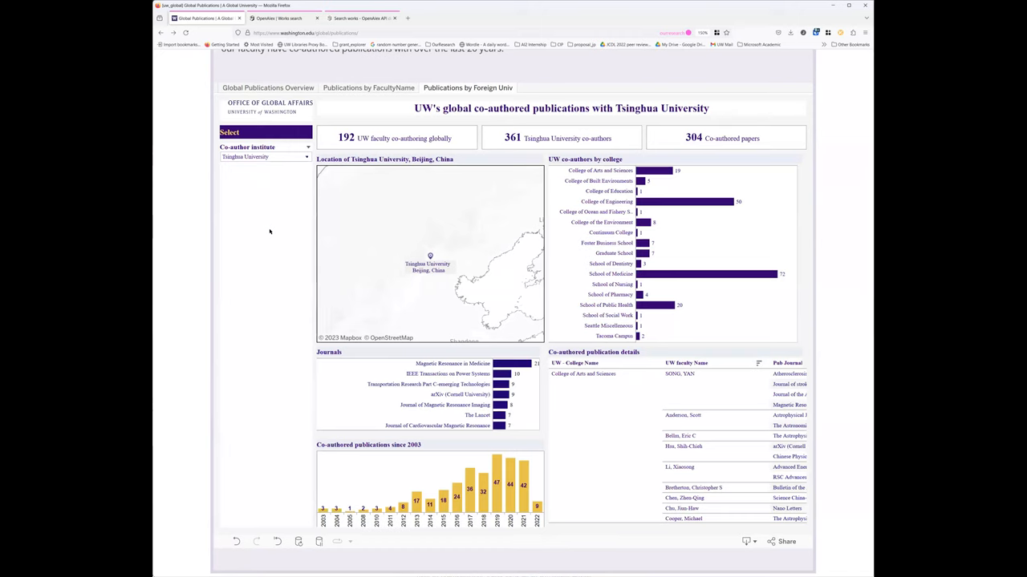
pyautogui.moveTo(359, 247)
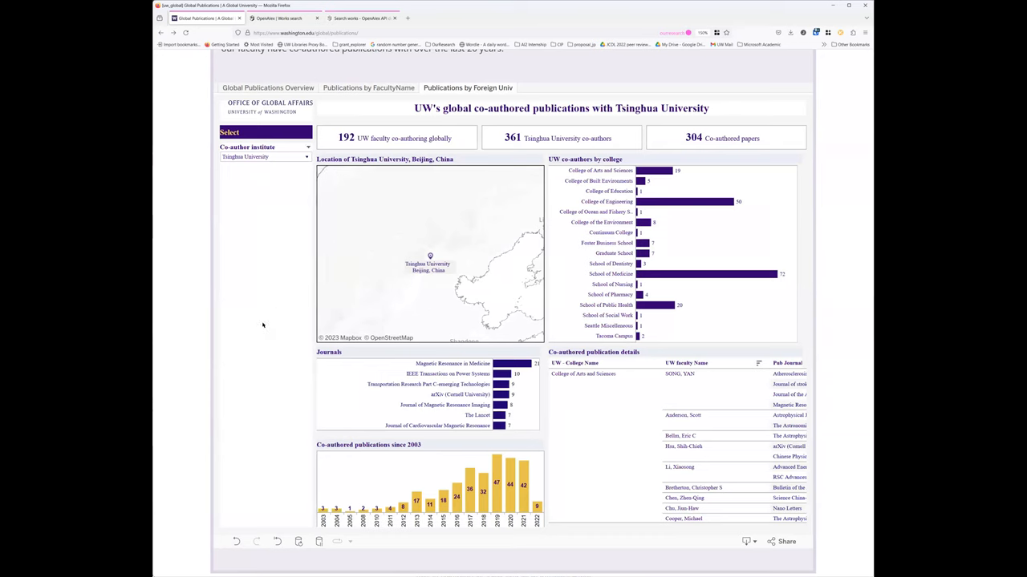
pyautogui.moveTo(417, 310)
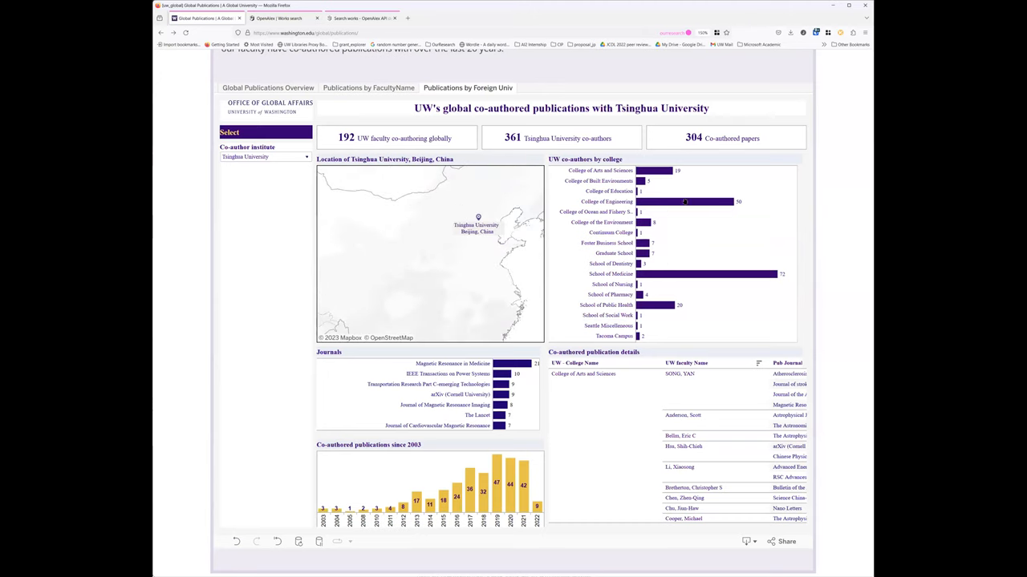
pyautogui.moveTo(651, 206)
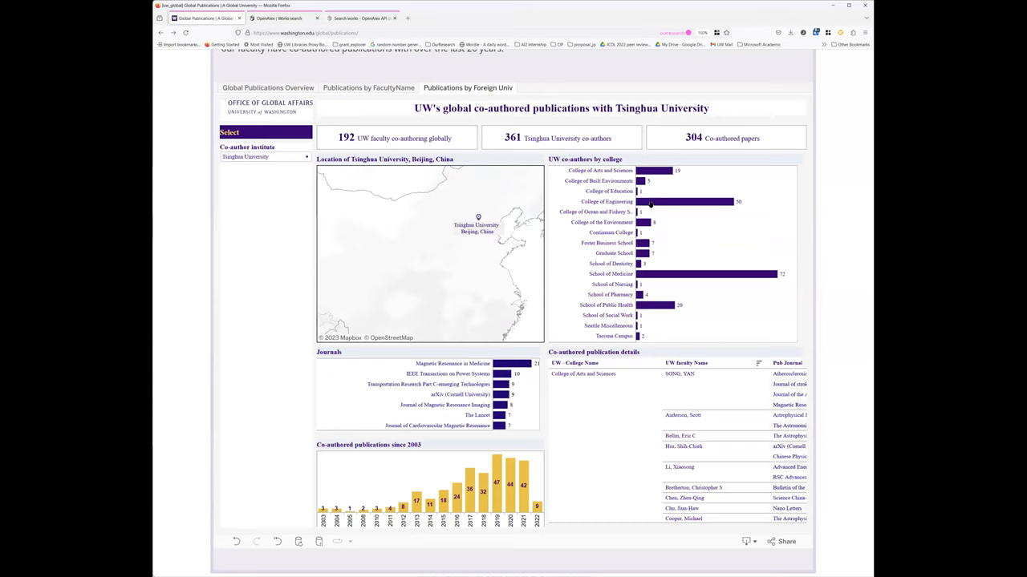
pyautogui.moveTo(632, 145)
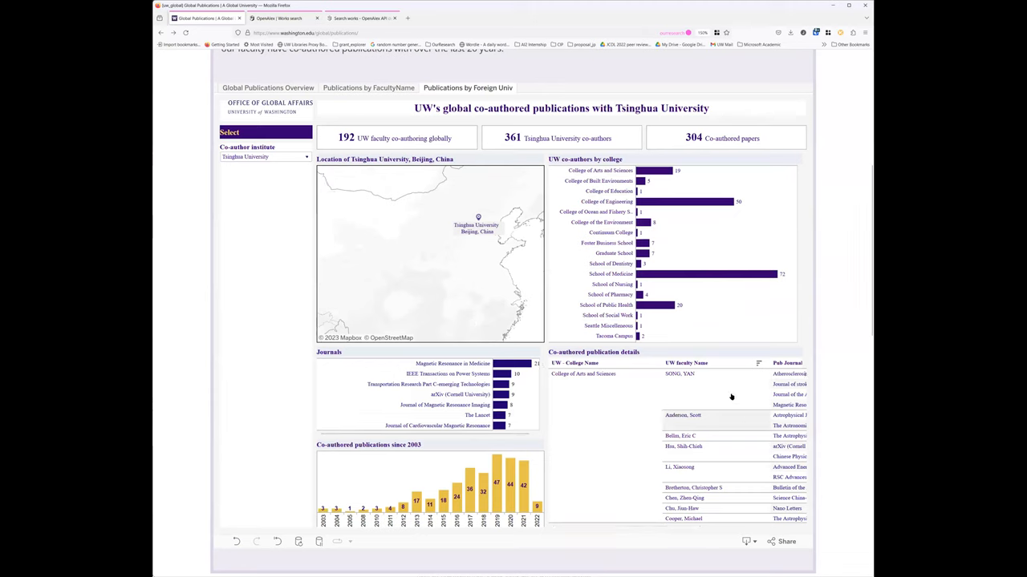
pyautogui.scroll(-3)
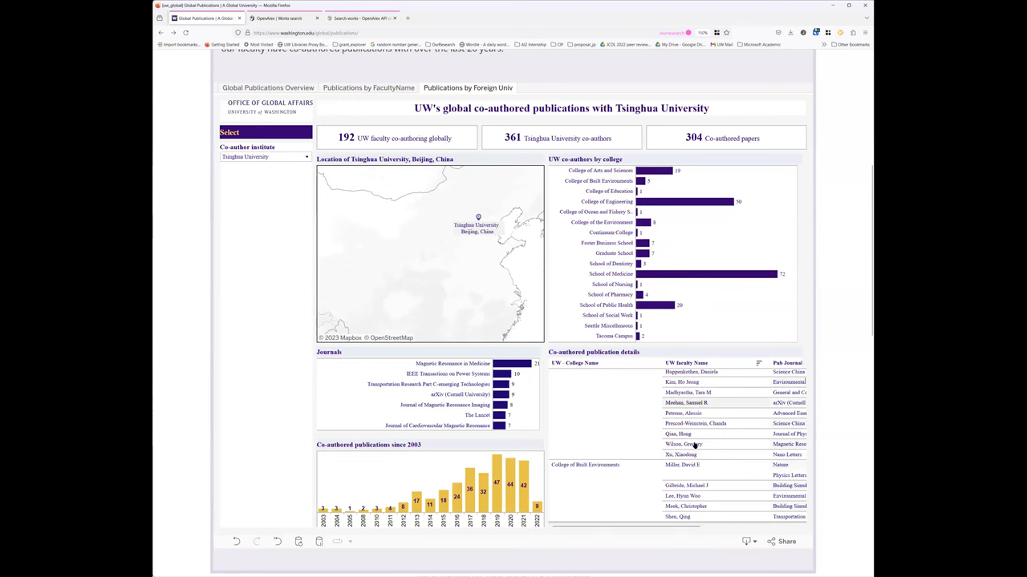
pyautogui.scroll(3)
pyautogui.write('aga')
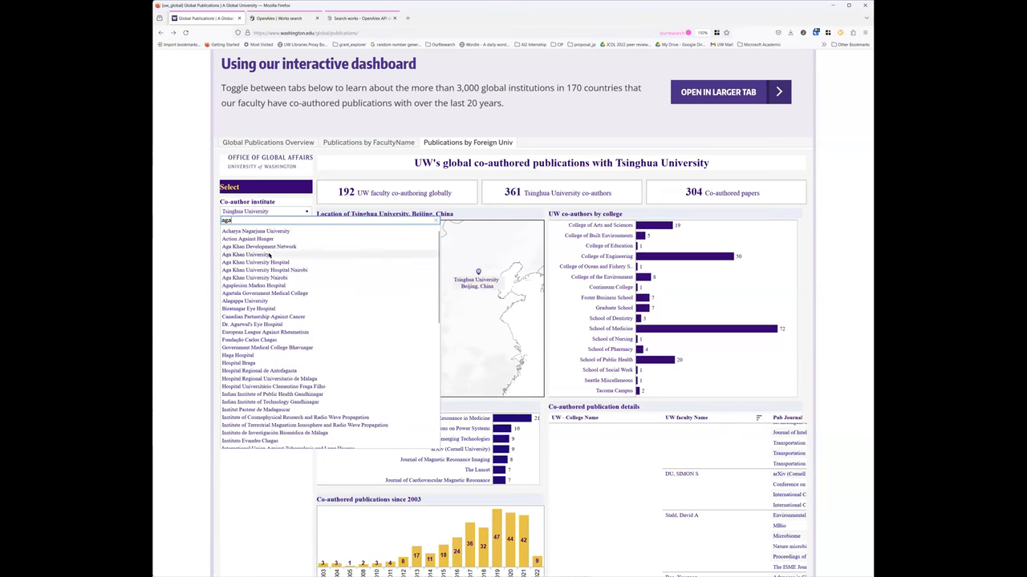
# Select Aga Khan University as co-author institution: 127 UW faculty, 67 co-authors, 92 papers.
pyautogui.click(249, 253)
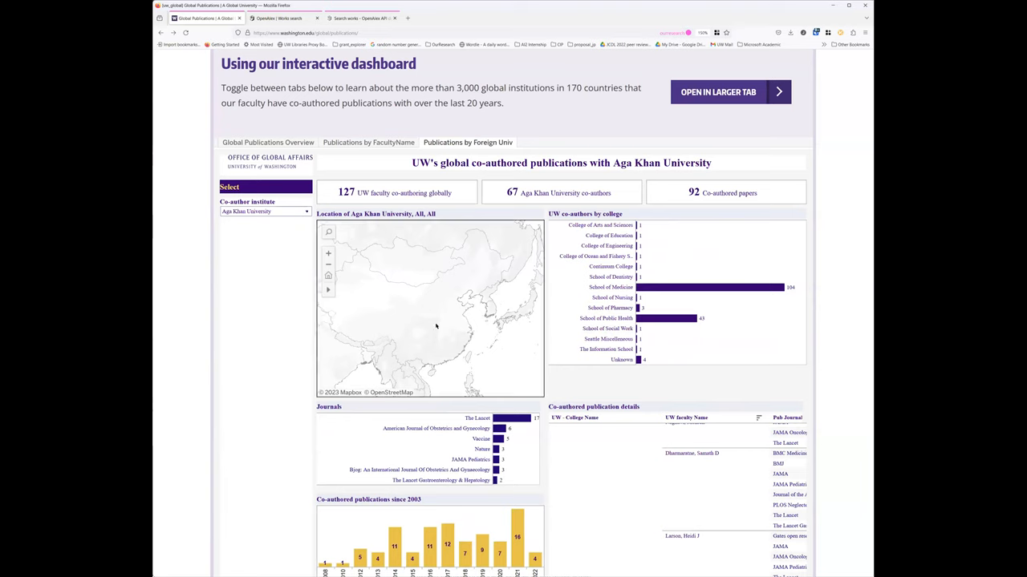
pyautogui.moveTo(361, 259)
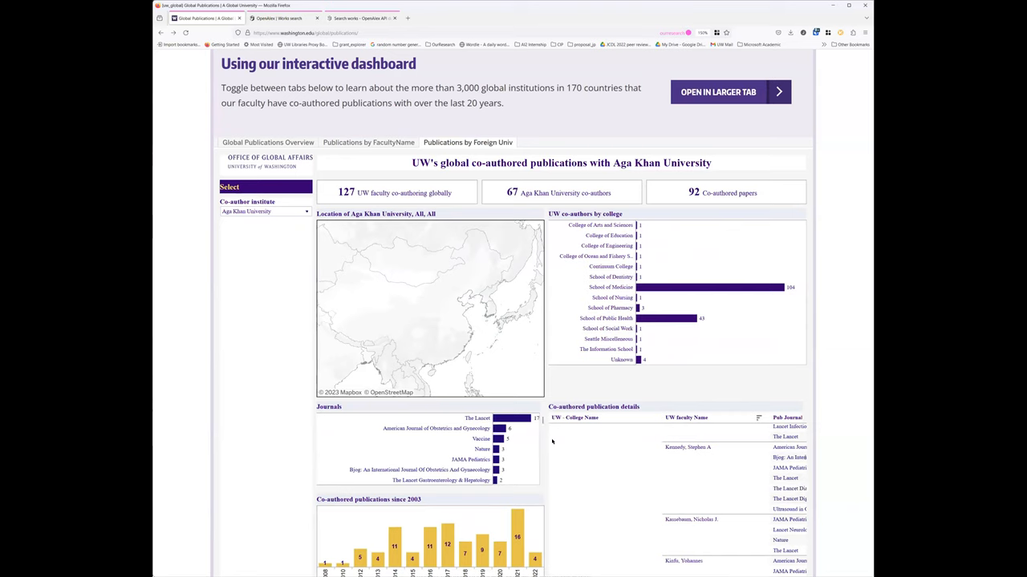
pyautogui.moveTo(267, 339)
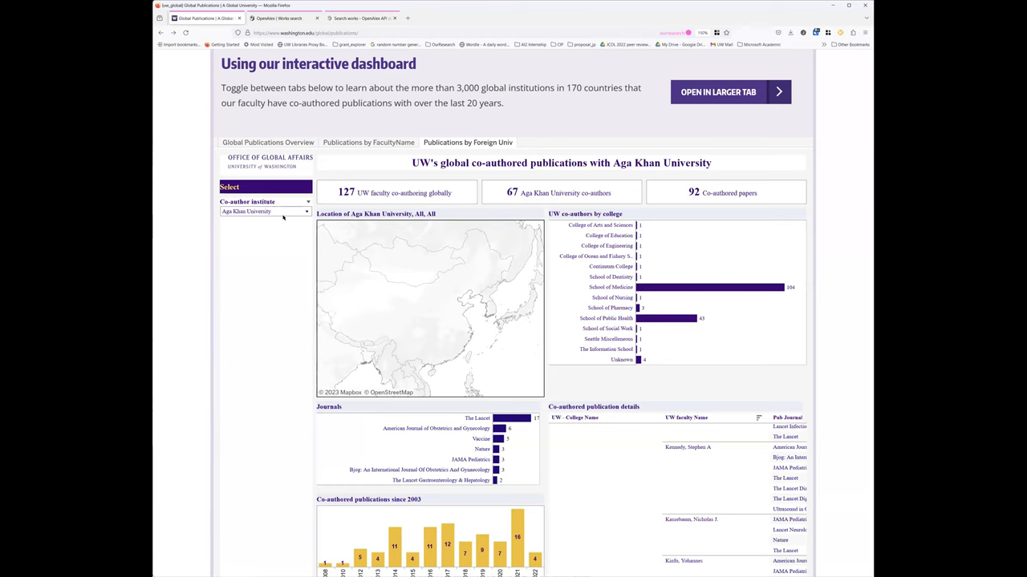
pyautogui.moveTo(270, 340)
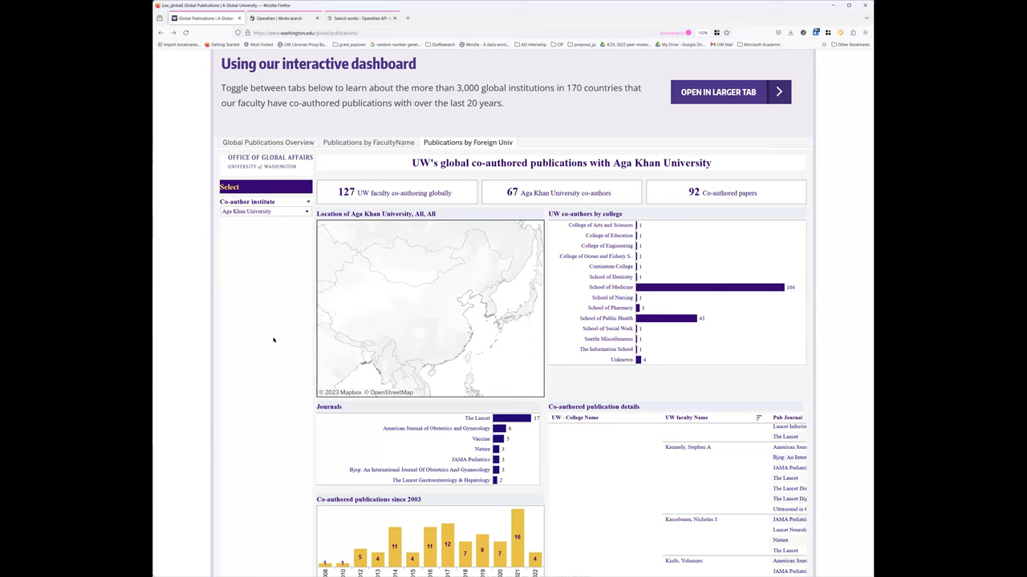
pyautogui.moveTo(280, 351)
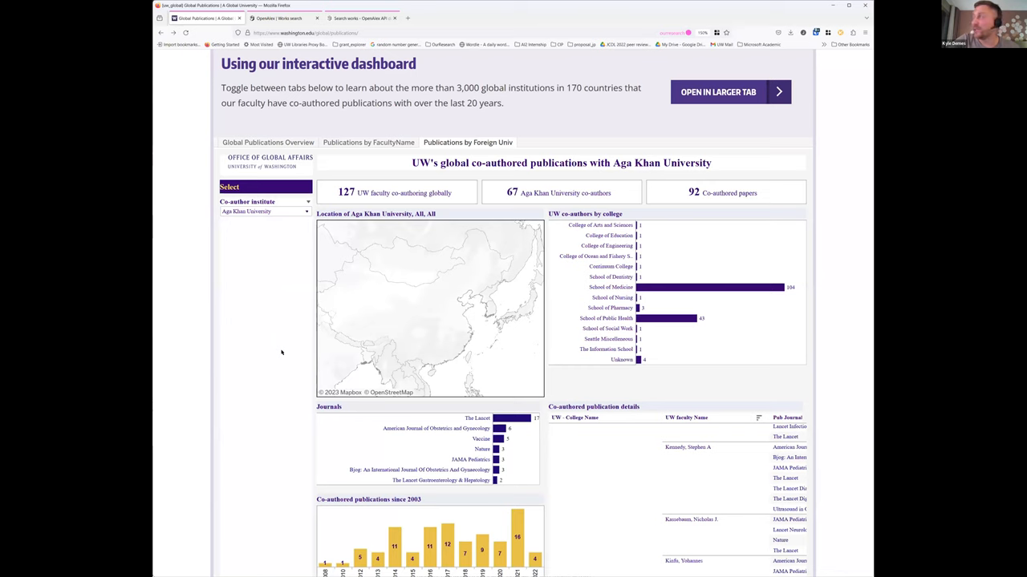
pyautogui.moveTo(285, 356)
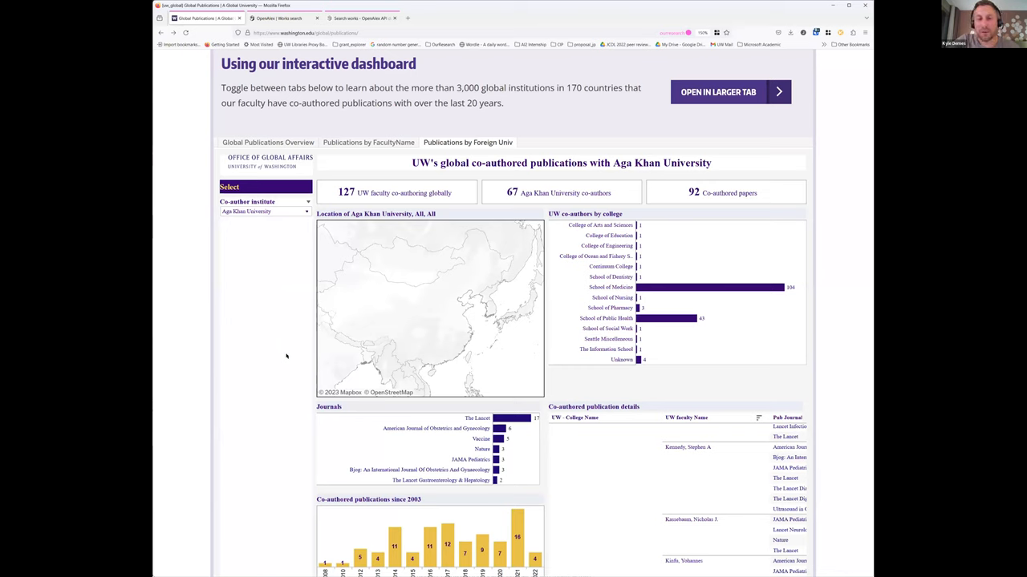